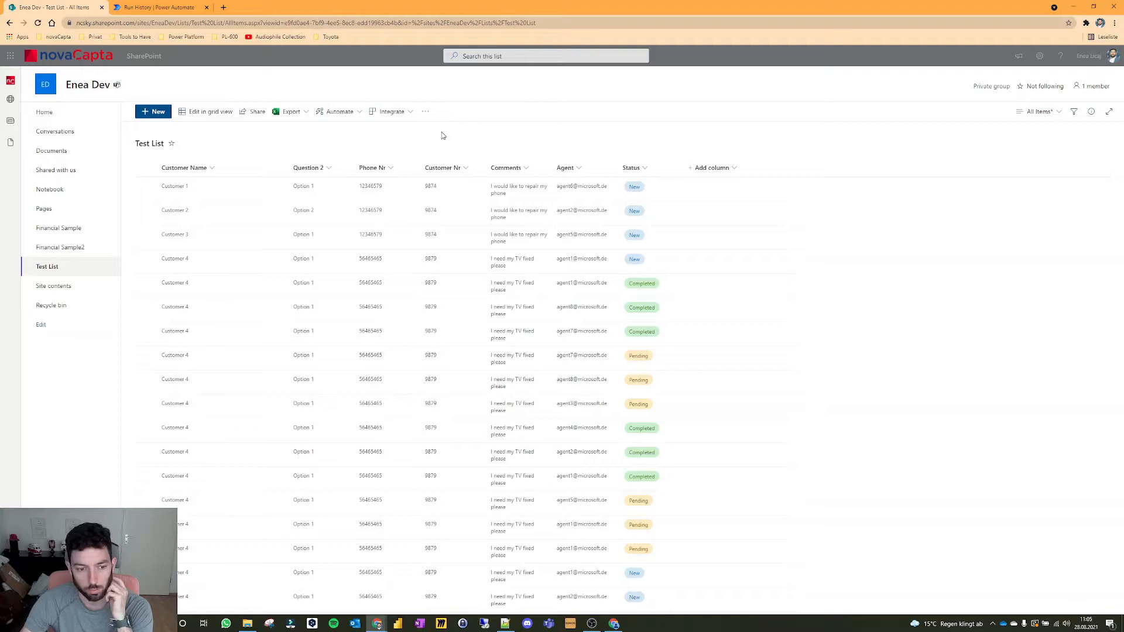
{"action": "mouse_move", "coordinate": [567, 210]}
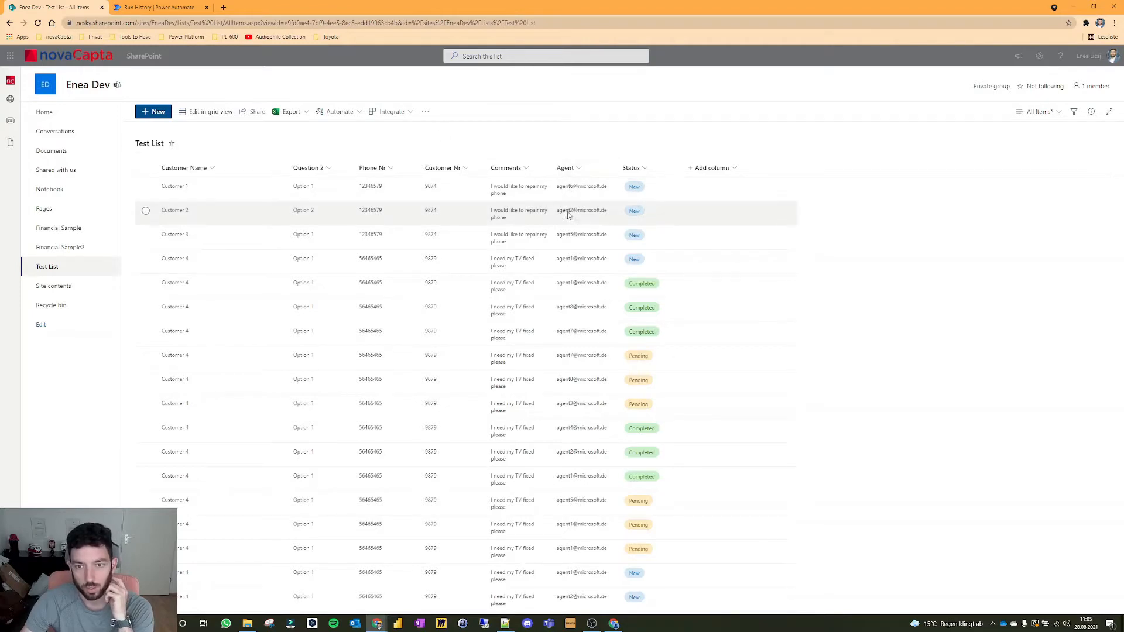
{"action": "mouse_move", "coordinate": [252, 267]}
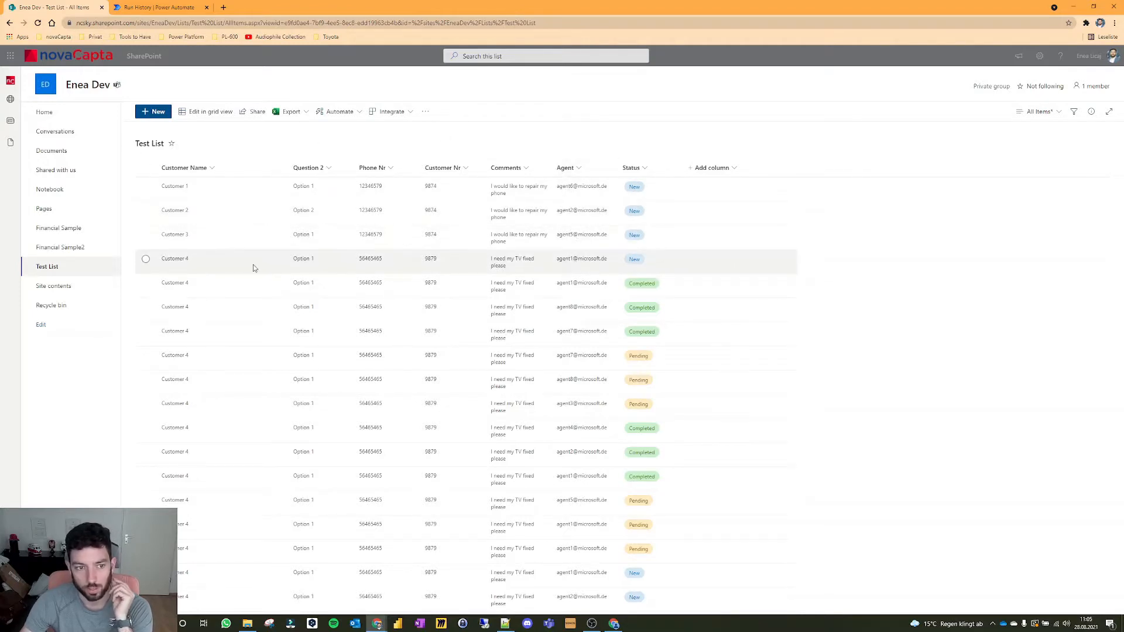
{"action": "mouse_move", "coordinate": [198, 259]}
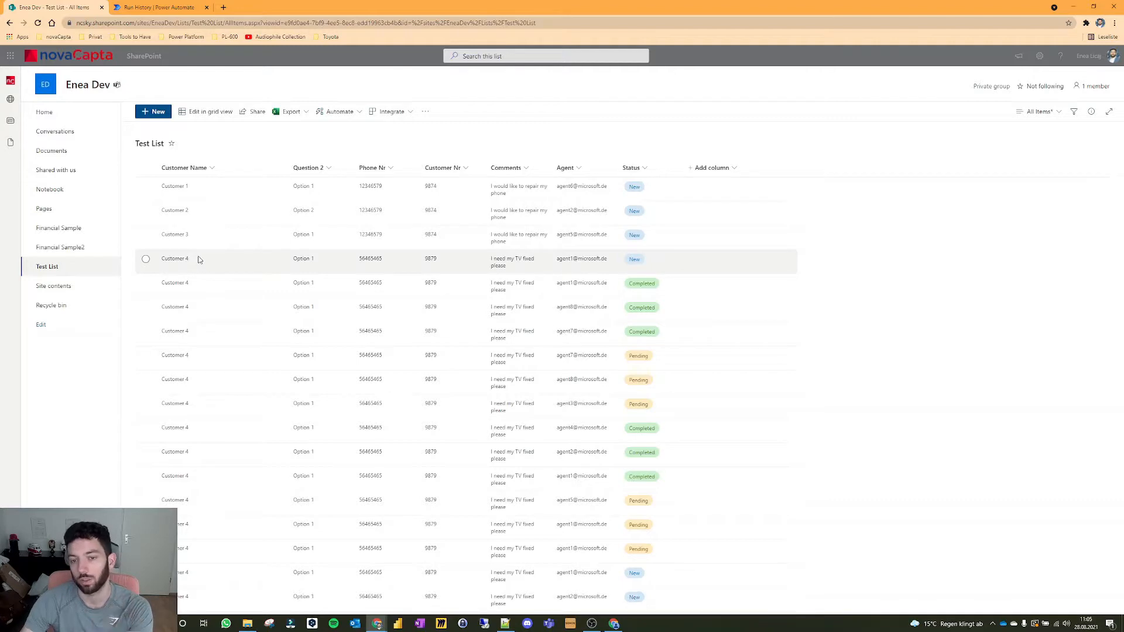
{"action": "left_click", "coordinate": [567, 167]}
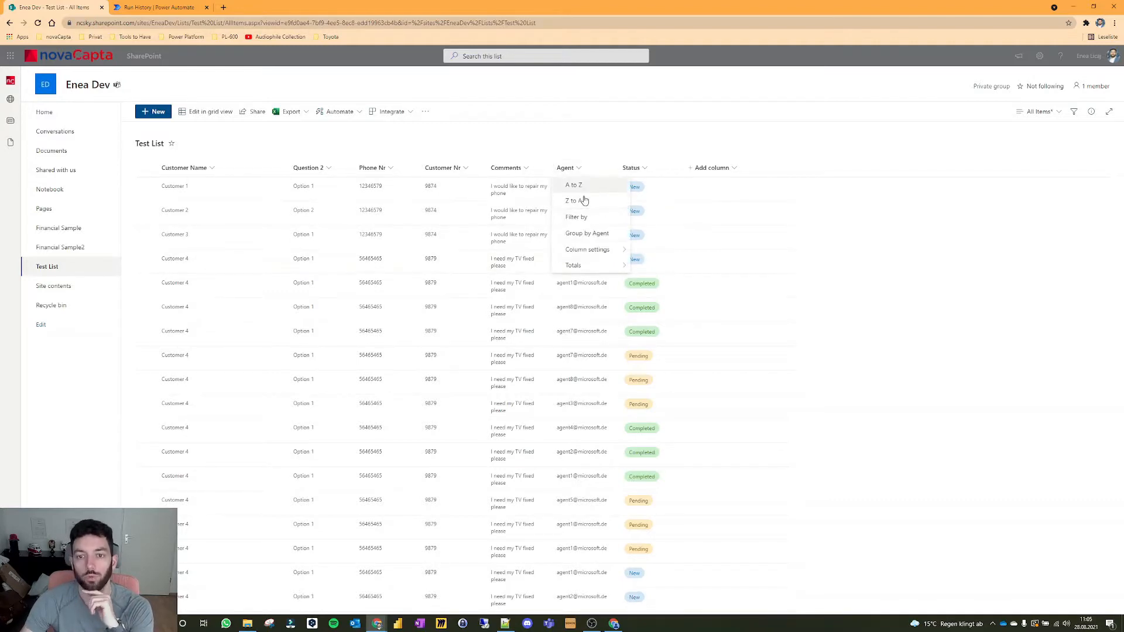
{"action": "left_click", "coordinate": [575, 217]}
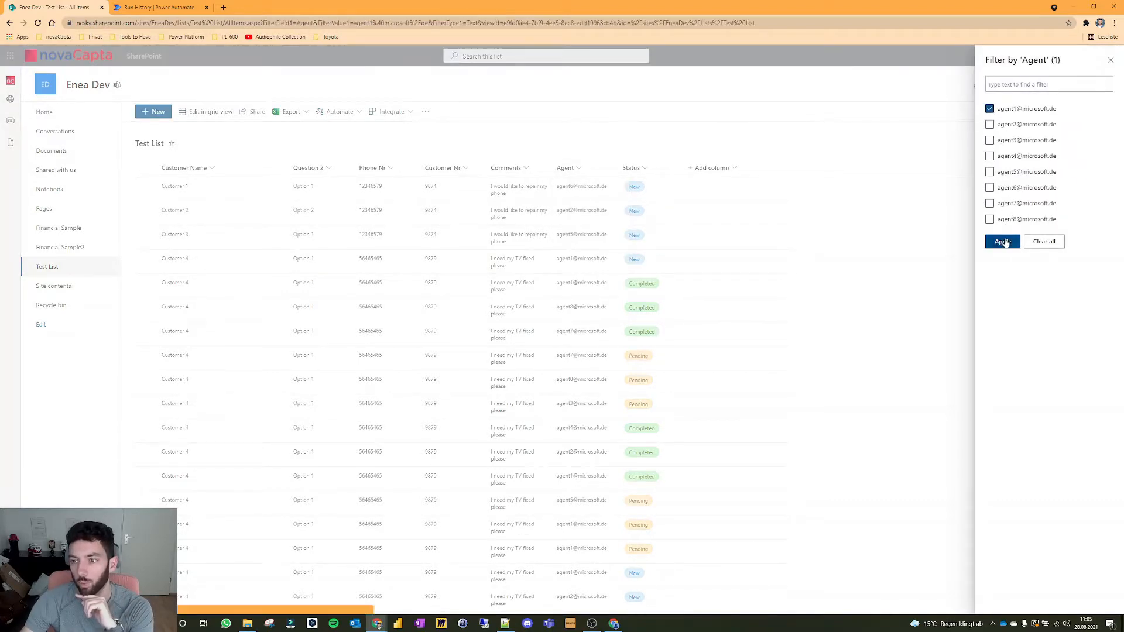
{"action": "left_click", "coordinate": [1001, 241]}
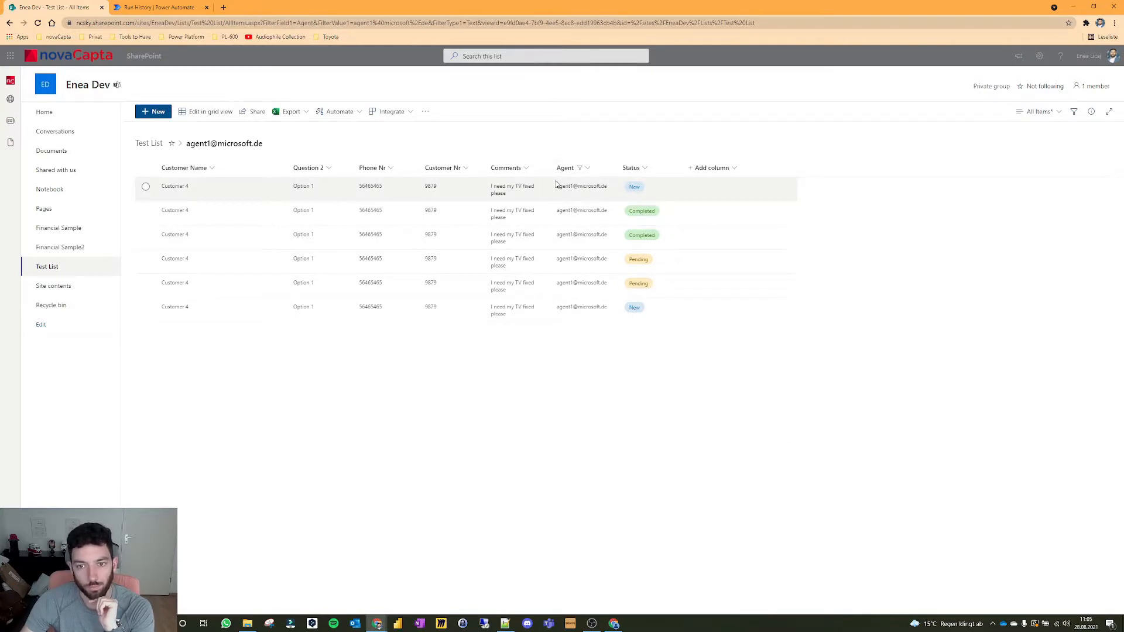
{"action": "left_click", "coordinate": [146, 168]}
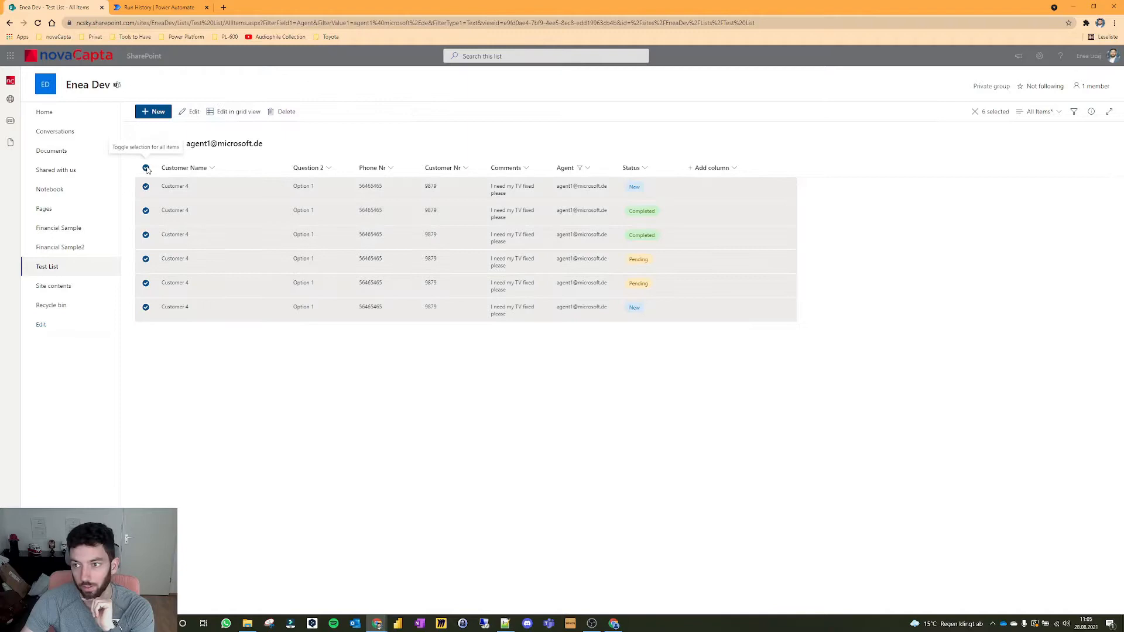
{"action": "left_click", "coordinate": [146, 168]}
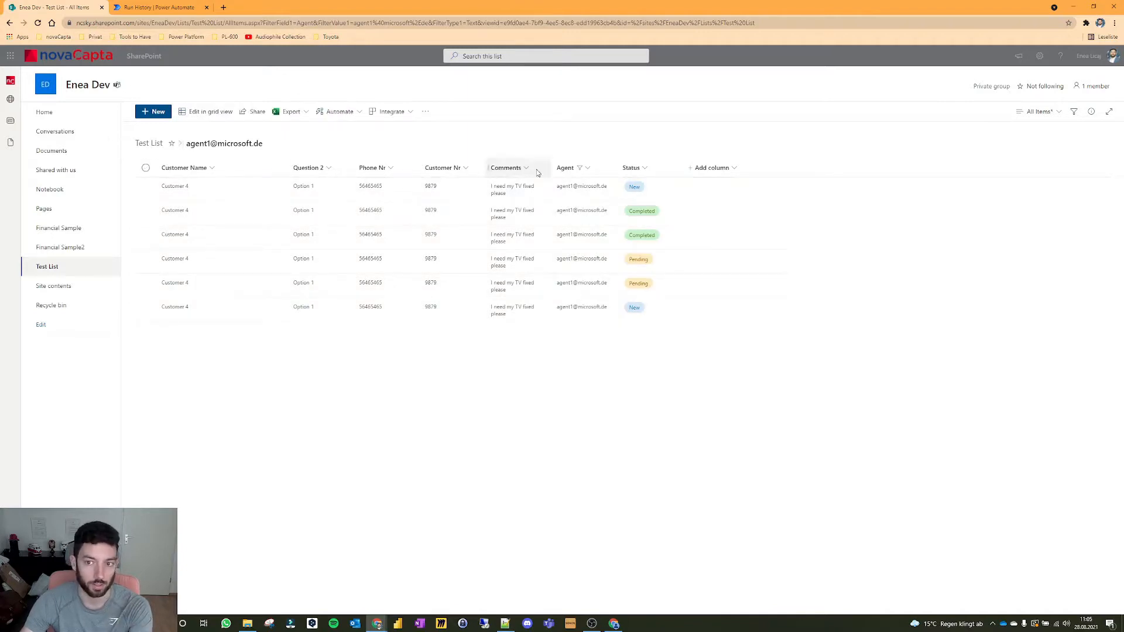
{"action": "mouse_move", "coordinate": [638, 259]}
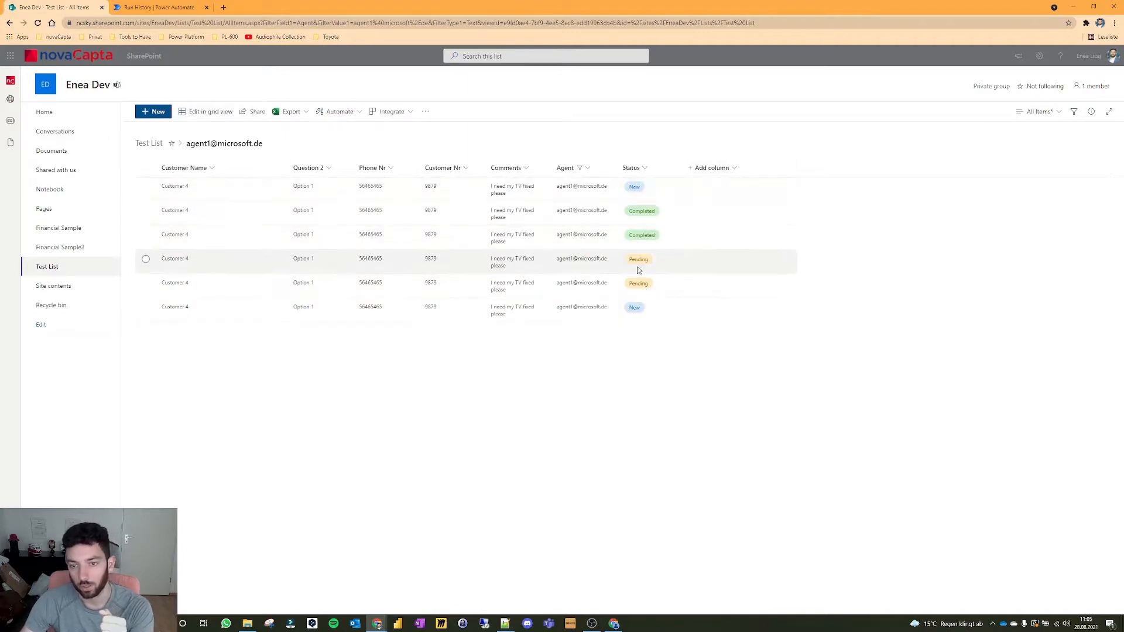
{"action": "mouse_move", "coordinate": [613, 125]}
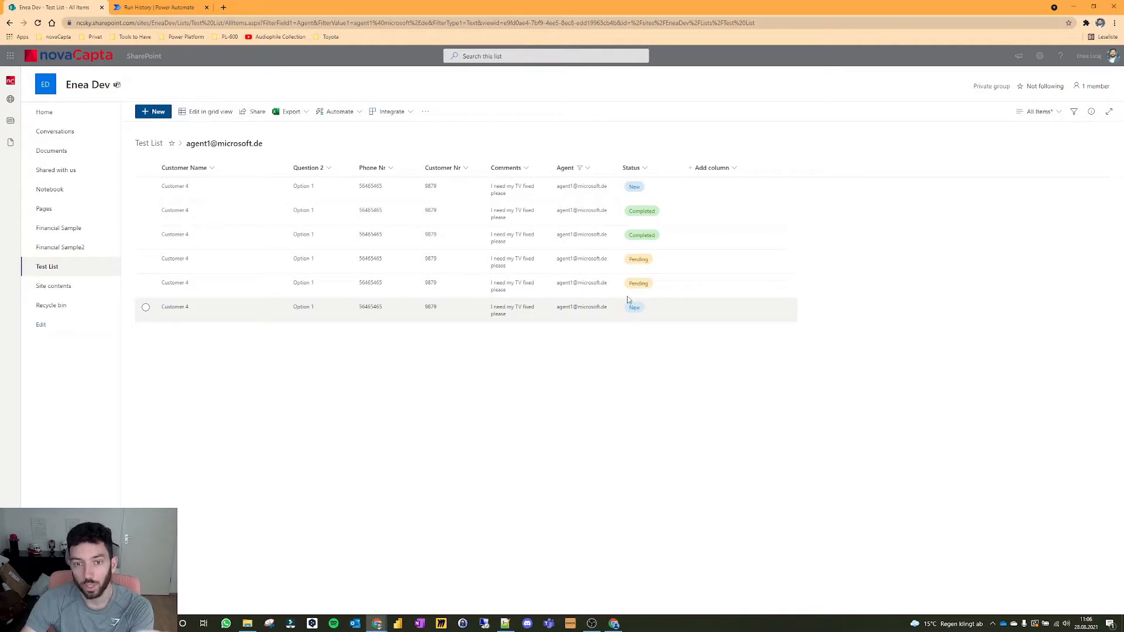
{"action": "mouse_move", "coordinate": [457, 140]}
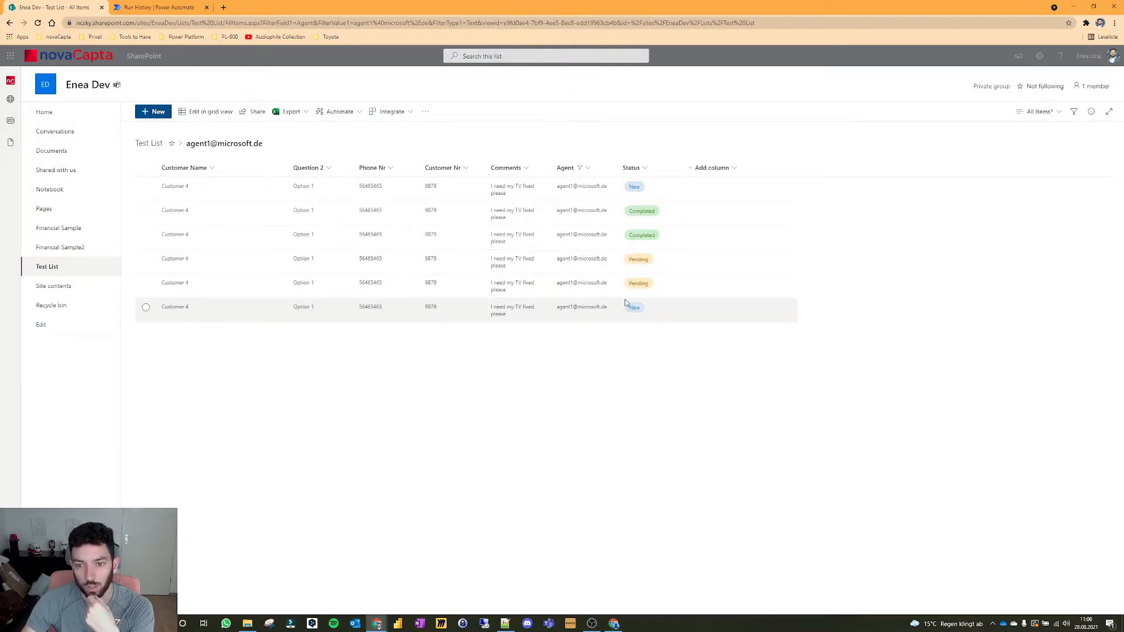
{"action": "mouse_move", "coordinate": [619, 151]}
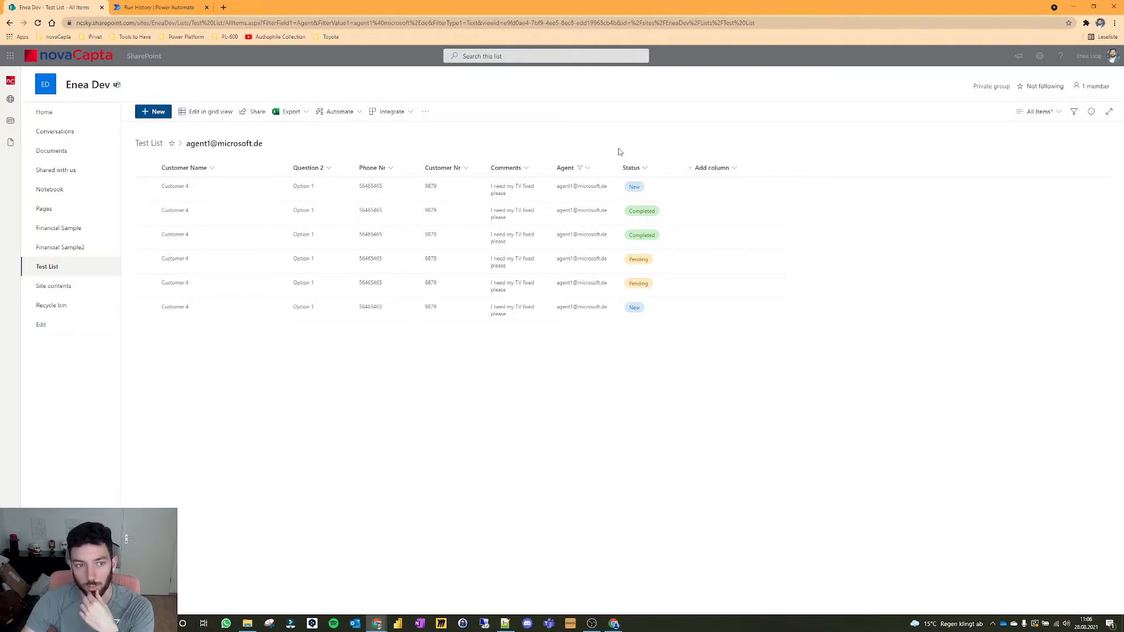
{"action": "mouse_move", "coordinate": [640, 376]}
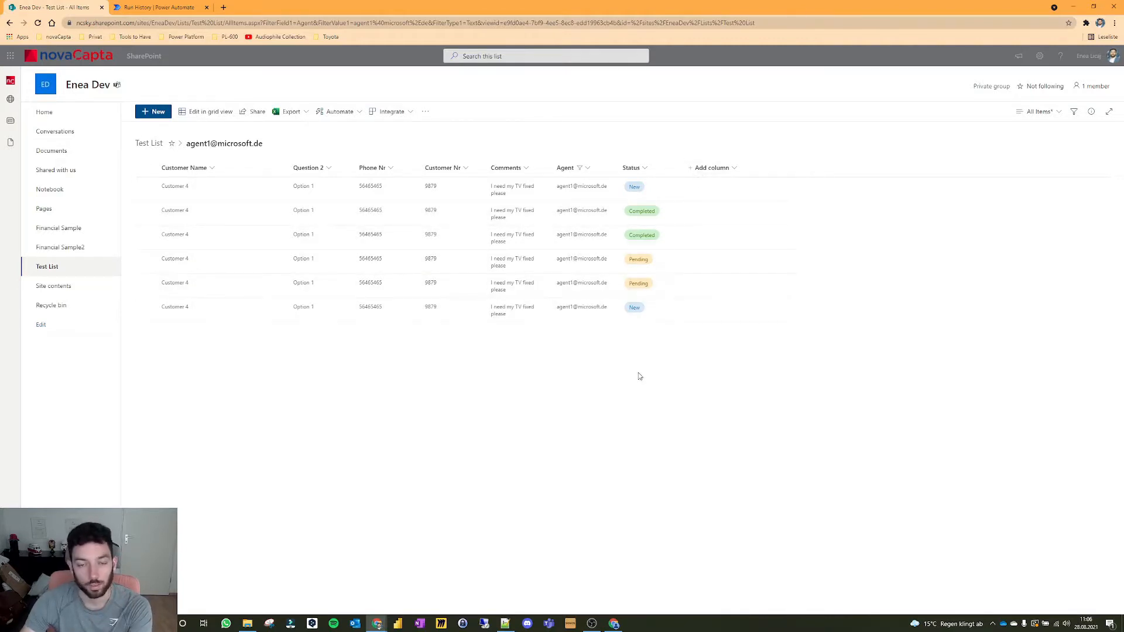
{"action": "mouse_move", "coordinate": [574, 141]}
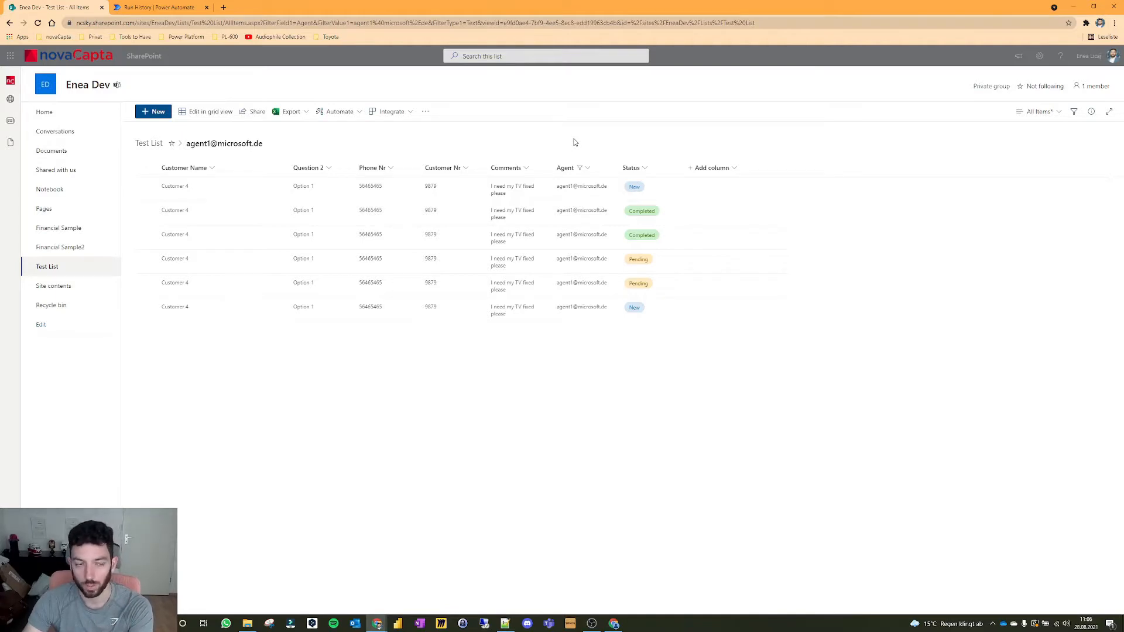
Step: From Power Automate's New flow menu, start an instant cloud flow
{"action": "left_click", "coordinate": [157, 7]}
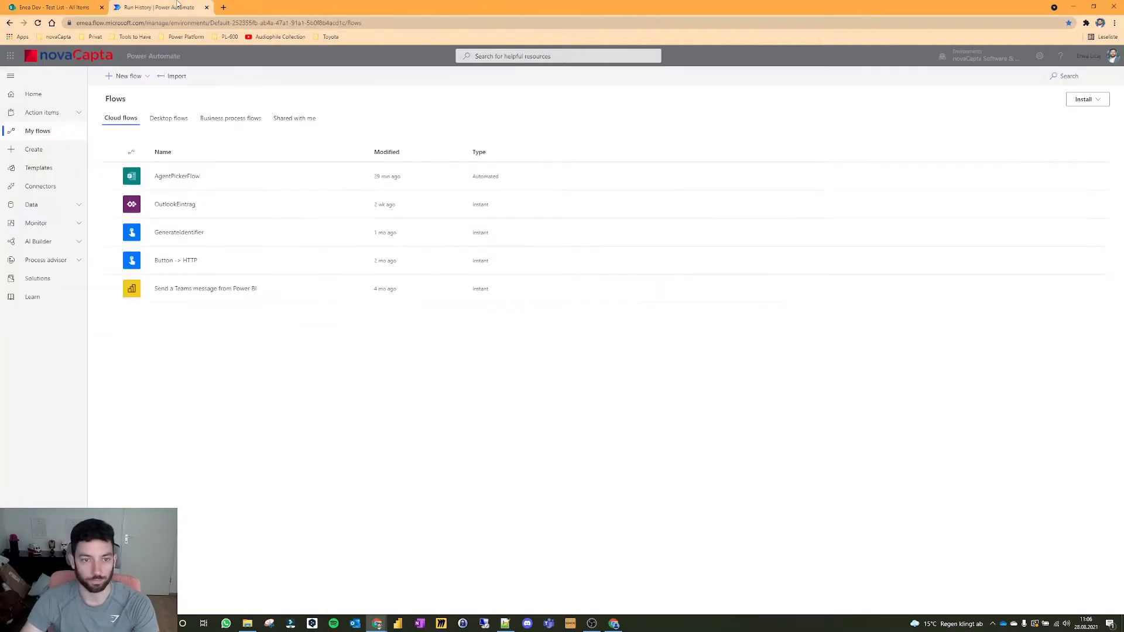
{"action": "left_click", "coordinate": [126, 76]}
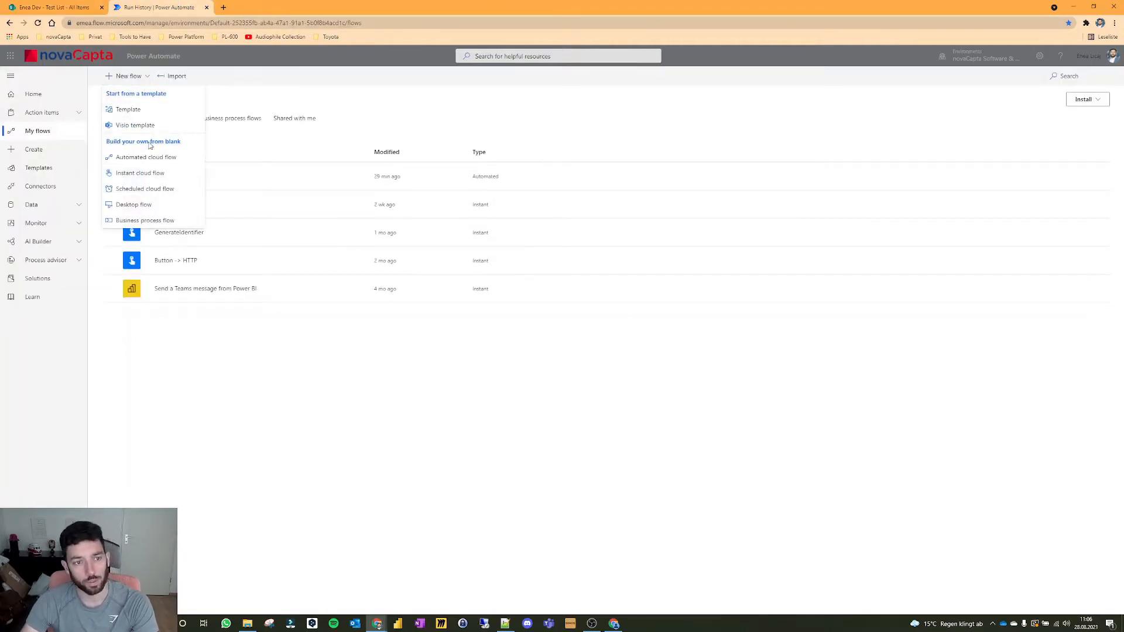
{"action": "mouse_move", "coordinate": [140, 173]}
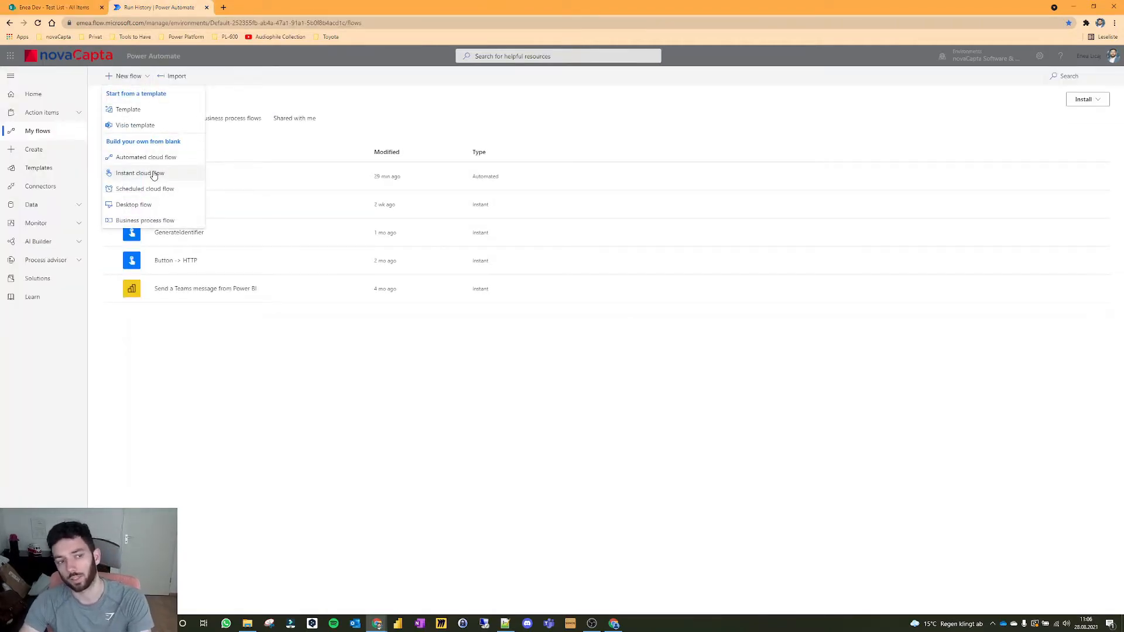
{"action": "mouse_move", "coordinate": [144, 188]}
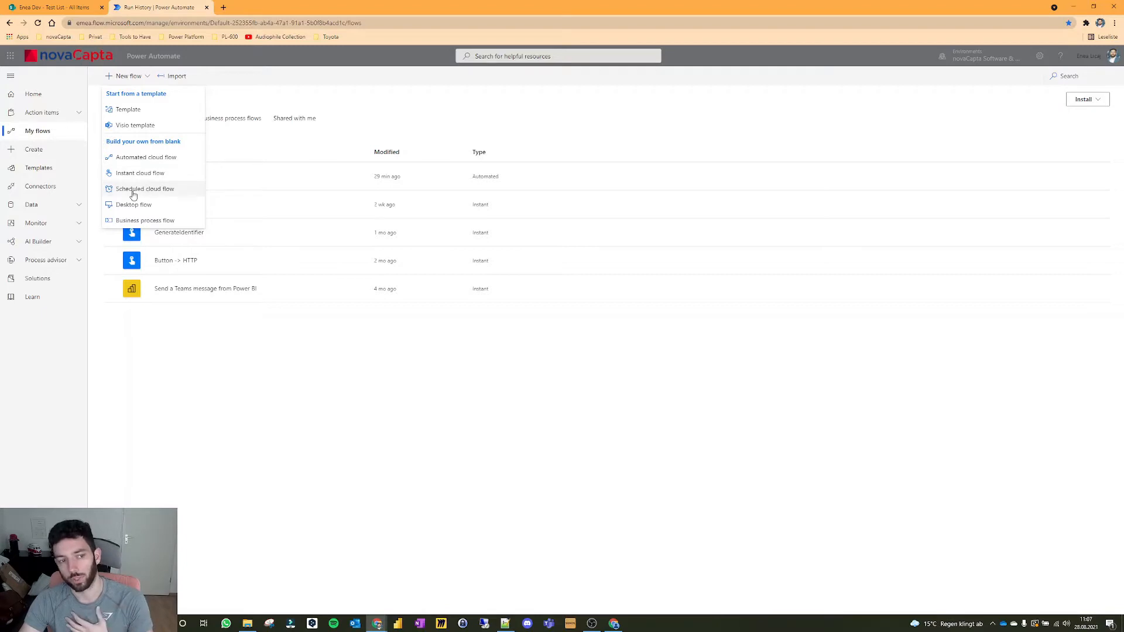
{"action": "mouse_move", "coordinate": [151, 198]}
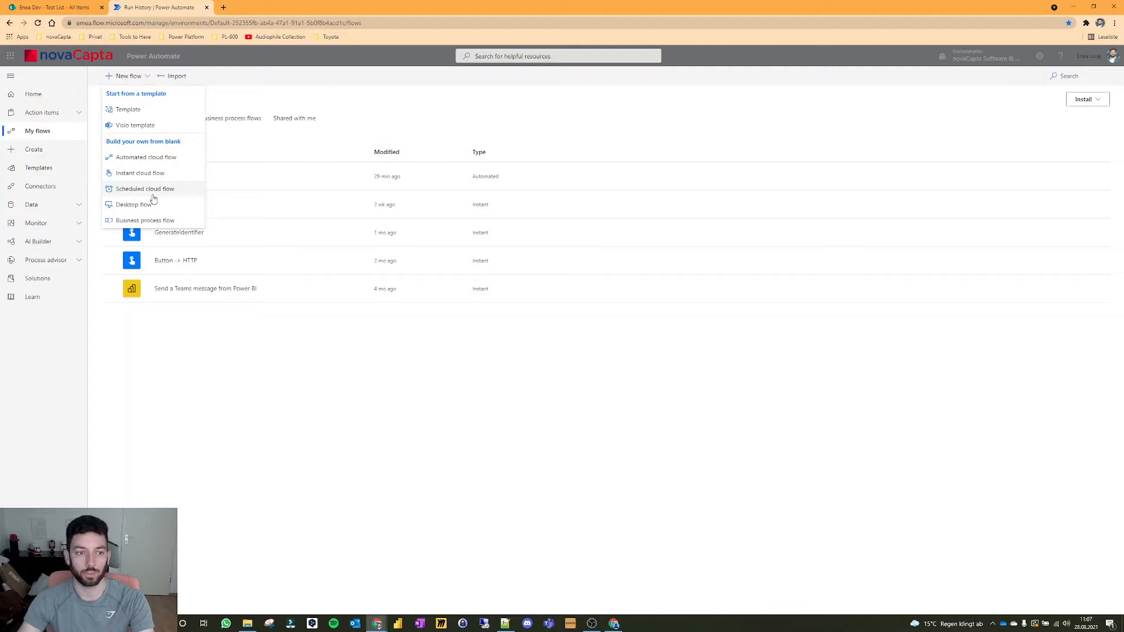
{"action": "mouse_move", "coordinate": [140, 173]}
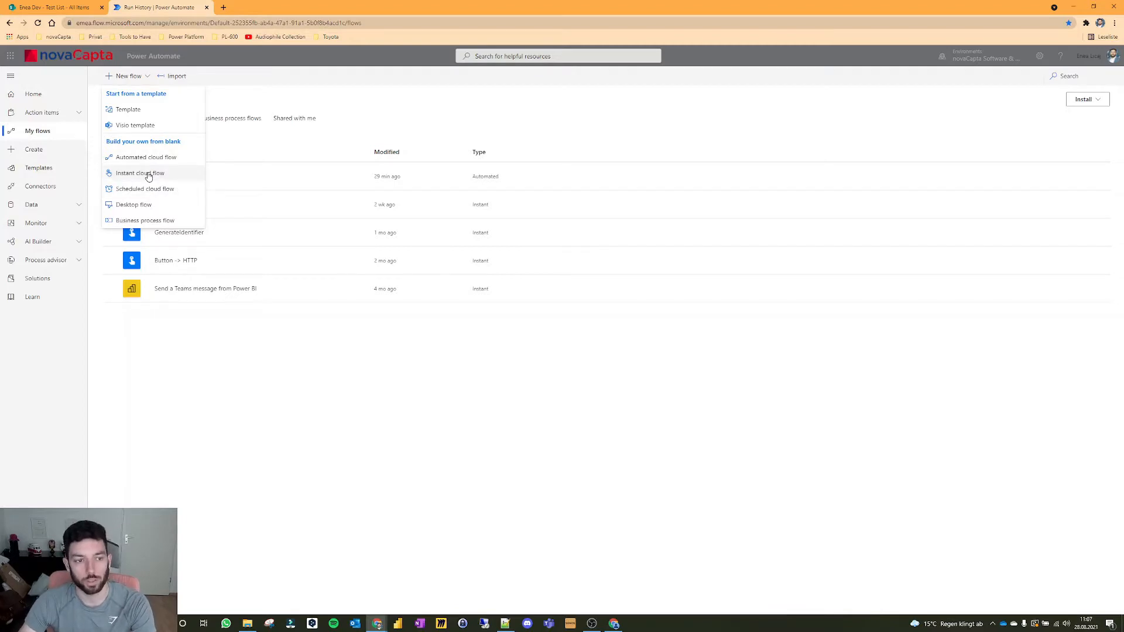
{"action": "left_click", "coordinate": [140, 173]}
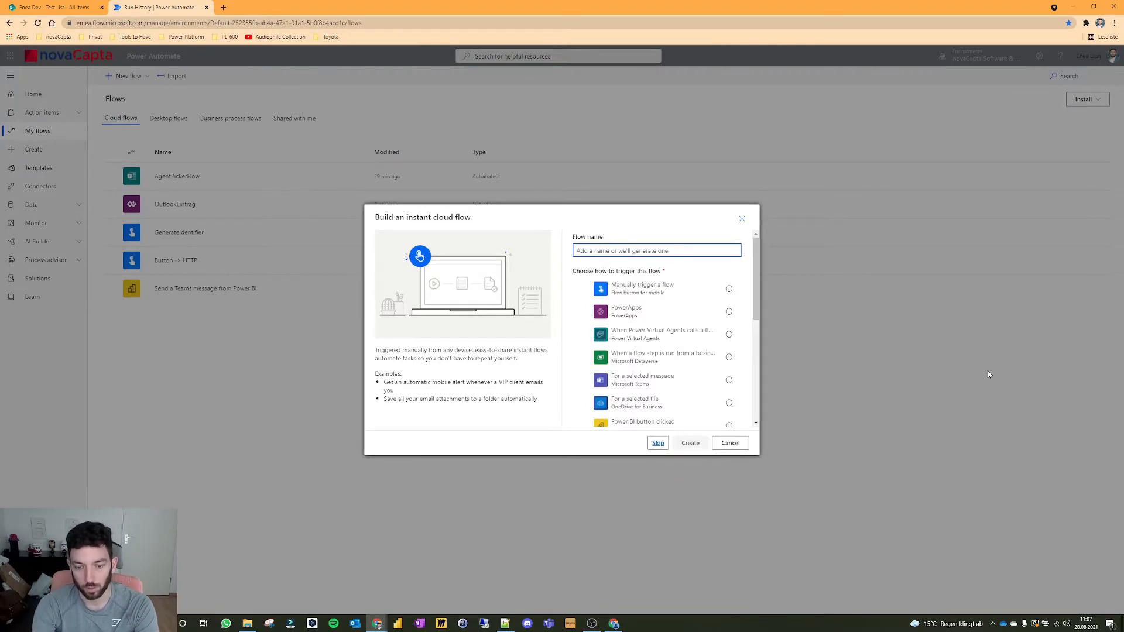
Step: Create the flow named NotifyAgent with the 'Manually trigger a flow' trigger
{"action": "type", "text": "NotifyAg"}
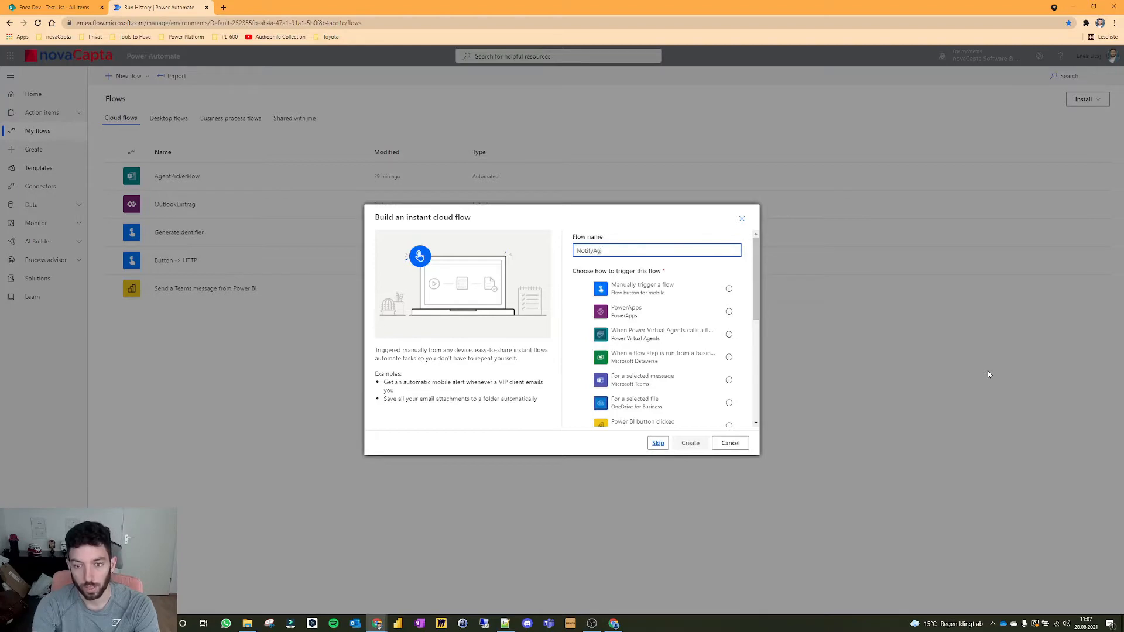
{"action": "left_click", "coordinate": [602, 287]}
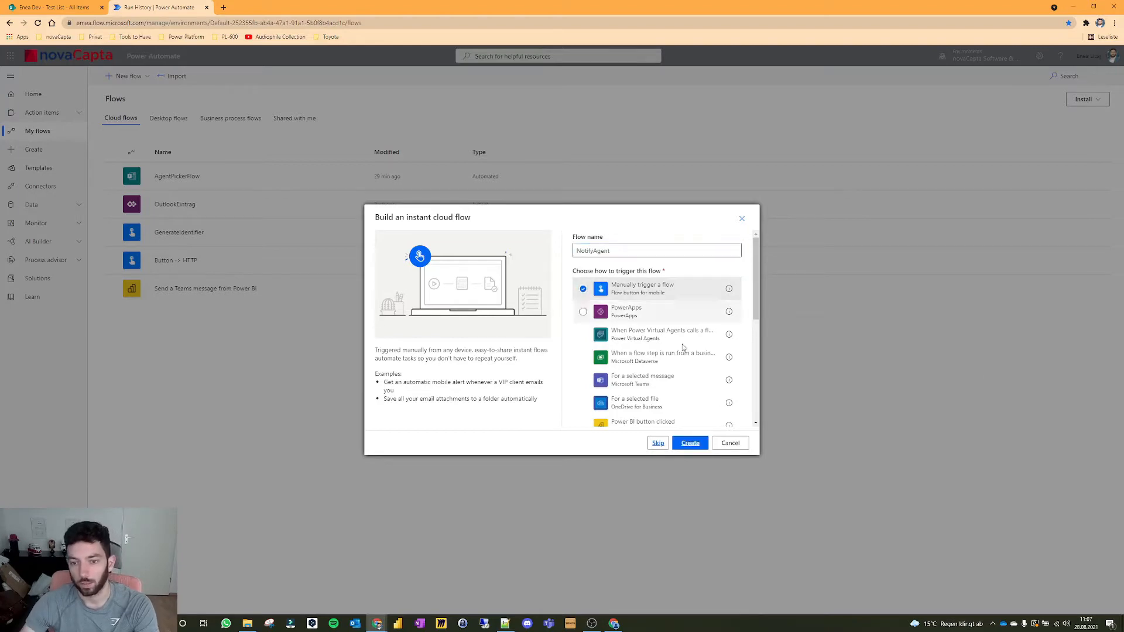
{"action": "left_click", "coordinate": [688, 443]}
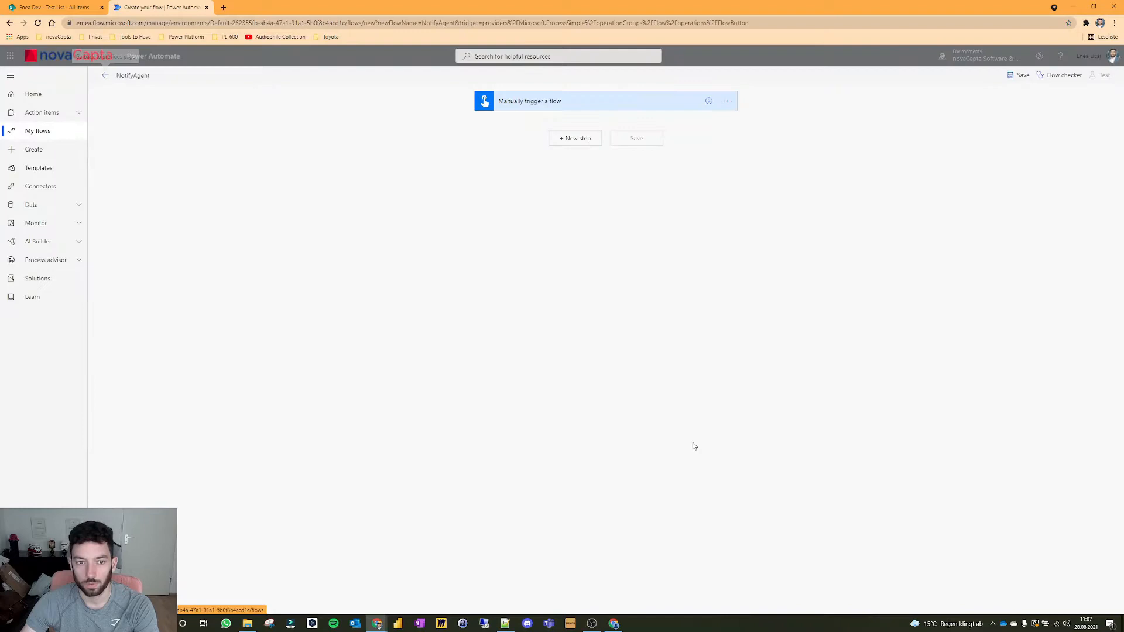
{"action": "mouse_move", "coordinate": [105, 76]}
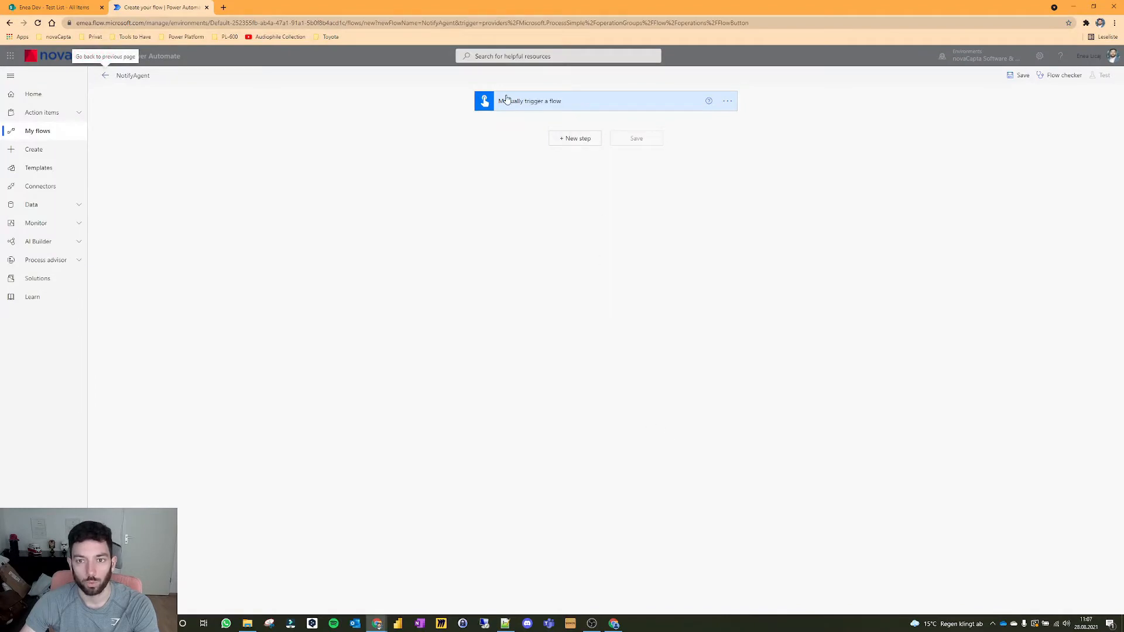
Step: Add a SharePoint Get items step for the Enea Dev Test List, then check its statuses
{"action": "left_click", "coordinate": [574, 137]}
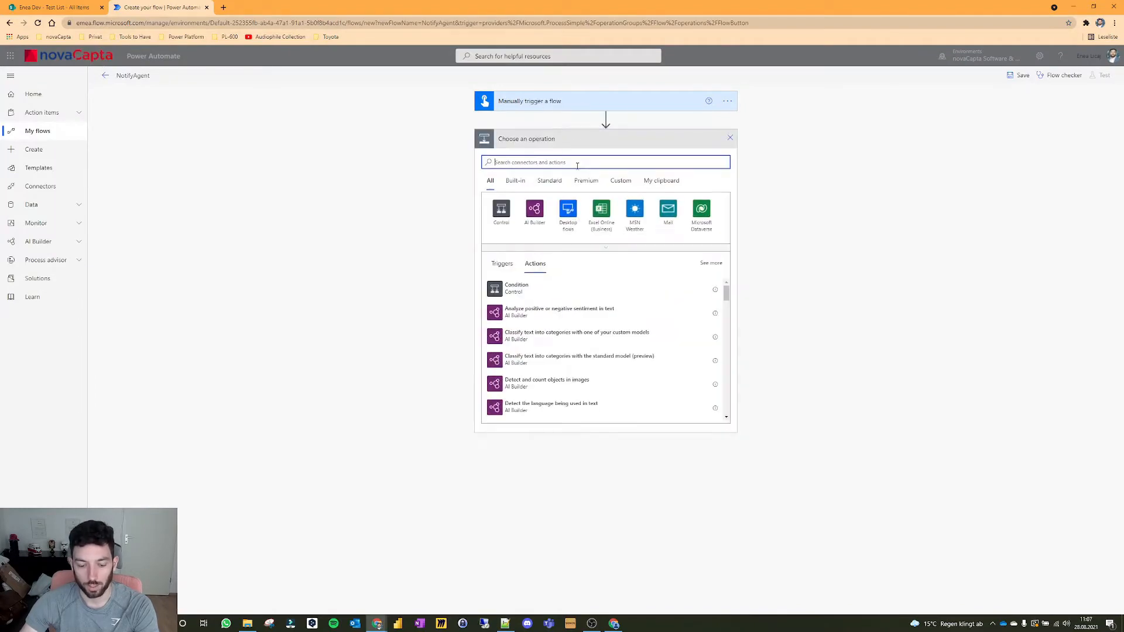
{"action": "type", "text": "get items"}
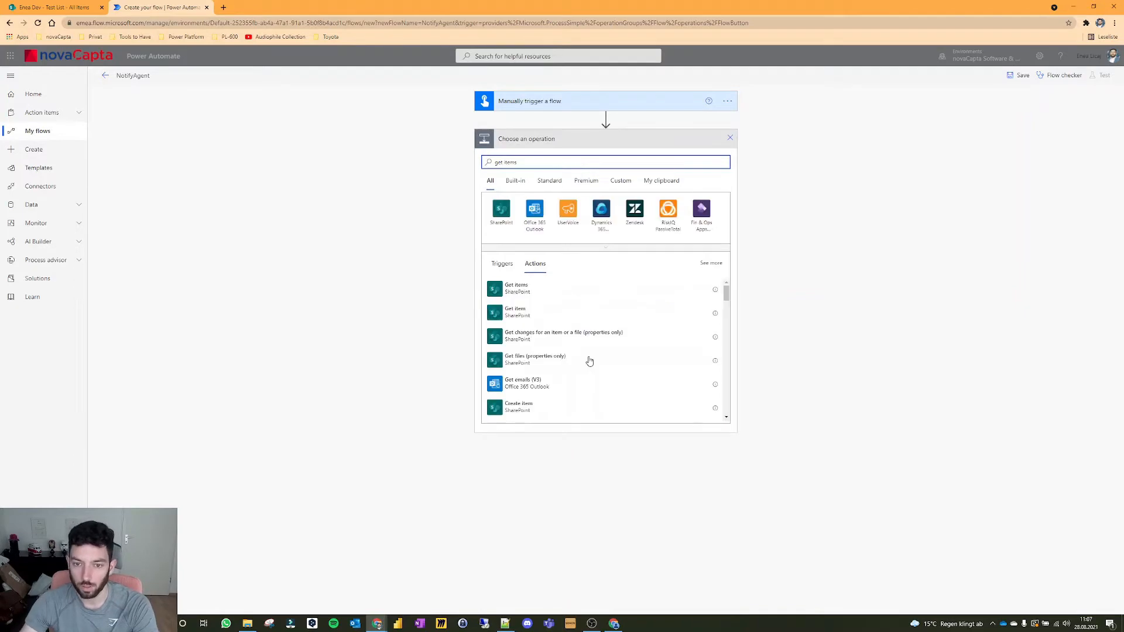
{"action": "left_click", "coordinate": [516, 287]}
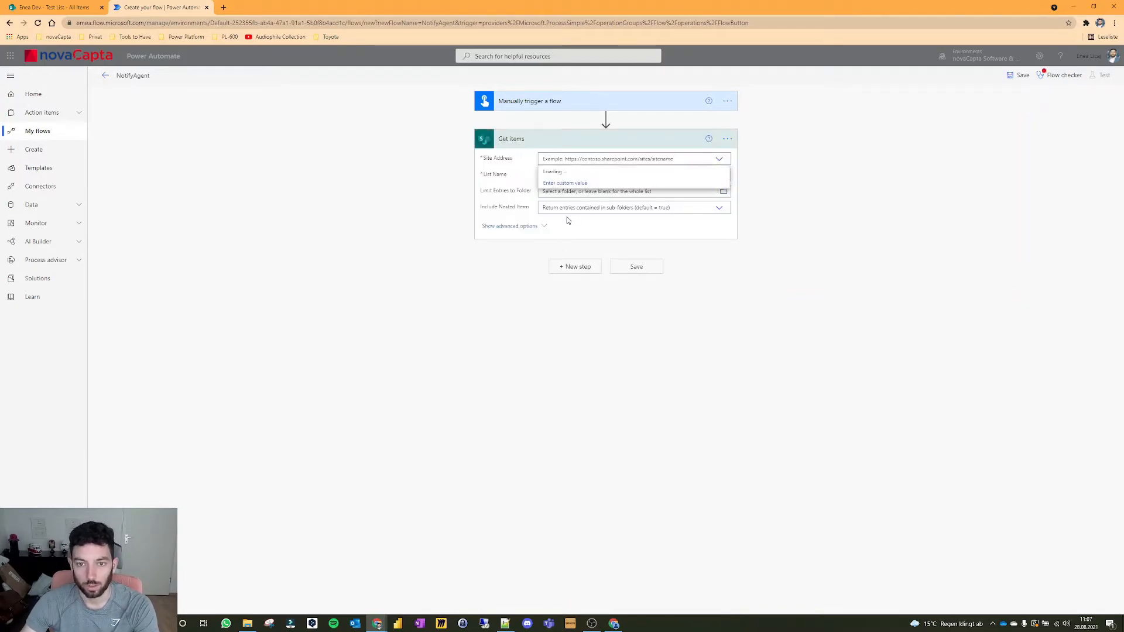
{"action": "left_click", "coordinate": [718, 159]}
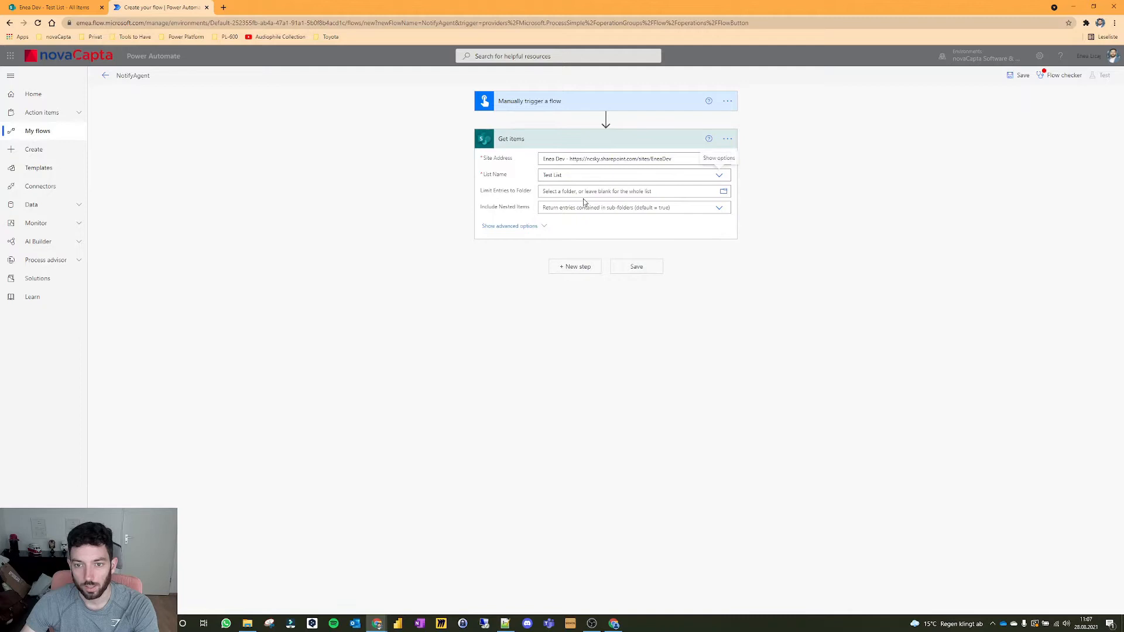
{"action": "left_click", "coordinate": [53, 7]}
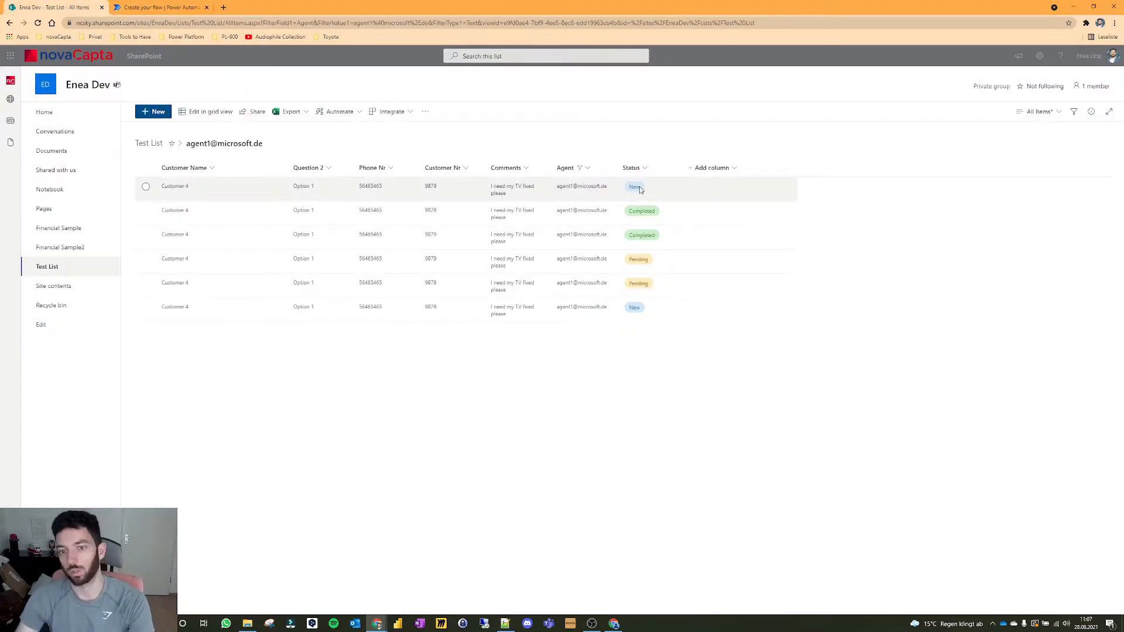
{"action": "mouse_move", "coordinate": [633, 226]}
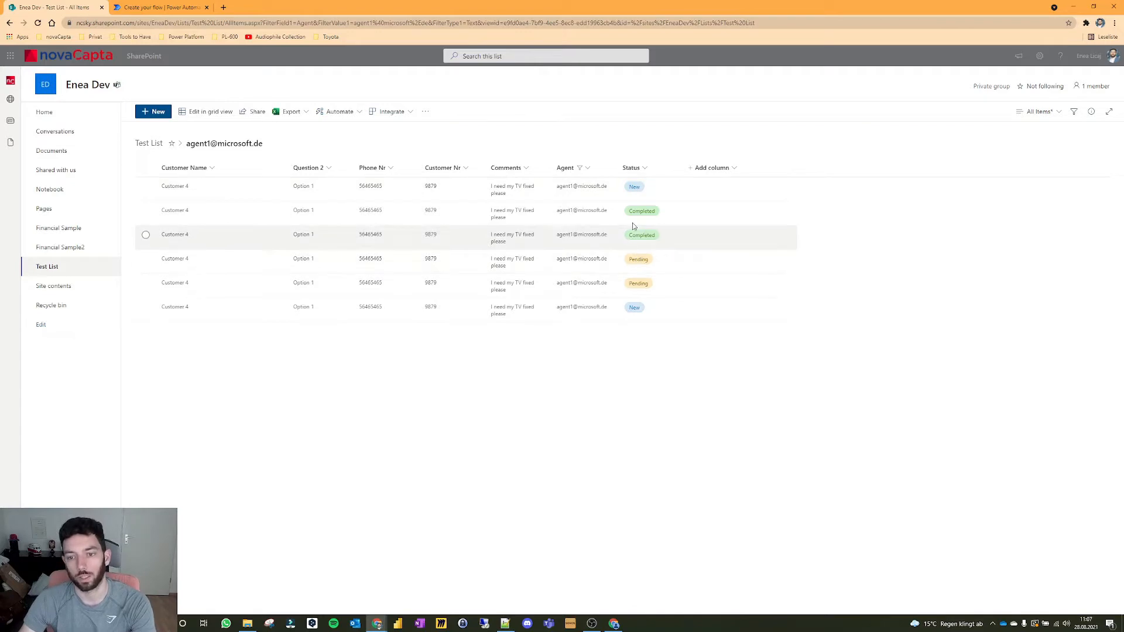
{"action": "mouse_move", "coordinate": [641, 215]}
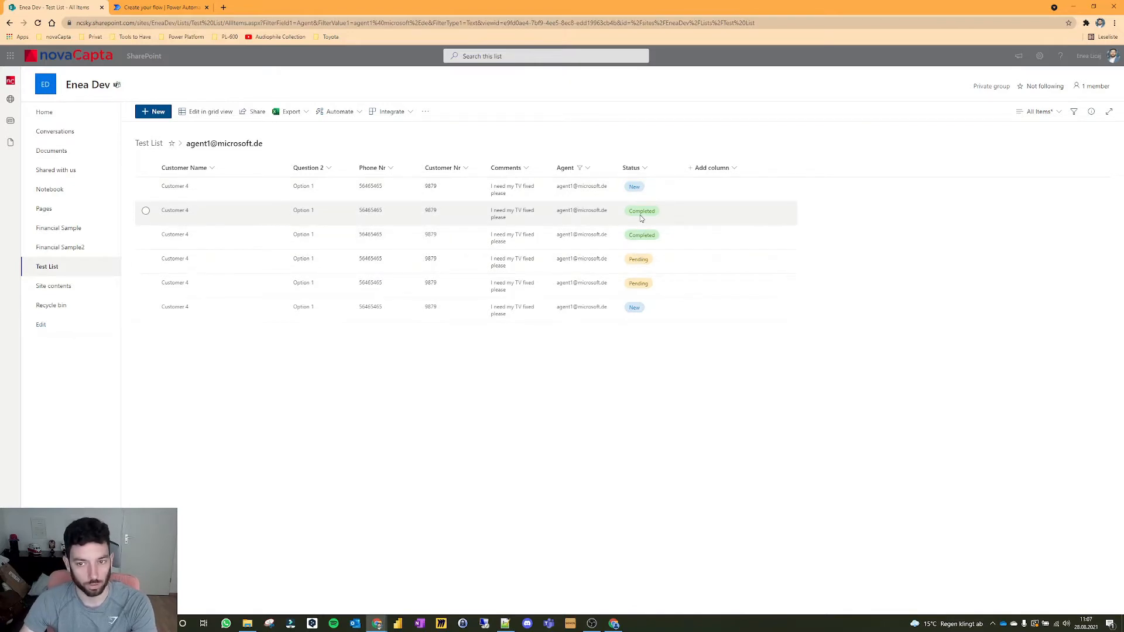
Step: Enter the partial Get items filter query Status eq 'New' or Status eq
{"action": "left_click", "coordinate": [159, 7]}
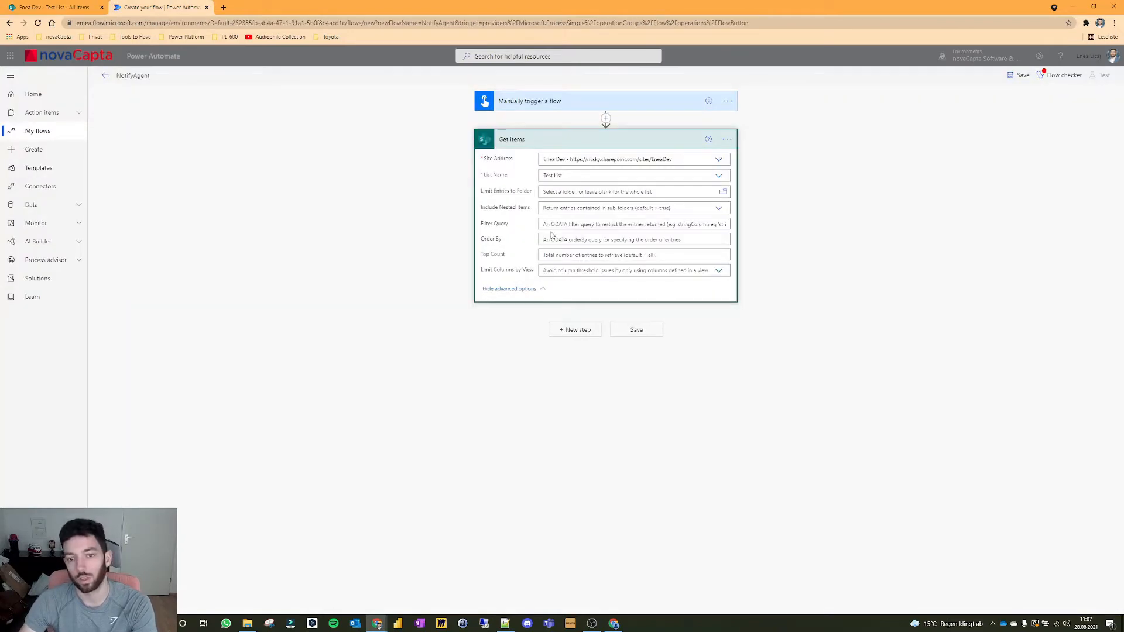
{"action": "left_click", "coordinate": [633, 224]}
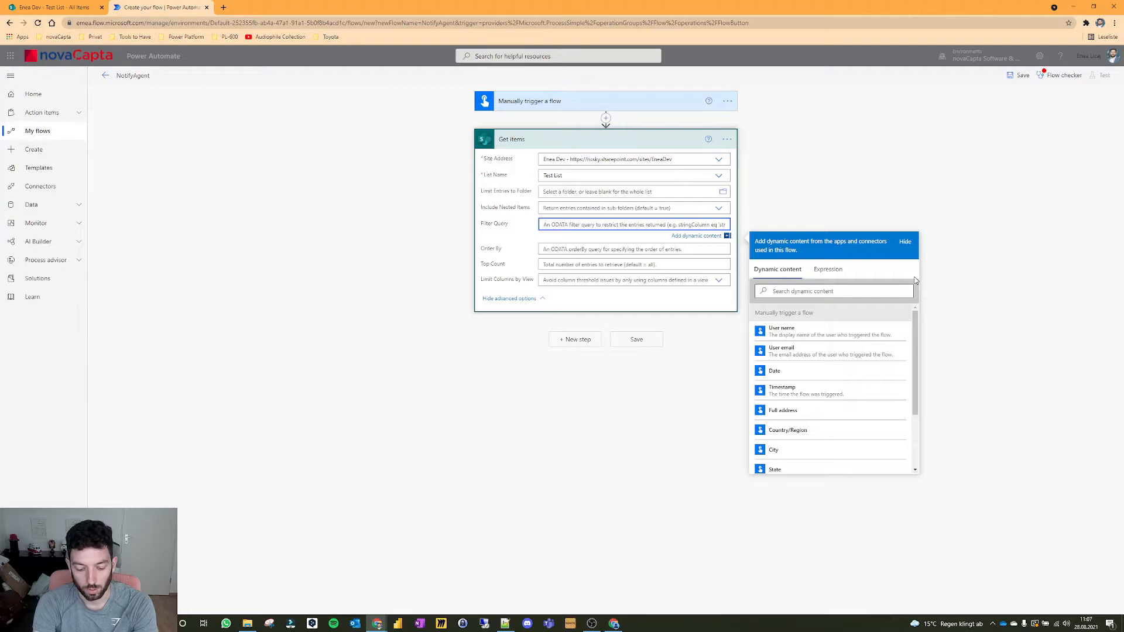
{"action": "type", "text": "Status eq"}
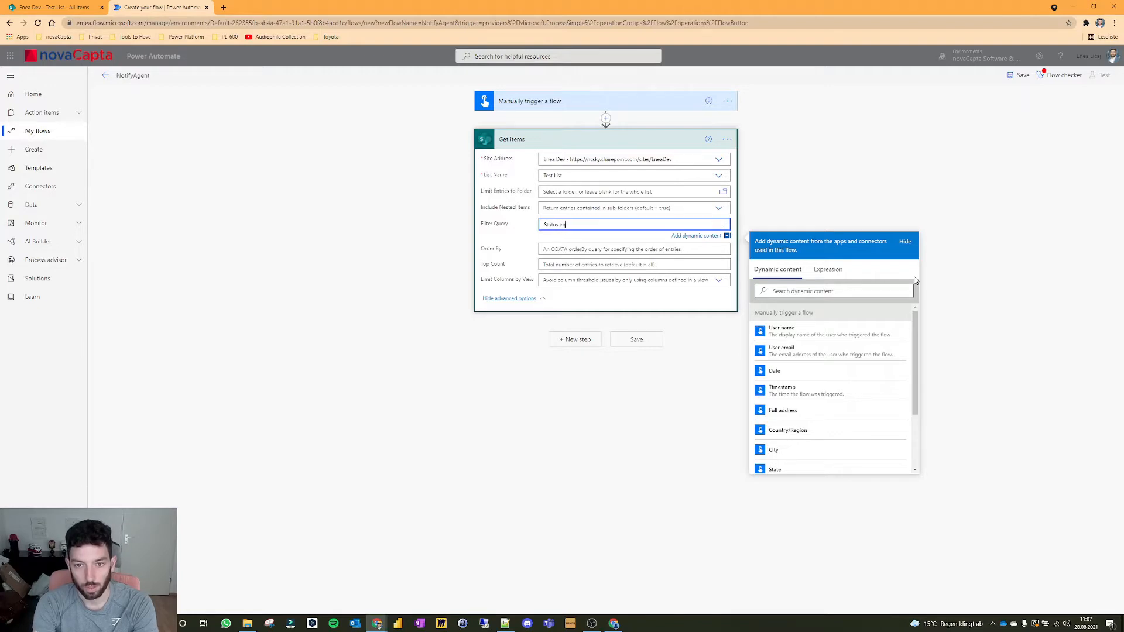
{"action": "type", "text": "'"}
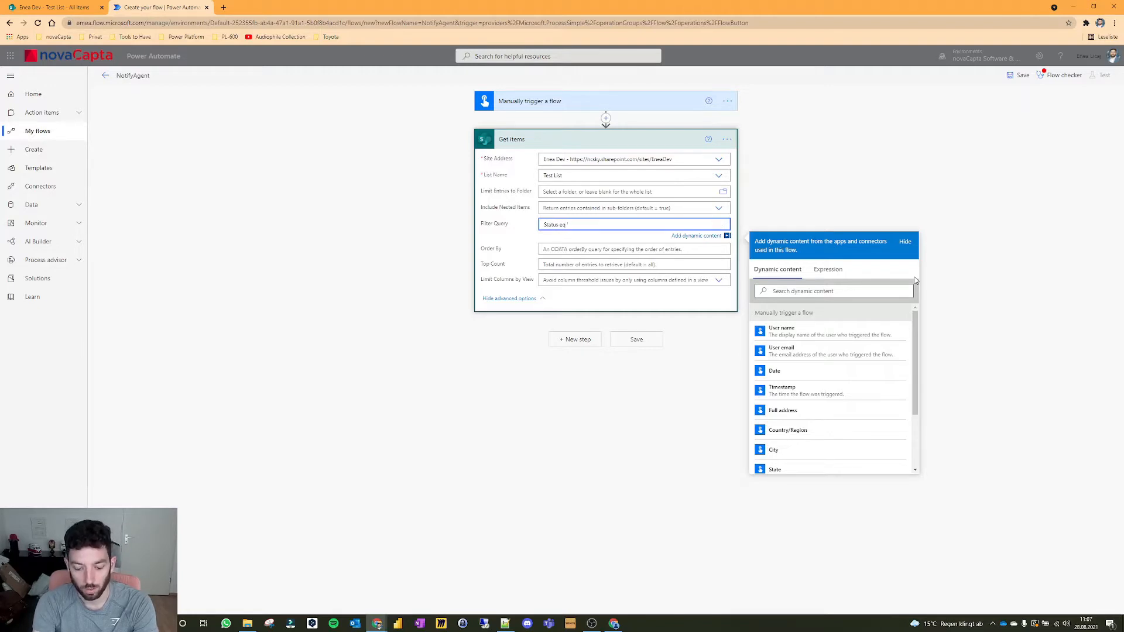
{"action": "type", "text": "New'"}
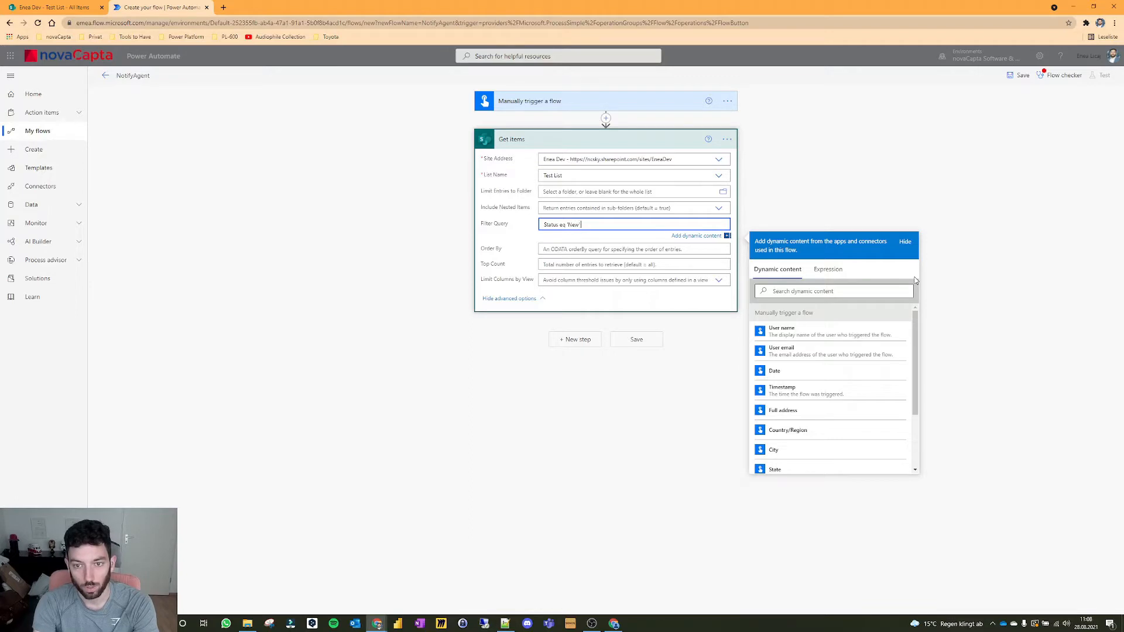
{"action": "type", "text": "or Status"}
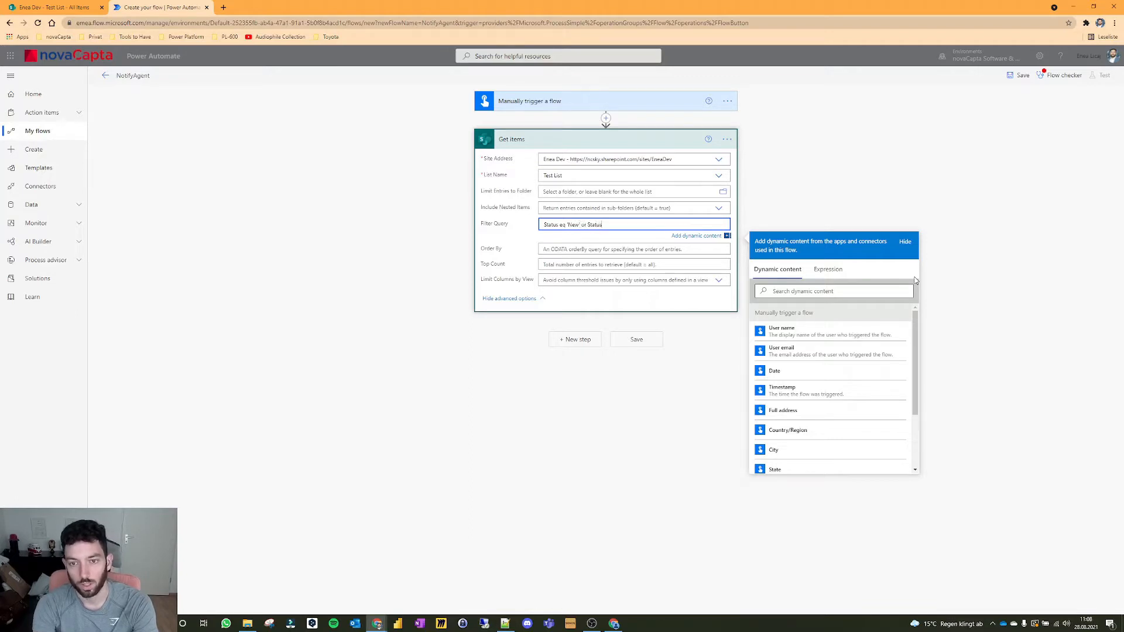
{"action": "type", "text": "eq"}
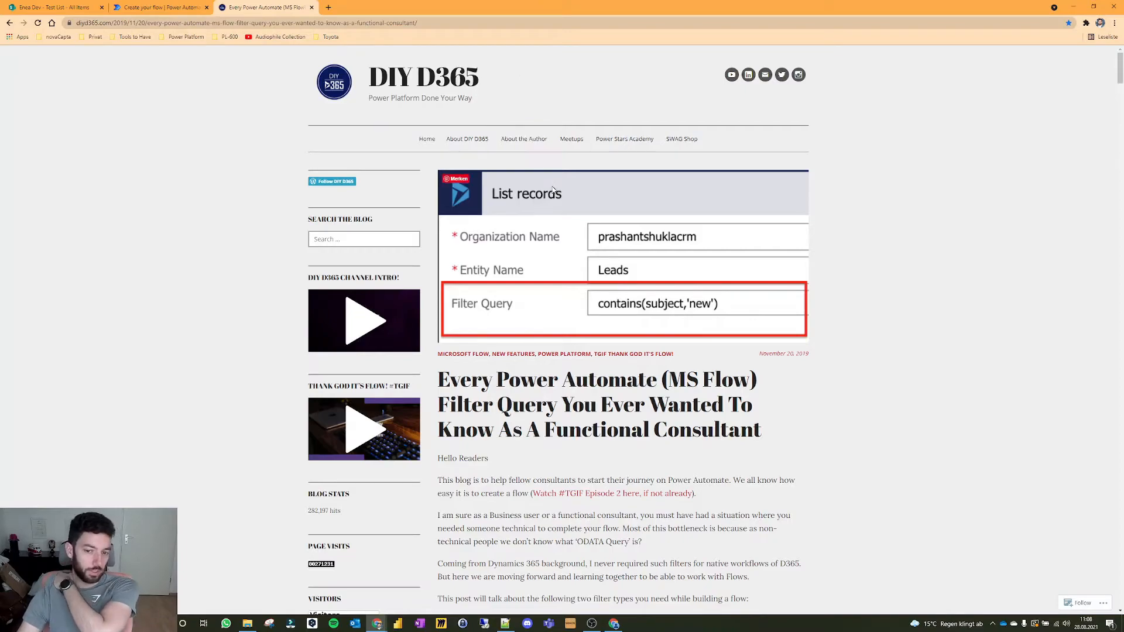
{"action": "scroll", "scroll_direction": "down", "scroll_amount": 3}
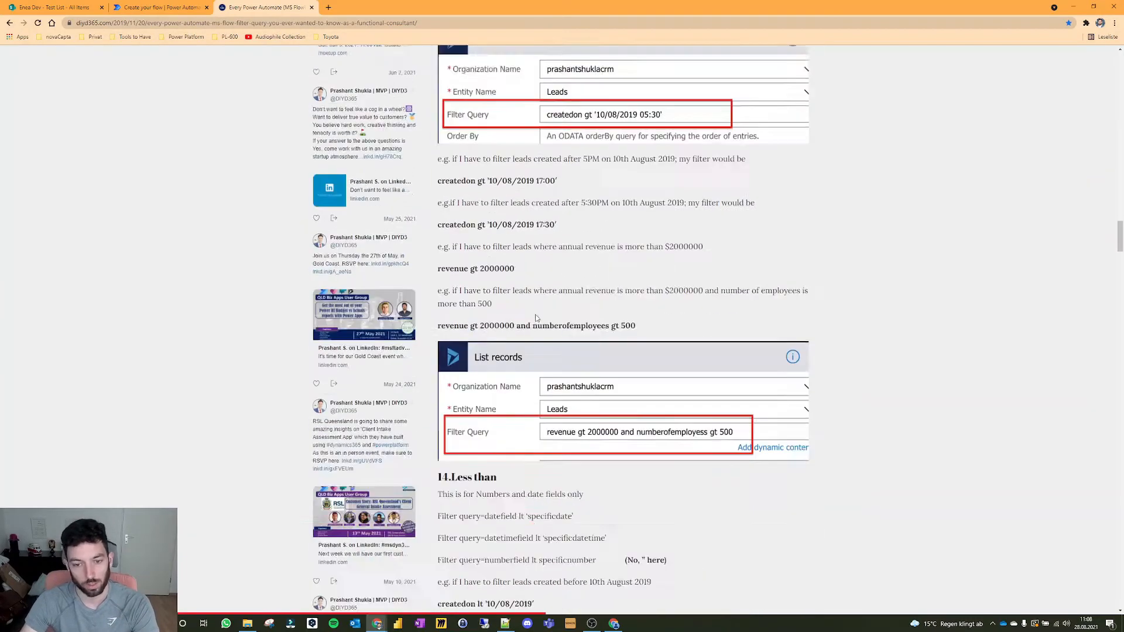
{"action": "scroll", "scroll_direction": "down", "scroll_amount": 3}
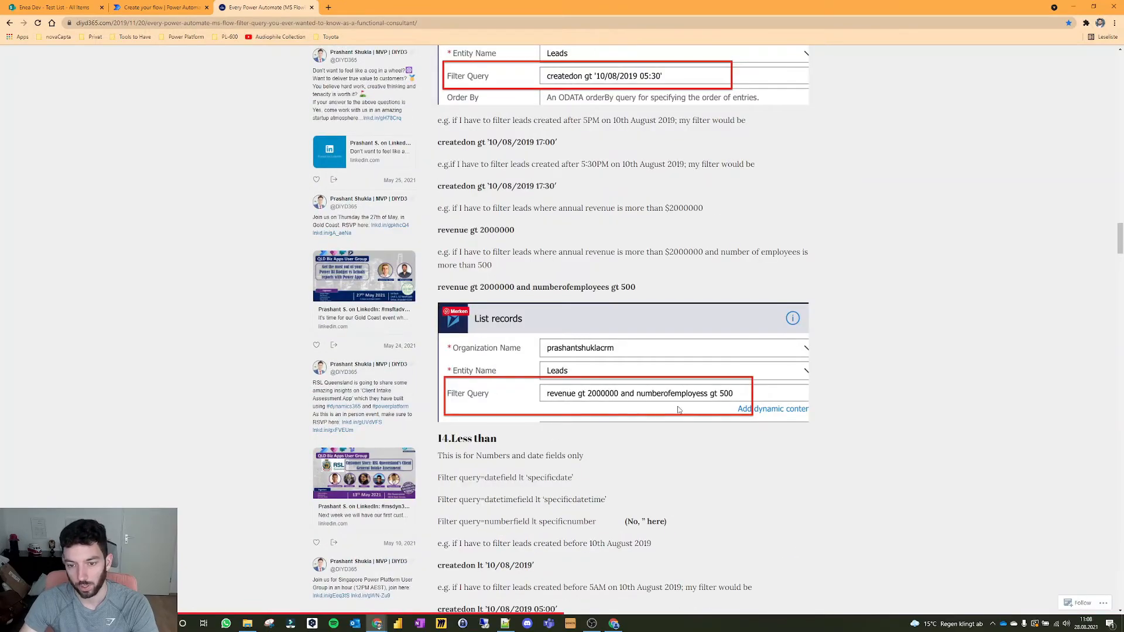
{"action": "scroll", "scroll_direction": "down", "scroll_amount": 3}
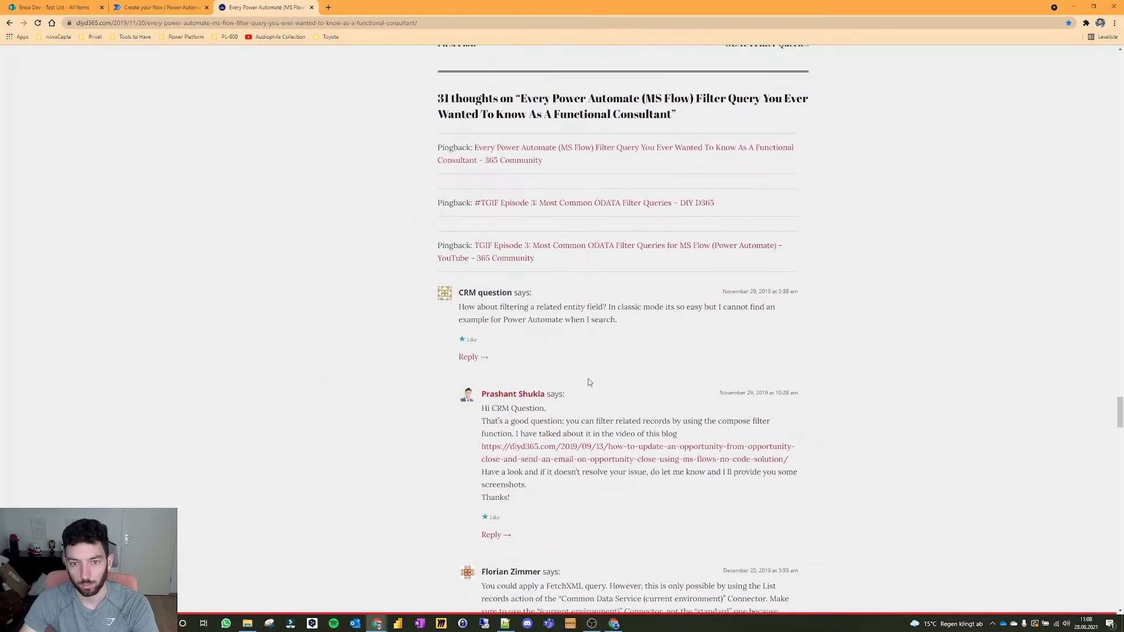
{"action": "scroll", "scroll_direction": "up", "scroll_amount": 3}
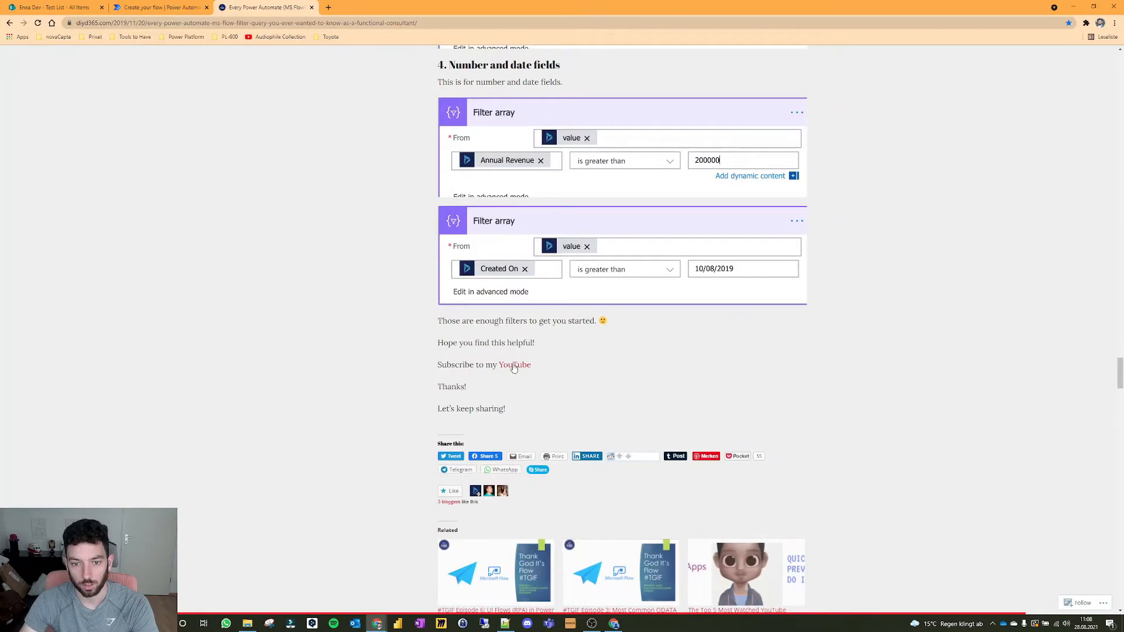
{"action": "mouse_move", "coordinate": [251, 89]}
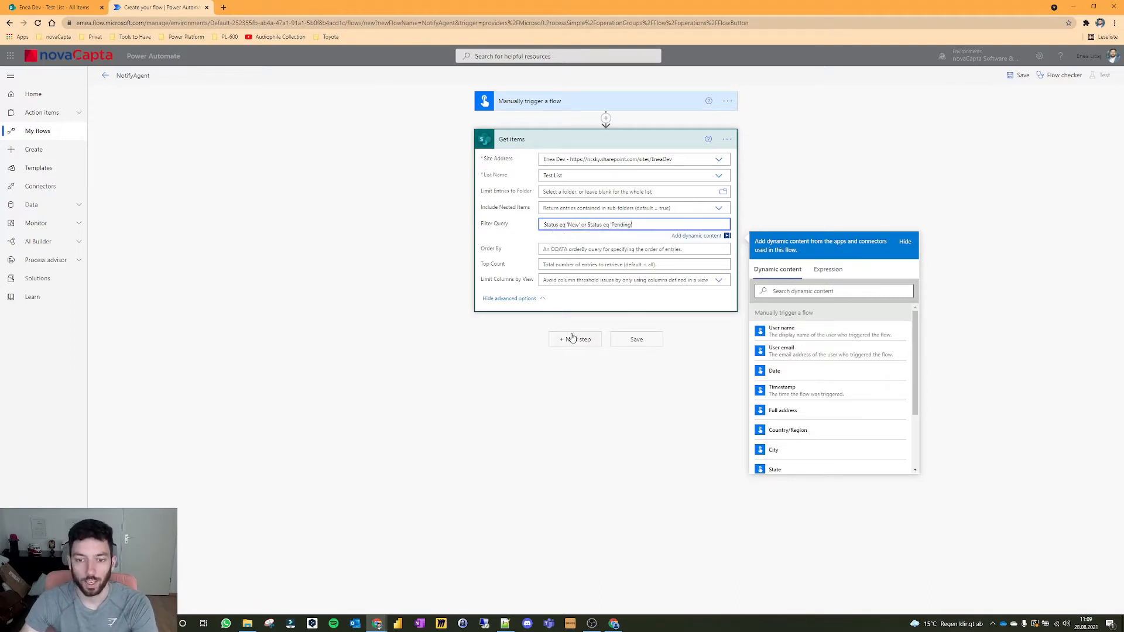
Step: Insert an Initialize variable step named Agents2Notify ahead of Get items
{"action": "left_click", "coordinate": [574, 338]}
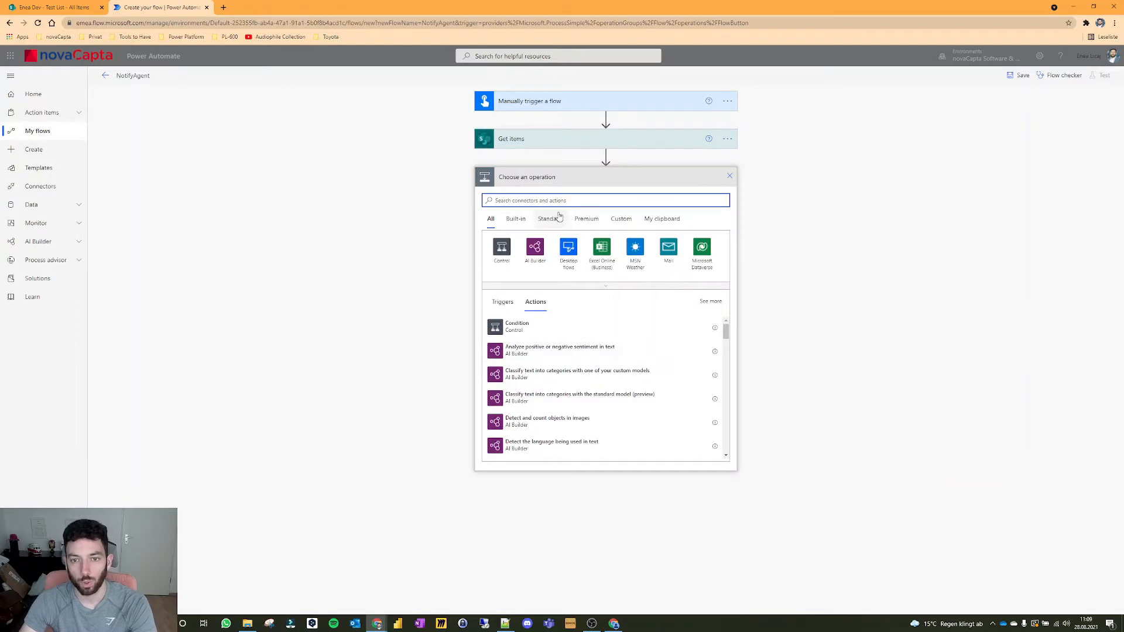
{"action": "mouse_move", "coordinate": [782, 214]}
{"action": "type", "text": "initialize"}
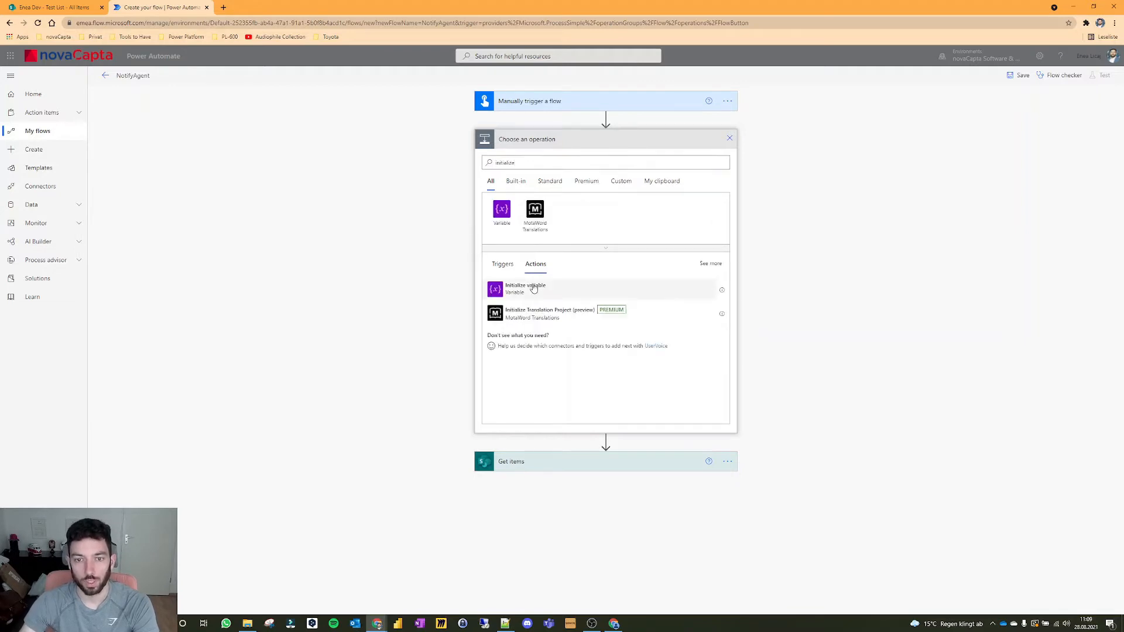
{"action": "left_click", "coordinate": [524, 287]}
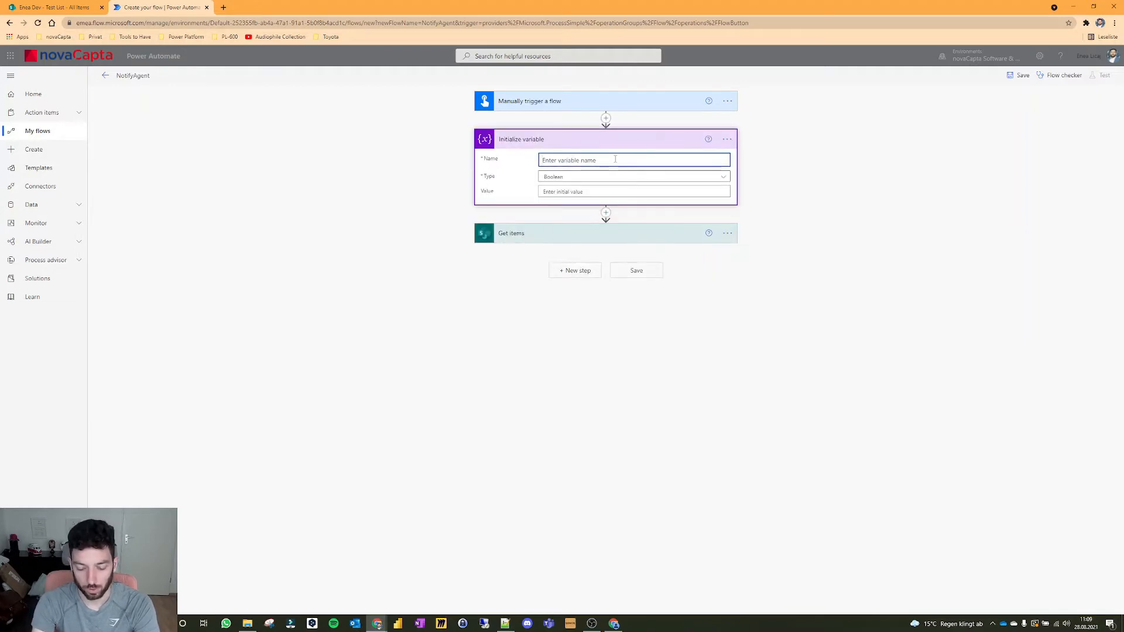
{"action": "type", "text": "Agents2"}
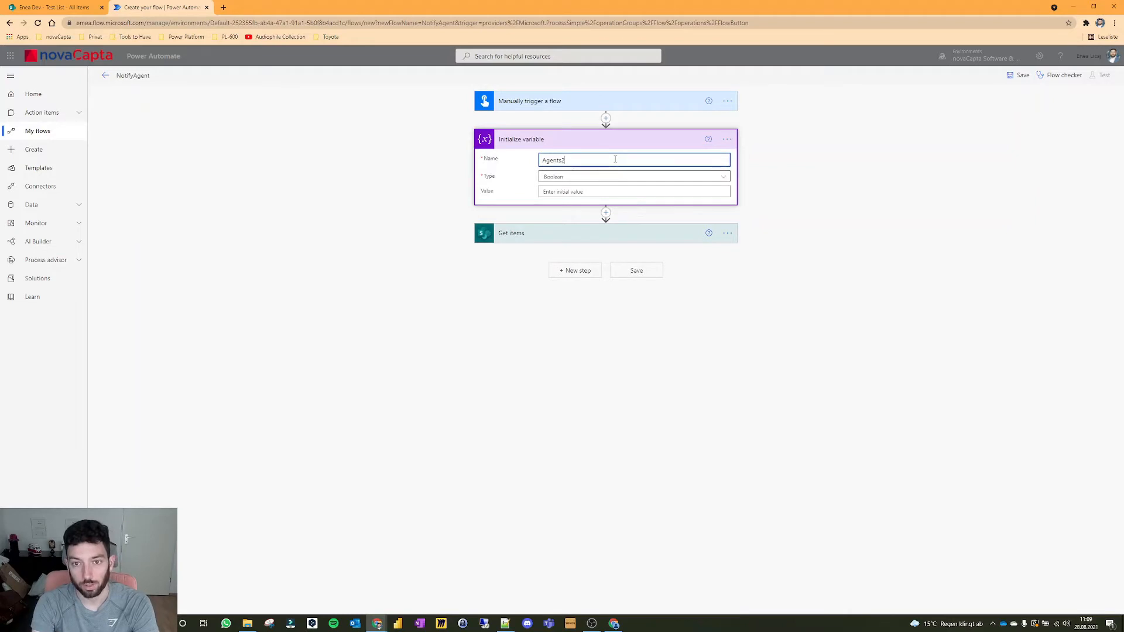
{"action": "type", "text": "Notify"}
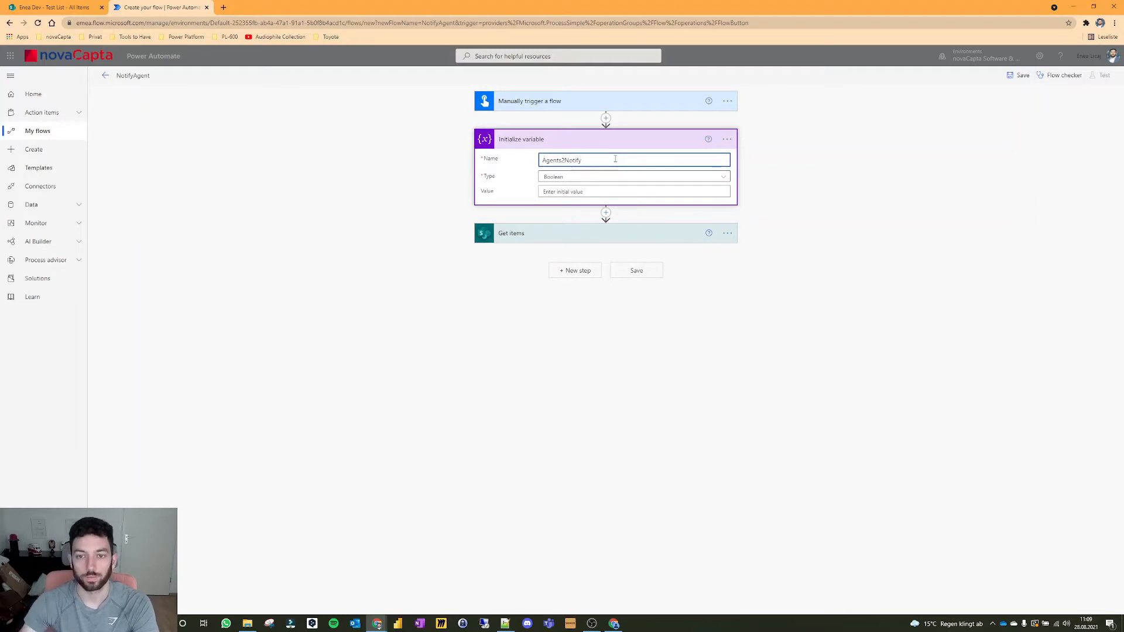
{"action": "left_click", "coordinate": [633, 176]}
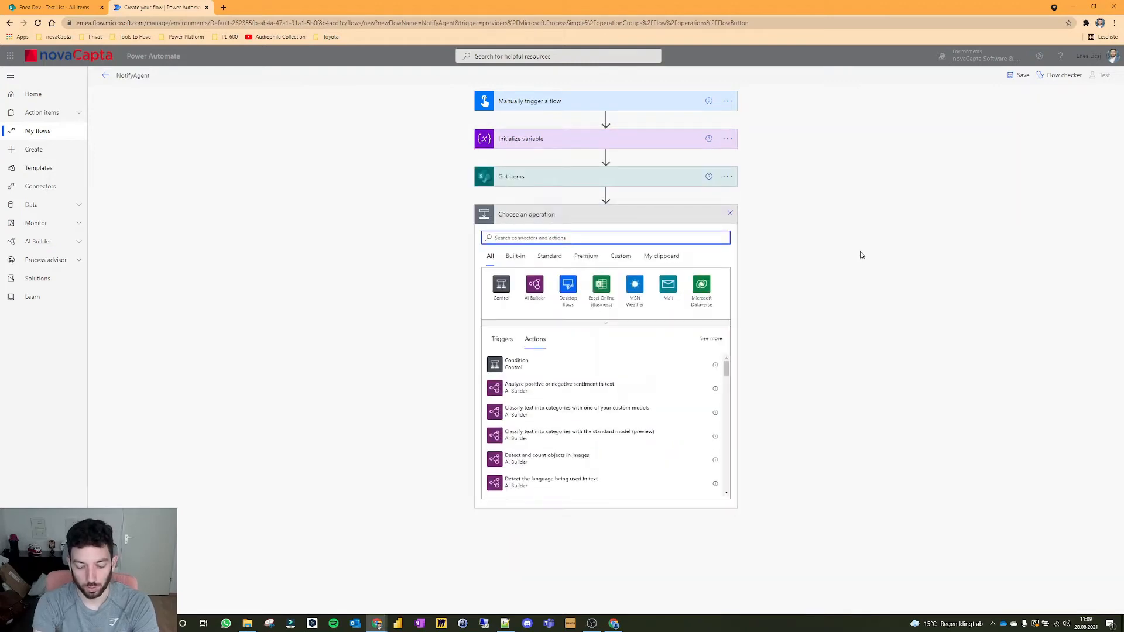
Step: Append each Get items agent value to Agents2Notify inside an Apply to each loop
{"action": "type", "text": "append to"}
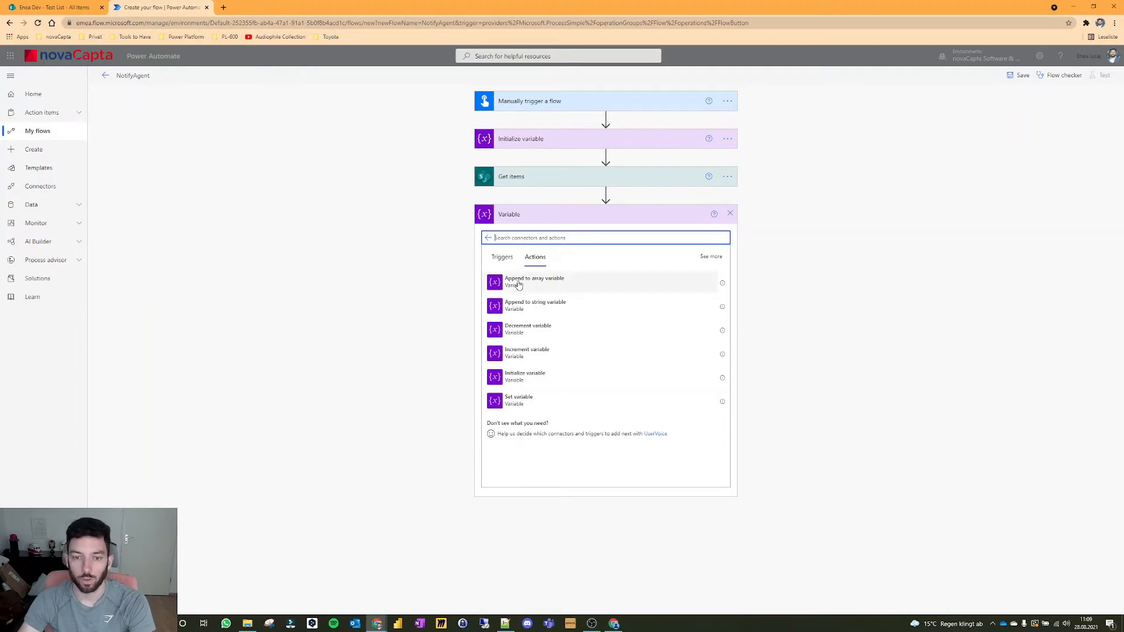
{"action": "left_click", "coordinate": [534, 282]}
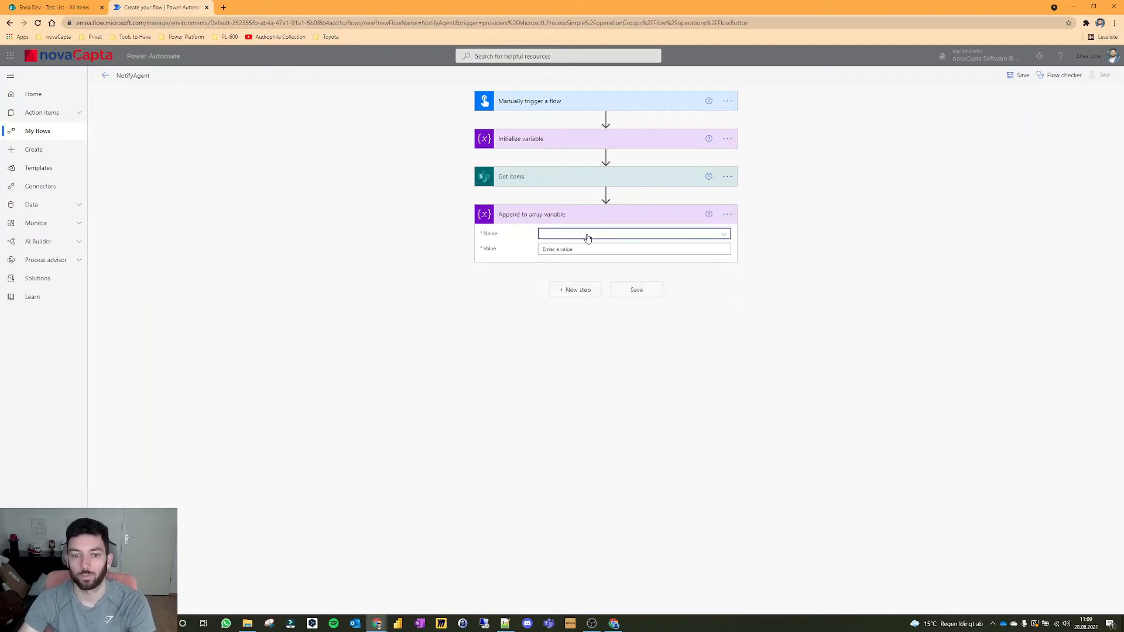
{"action": "type", "text": "Agents2Notify"}
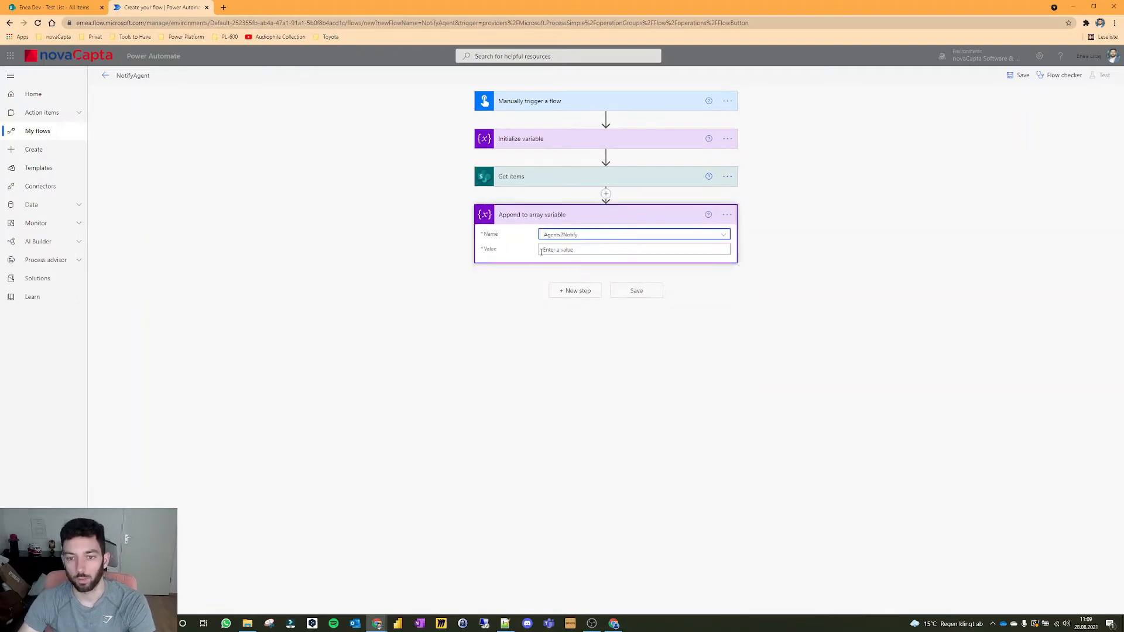
{"action": "left_click", "coordinate": [633, 250]}
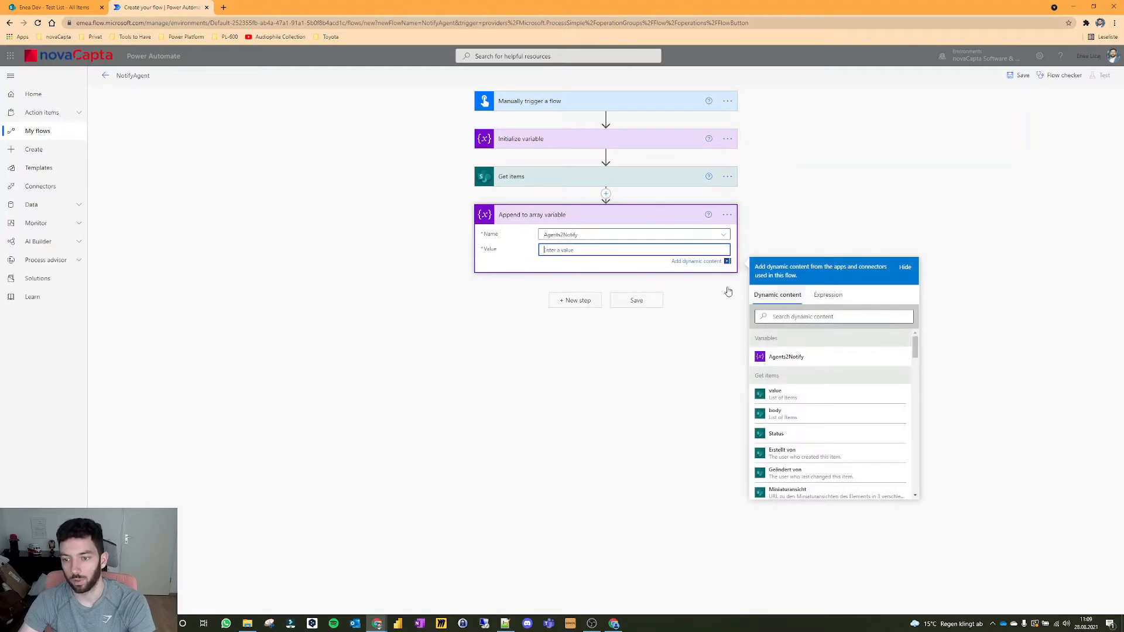
{"action": "left_click", "coordinate": [54, 7]}
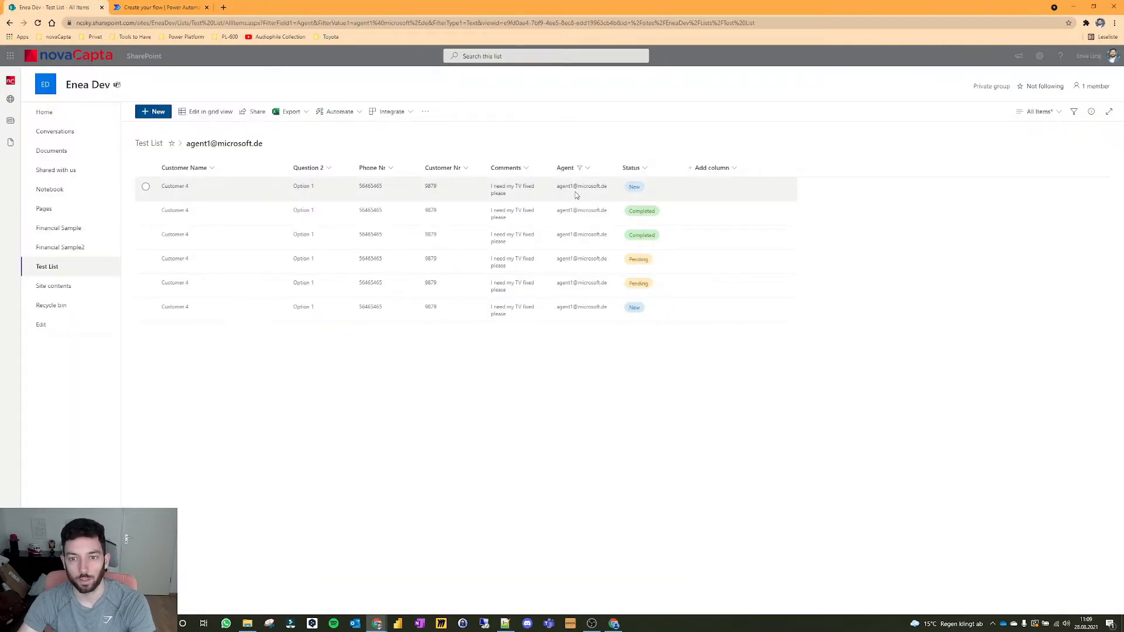
{"action": "left_click", "coordinate": [160, 7]}
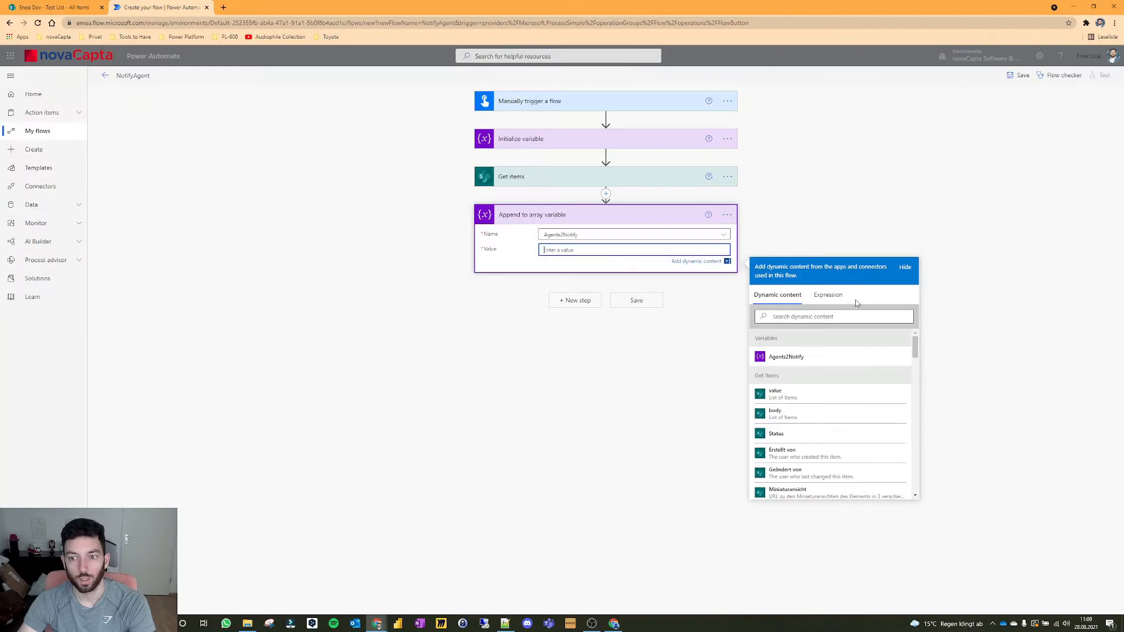
{"action": "type", "text": "agent"}
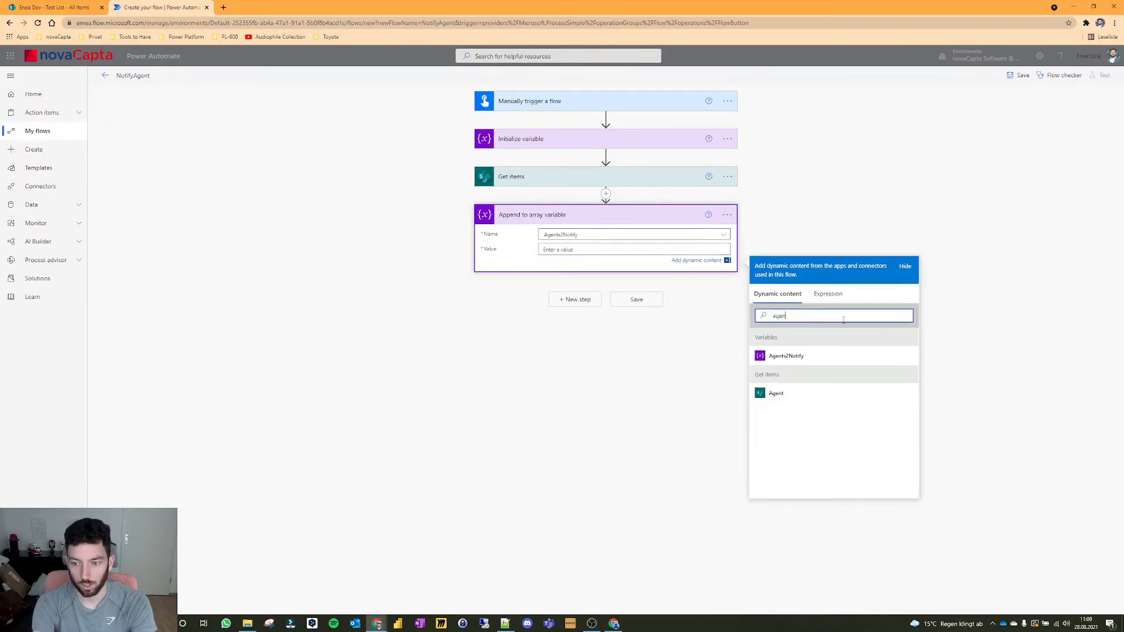
{"action": "left_click", "coordinate": [776, 393]}
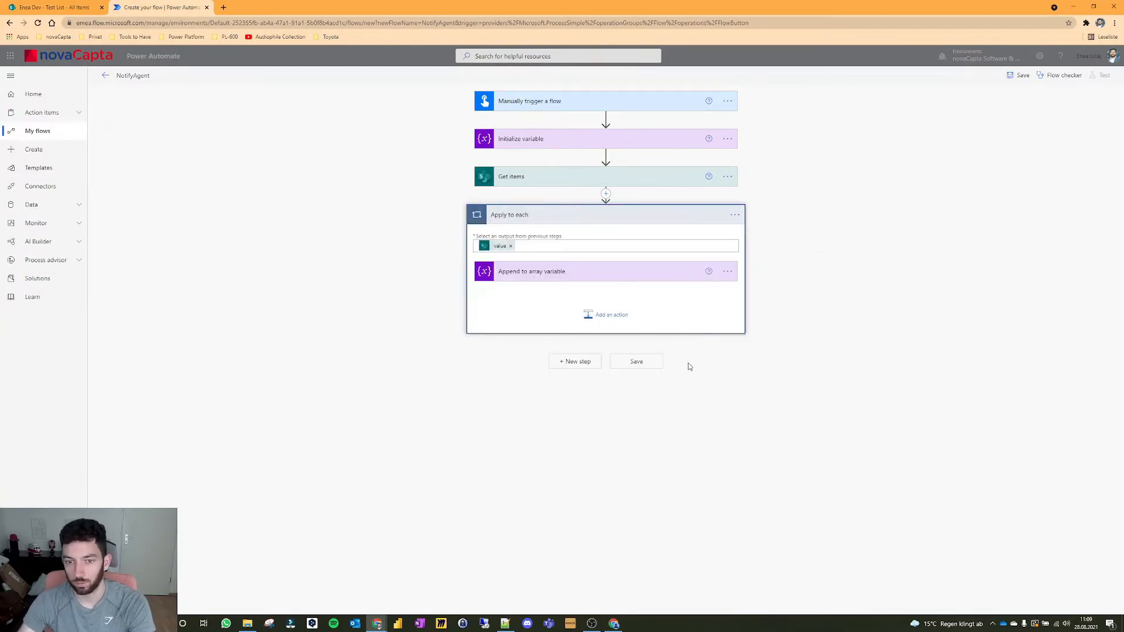
{"action": "mouse_move", "coordinate": [584, 272]}
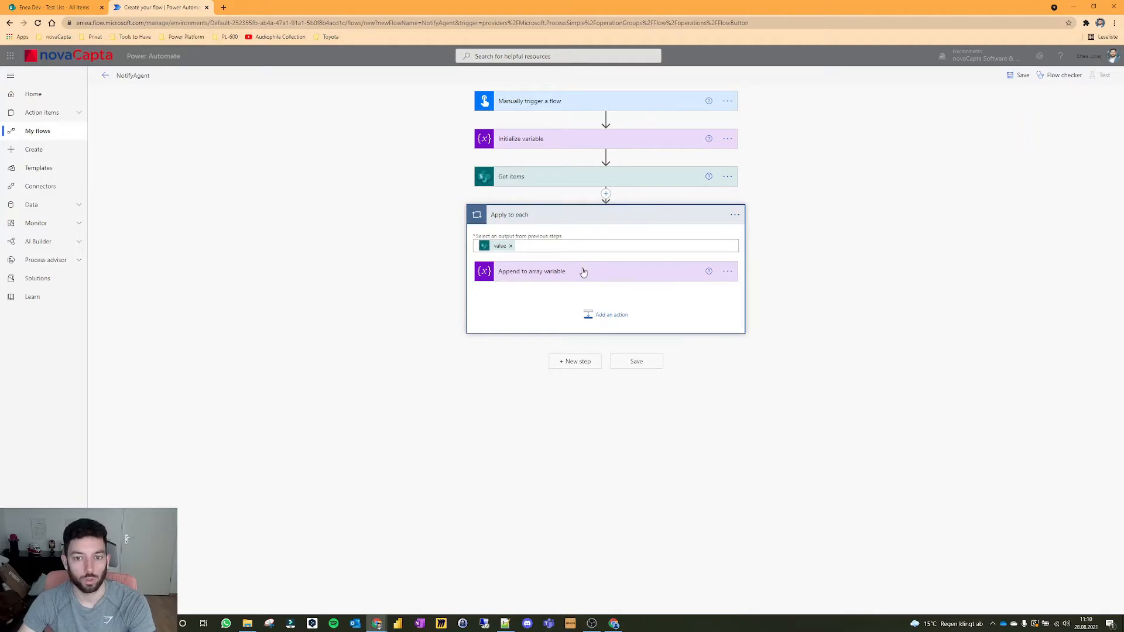
Step: Save NotifyAgent and start a manual test run
{"action": "left_click", "coordinate": [1021, 75]}
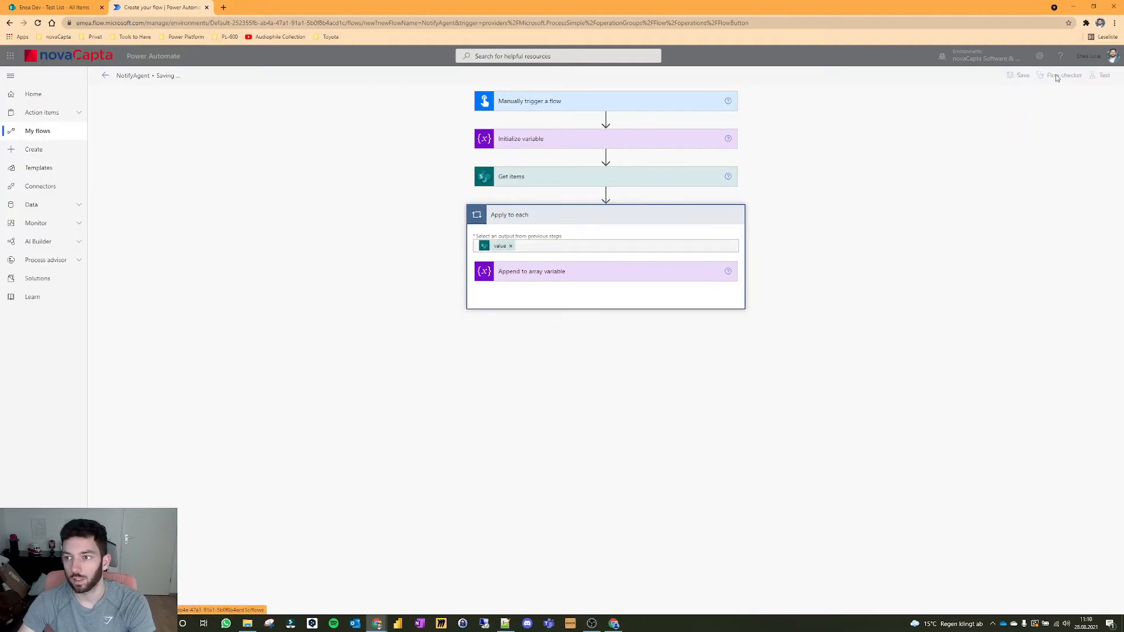
{"action": "left_click", "coordinate": [1105, 75]}
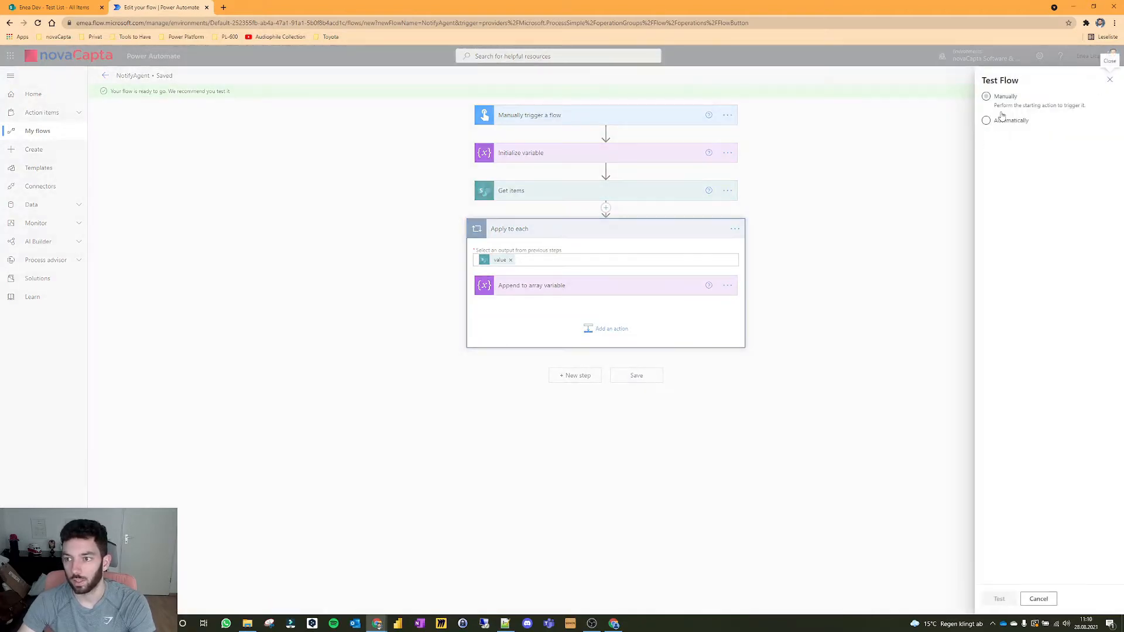
{"action": "left_click", "coordinate": [986, 96]}
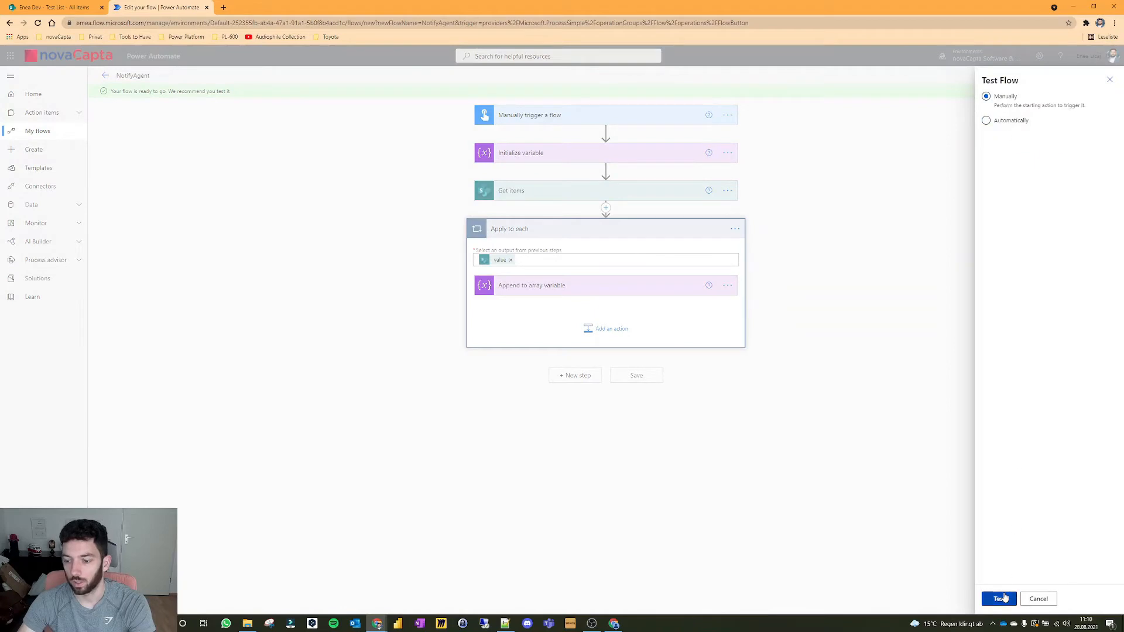
{"action": "left_click", "coordinate": [998, 598]}
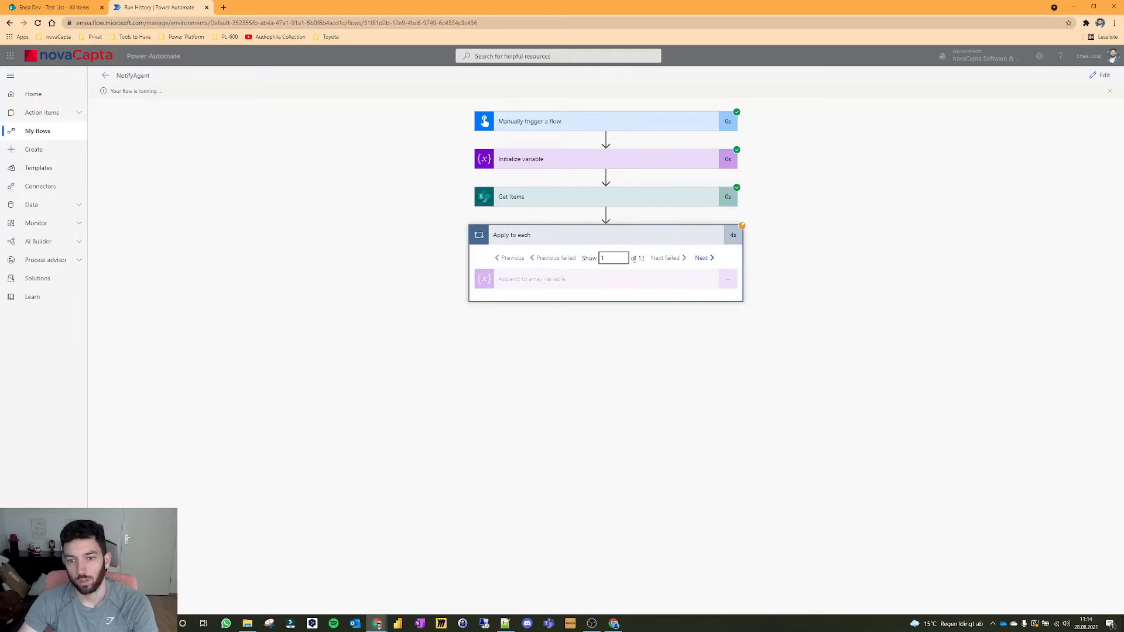
Step: Compare the SharePoint Test List with the run's appended agent addresses, then resume editing
{"action": "left_click", "coordinate": [54, 7]}
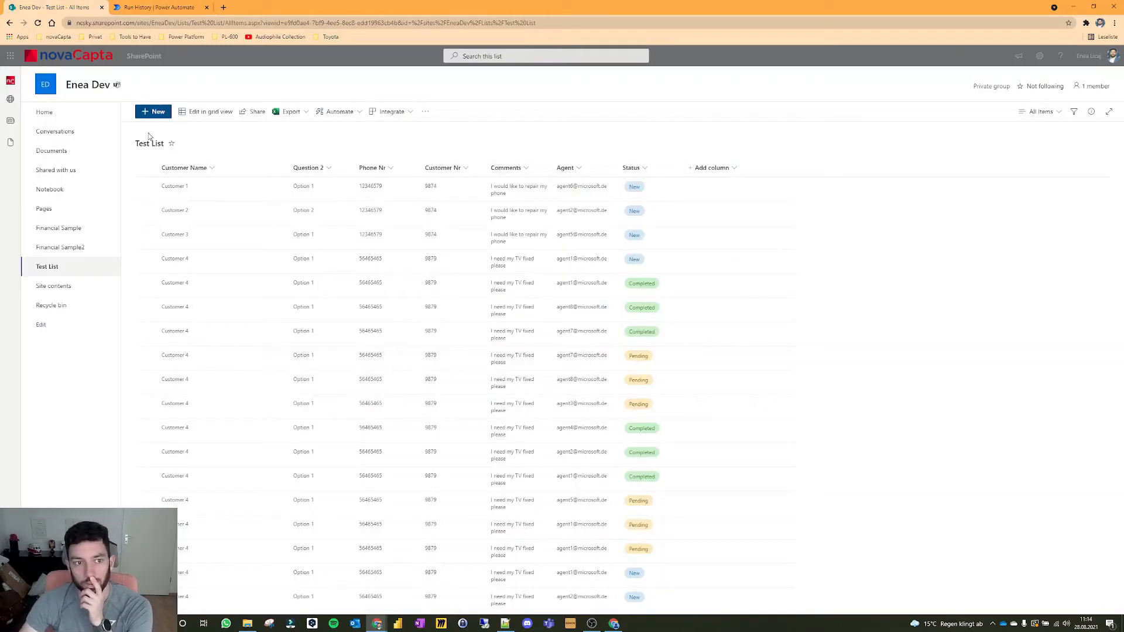
{"action": "left_click", "coordinate": [146, 167]}
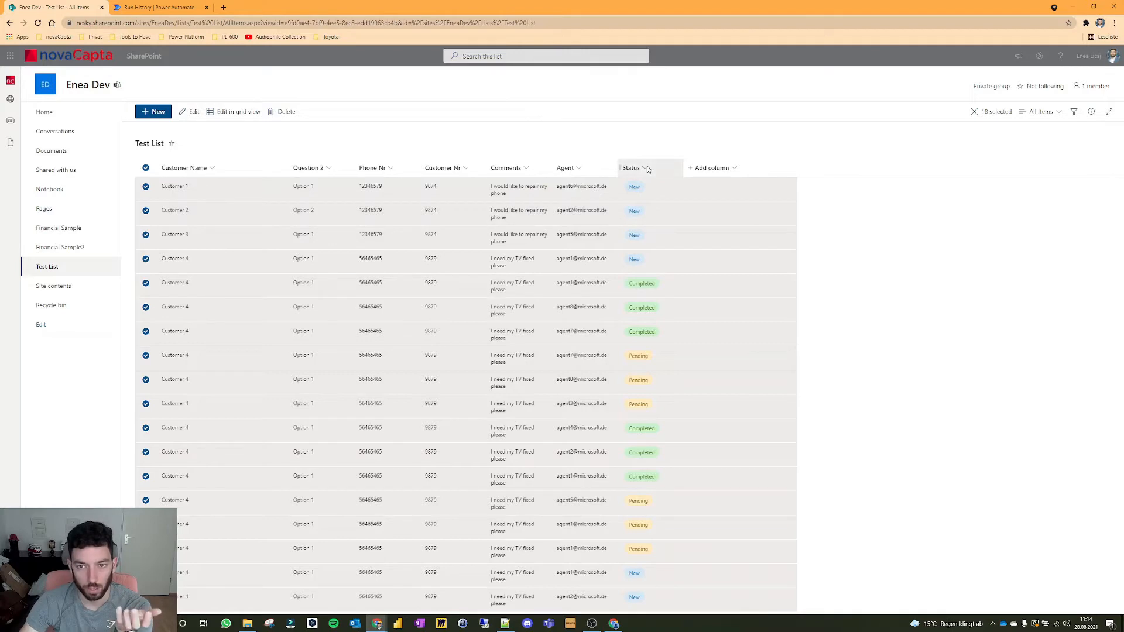
{"action": "left_click", "coordinate": [642, 168]}
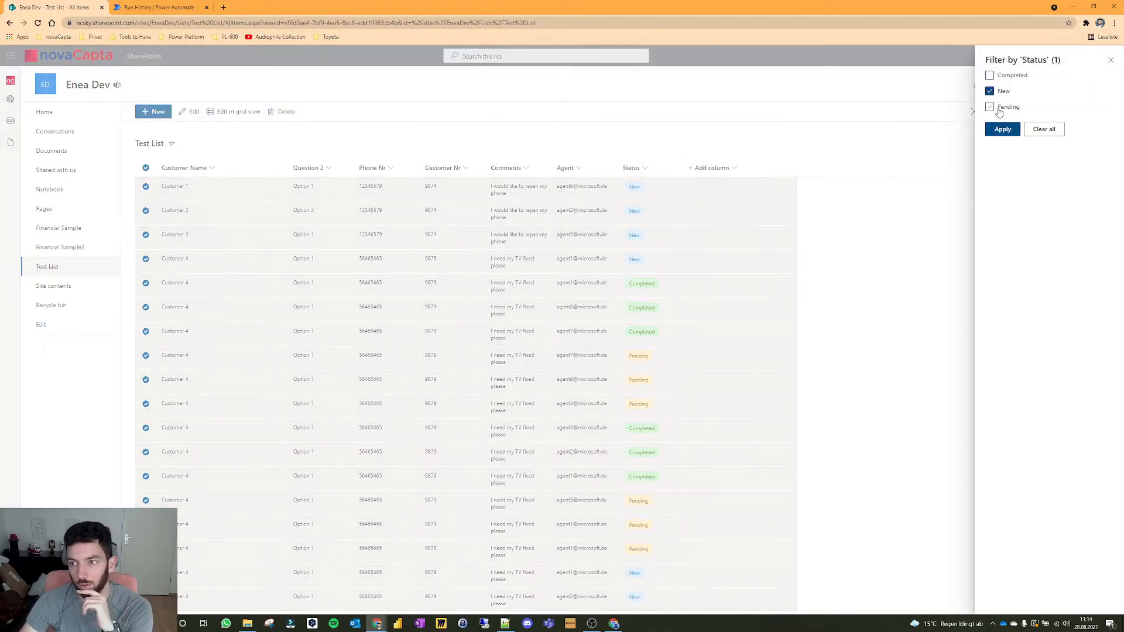
{"action": "left_click", "coordinate": [1001, 128]}
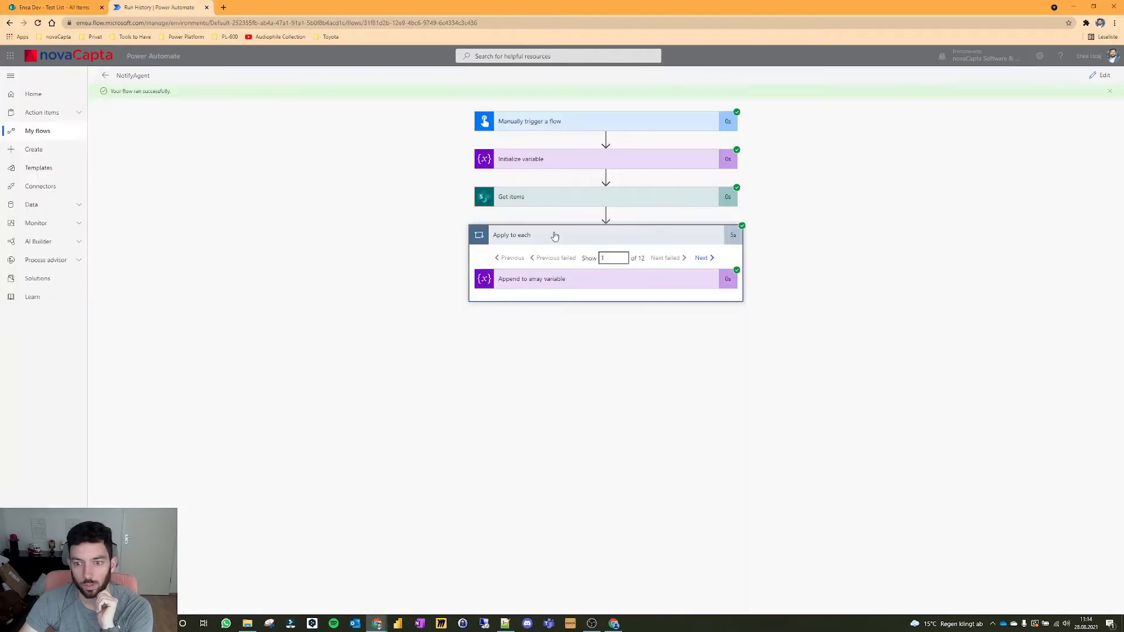
{"action": "left_click", "coordinate": [605, 279]}
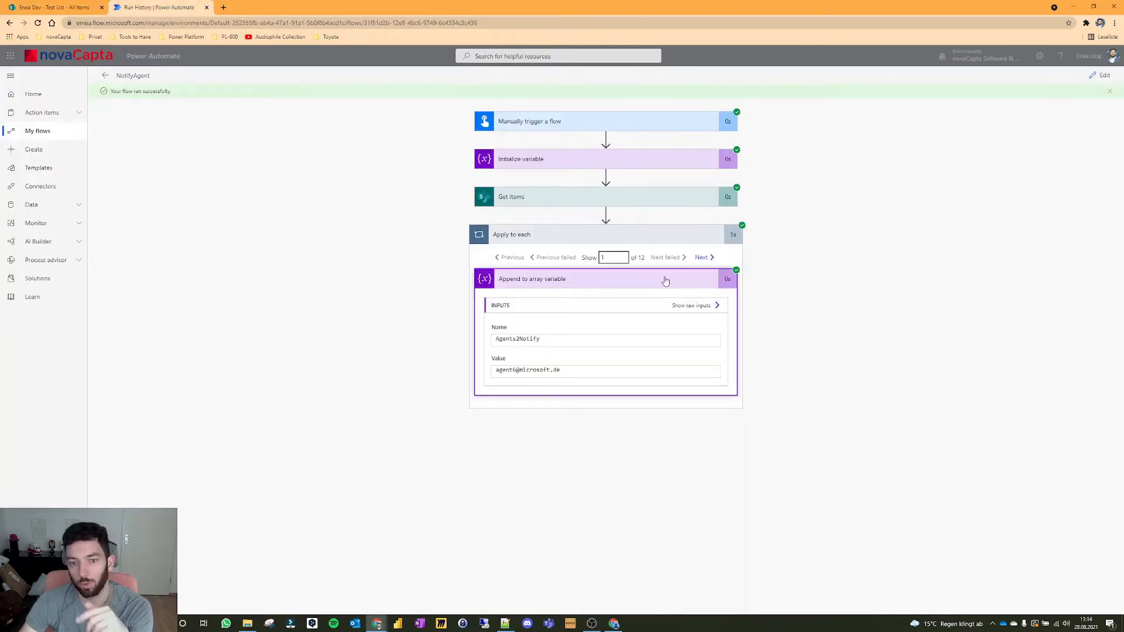
{"action": "mouse_move", "coordinate": [630, 288]}
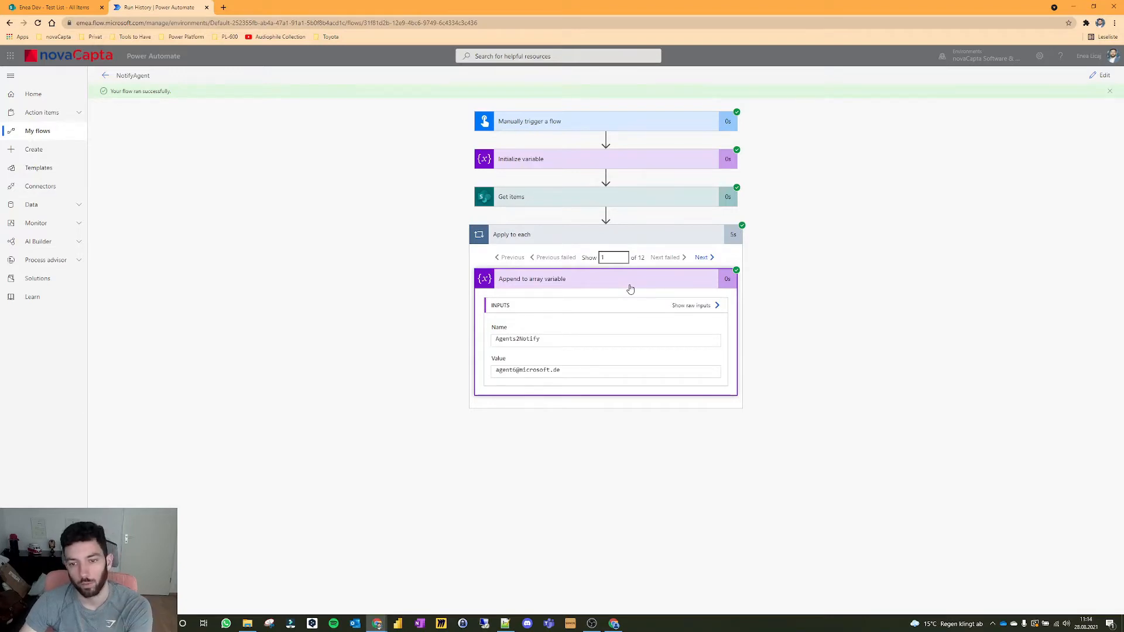
{"action": "left_click", "coordinate": [1102, 74]}
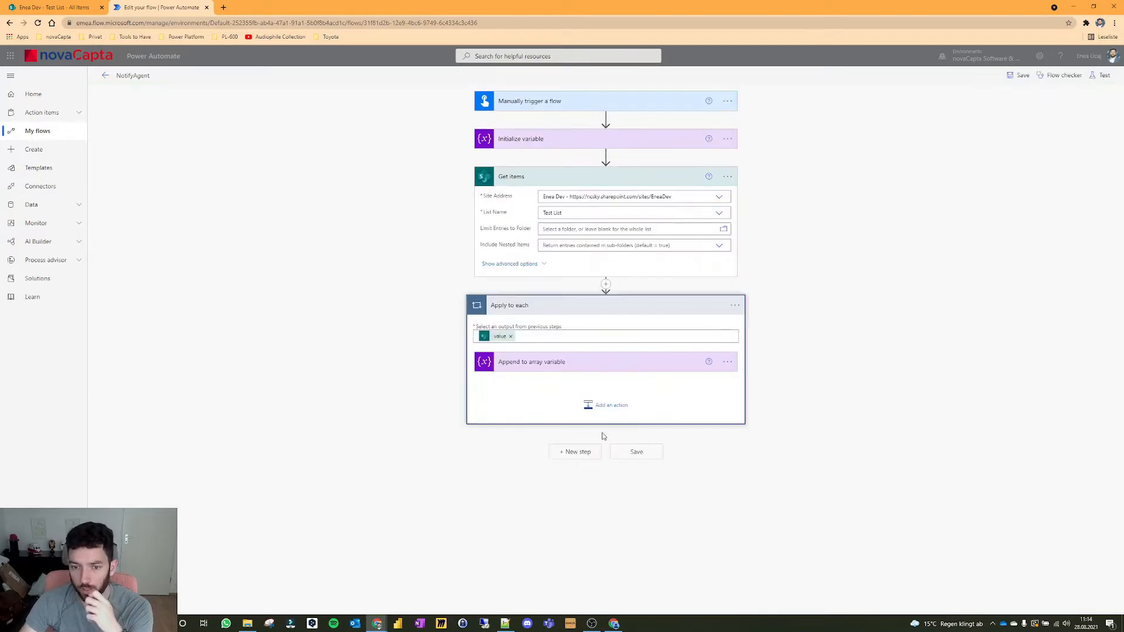
Step: Add a Compose step after the loop whose input is the Agents2Notify variable
{"action": "left_click", "coordinate": [610, 405]}
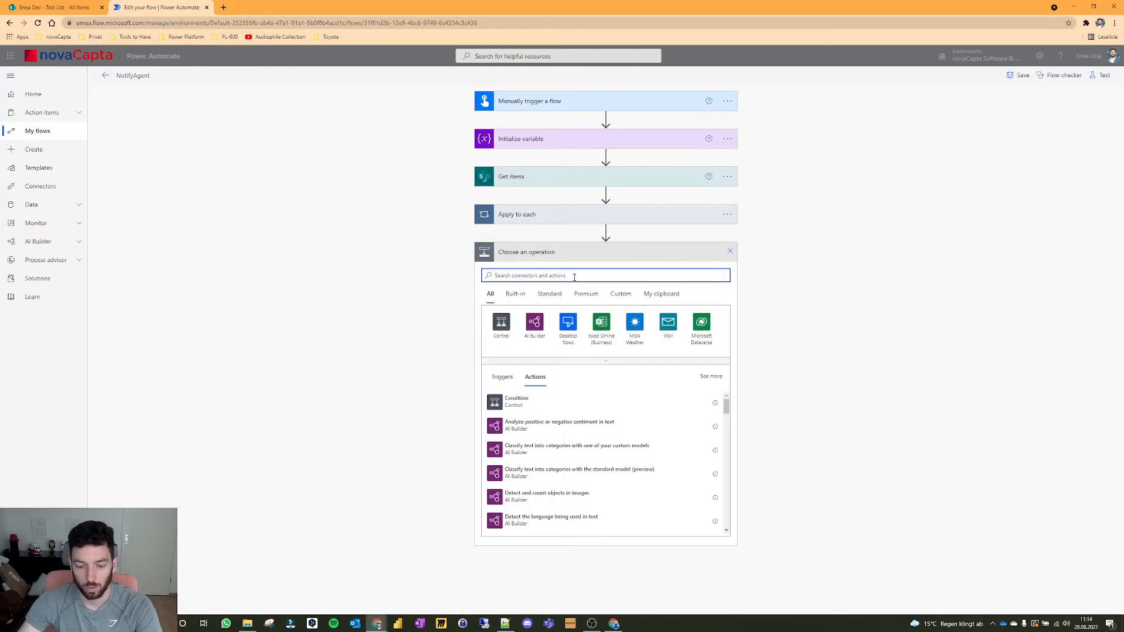
{"action": "type", "text": "compose"}
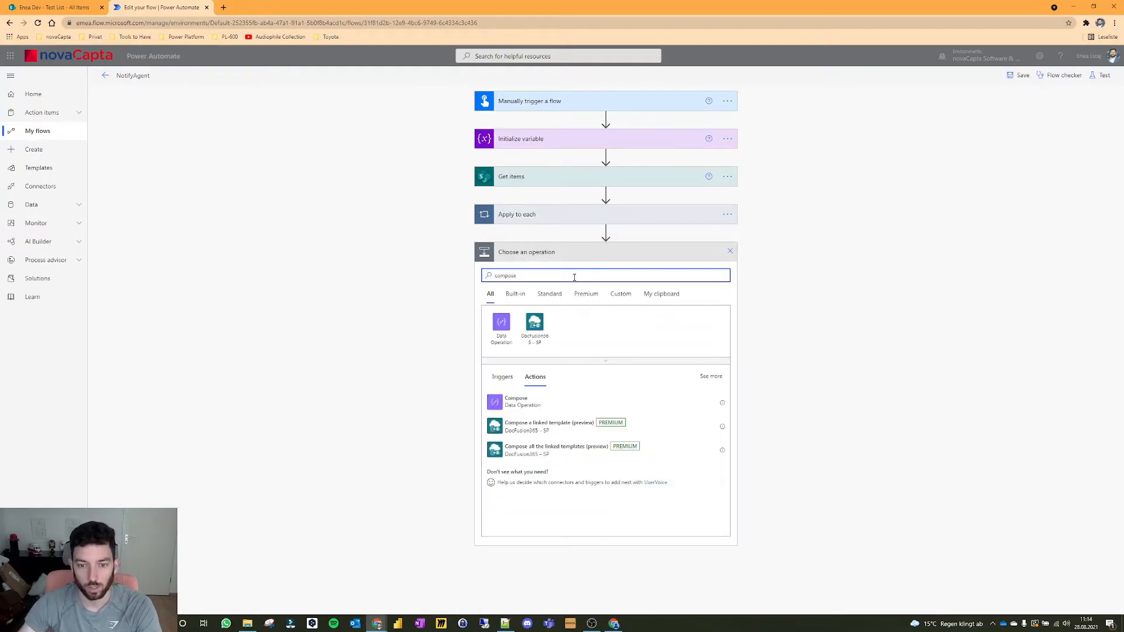
{"action": "left_click", "coordinate": [515, 401]}
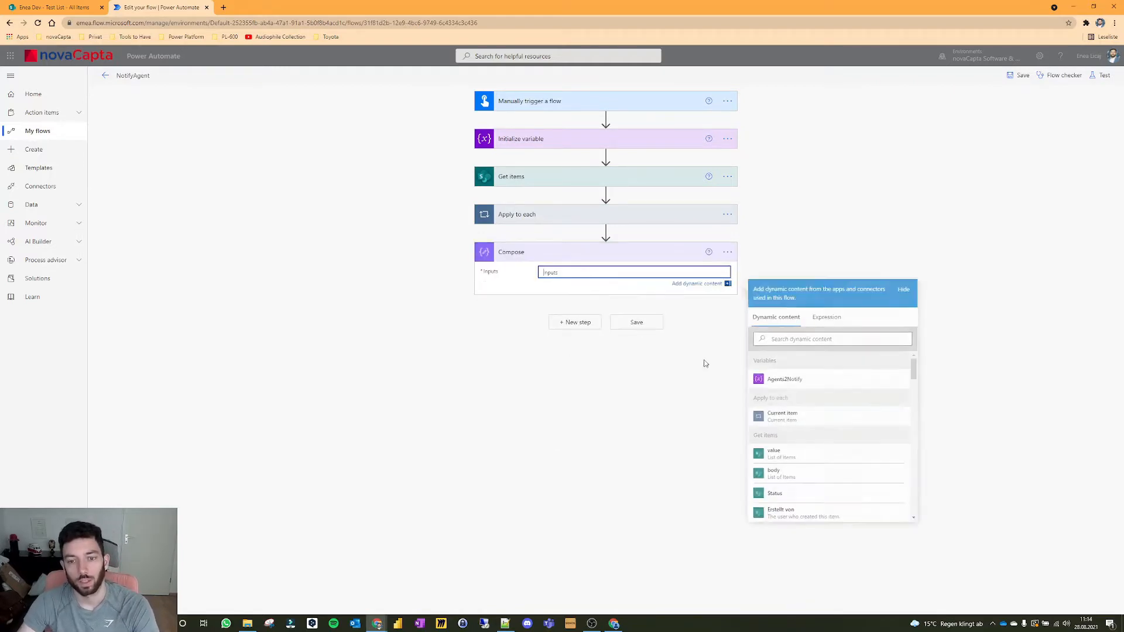
{"action": "left_click", "coordinate": [785, 378]}
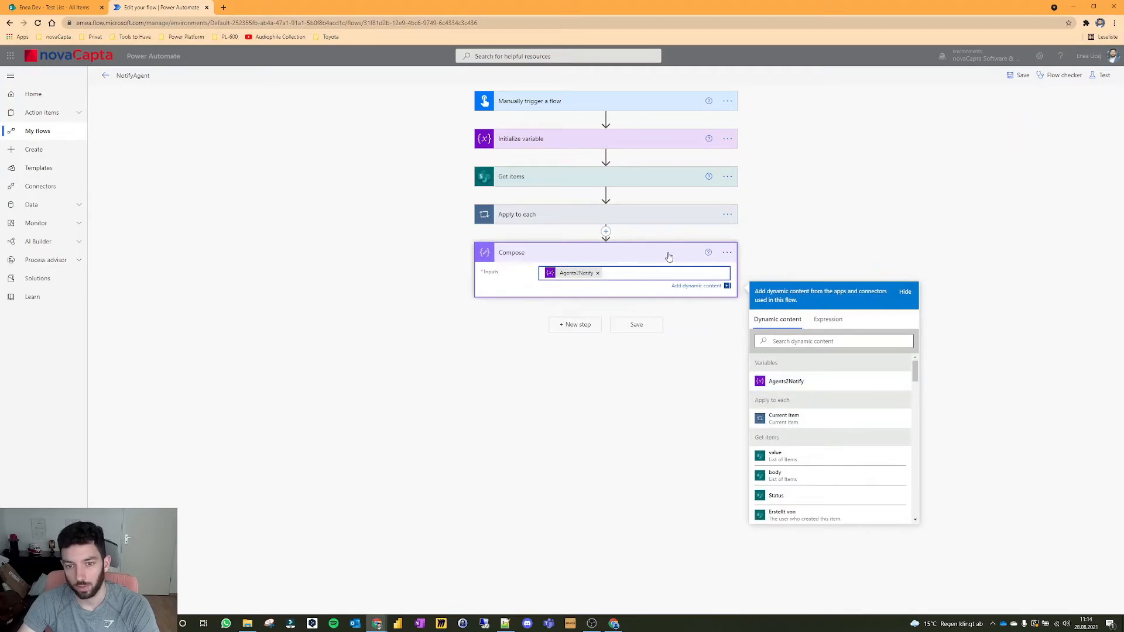
Step: Save the flow and launch another manual test run
{"action": "left_click", "coordinate": [1021, 74]}
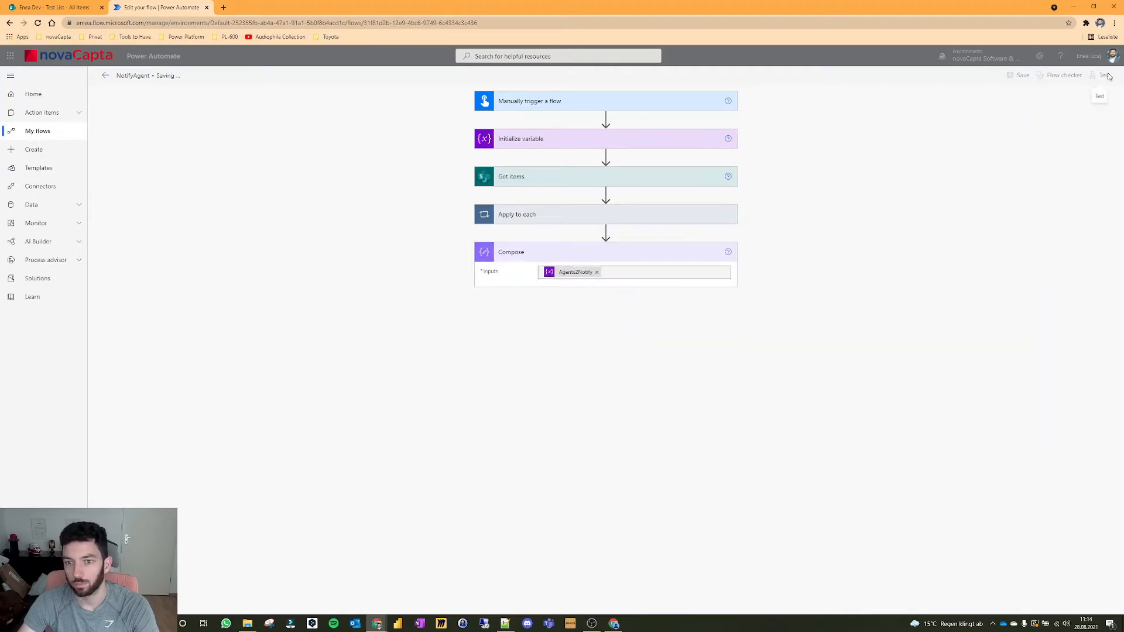
{"action": "left_click", "coordinate": [1102, 76]}
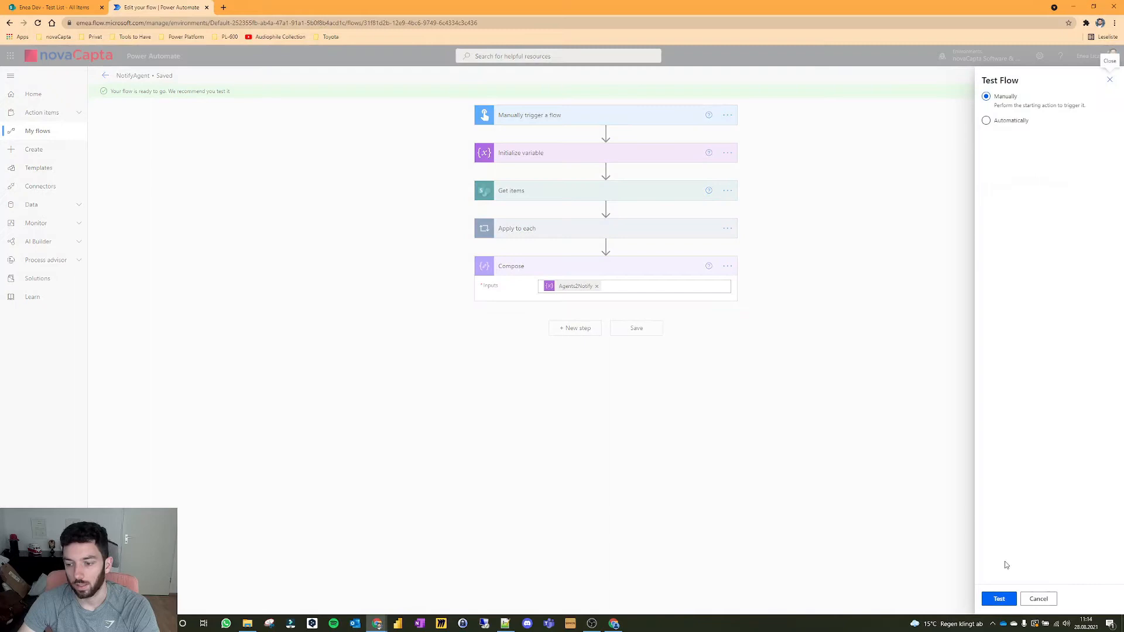
{"action": "left_click", "coordinate": [998, 598]}
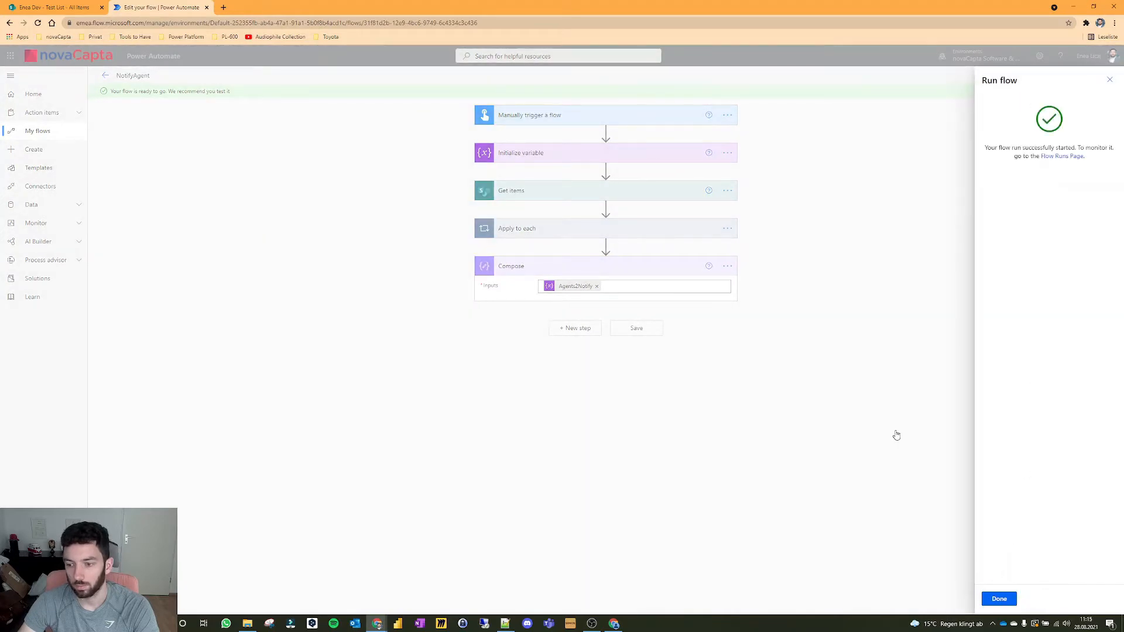
{"action": "left_click", "coordinate": [997, 598]}
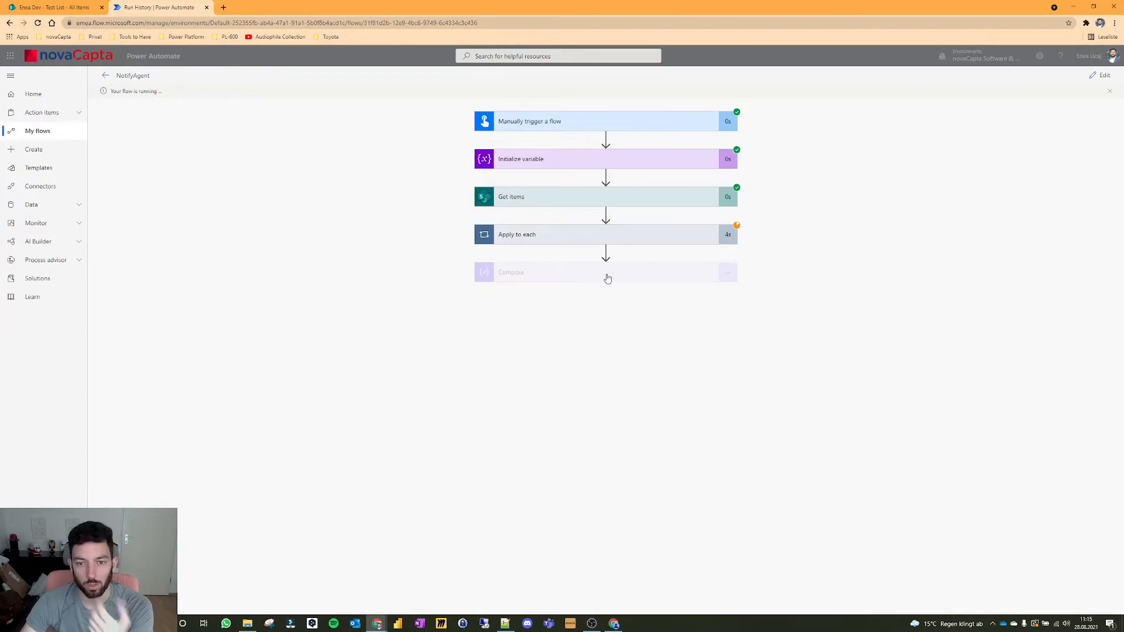
{"action": "mouse_move", "coordinate": [566, 323]}
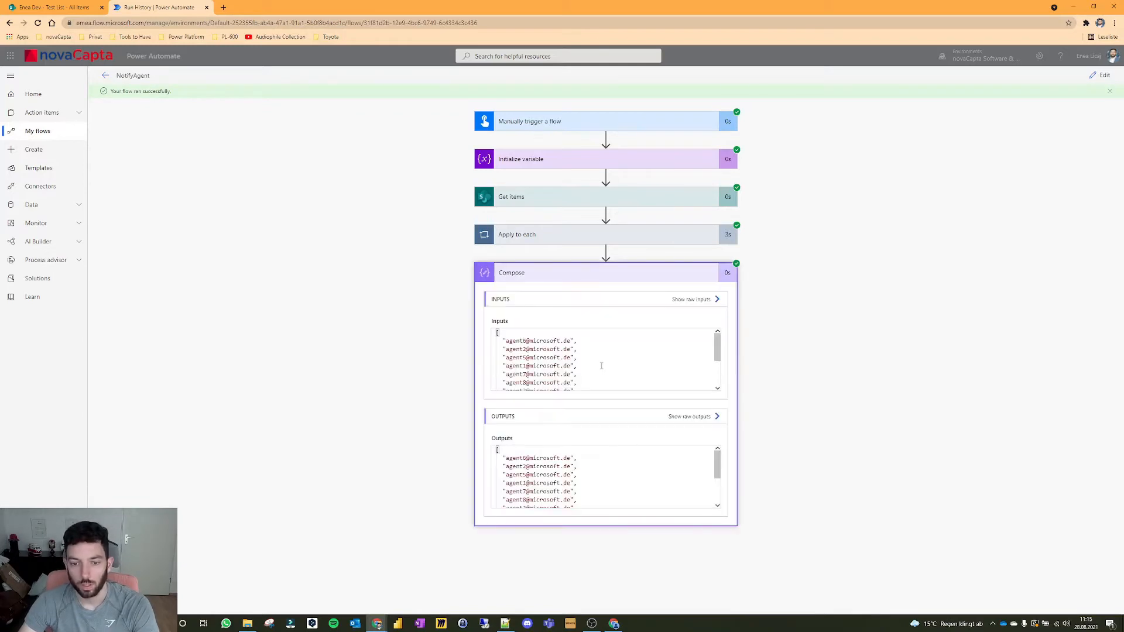
{"action": "left_click", "coordinate": [691, 299]}
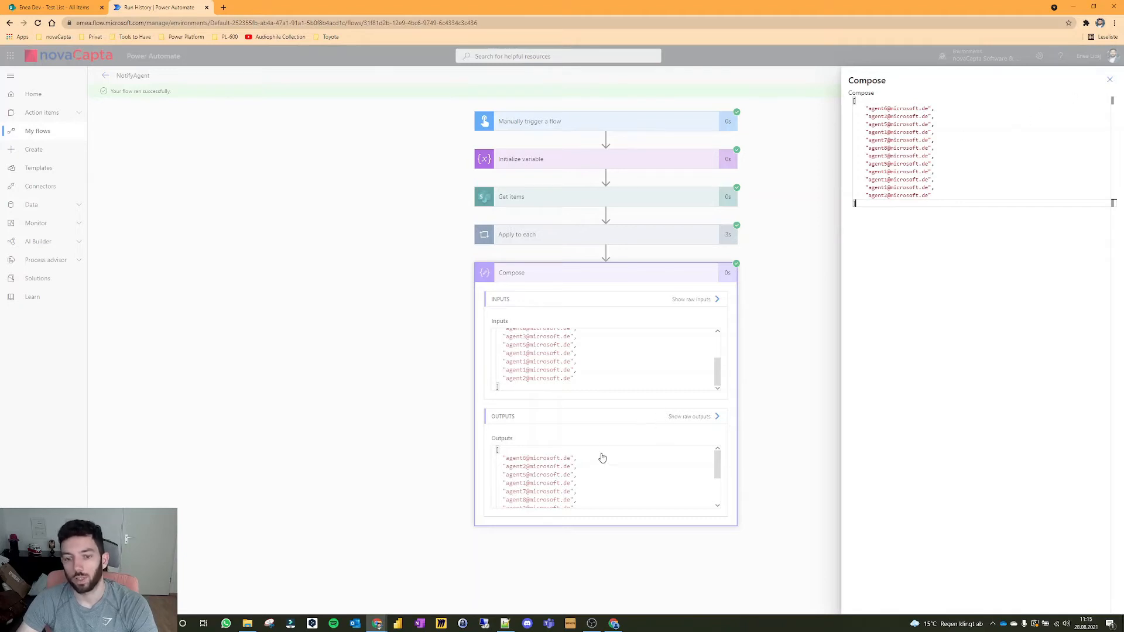
{"action": "mouse_move", "coordinate": [596, 186]}
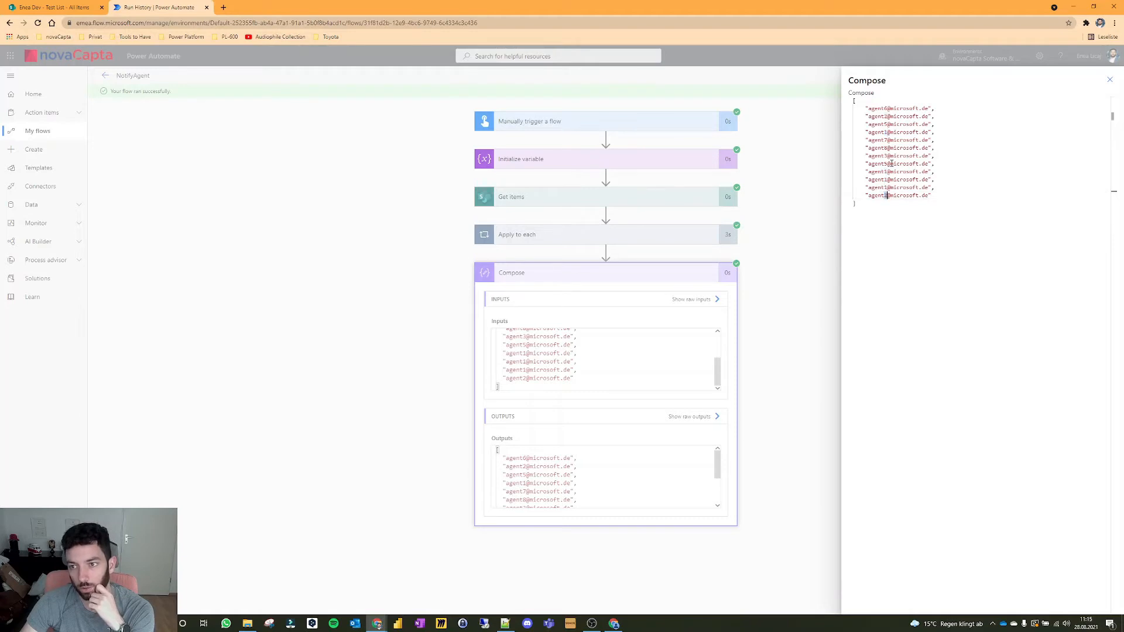
{"action": "mouse_move", "coordinate": [730, 218]}
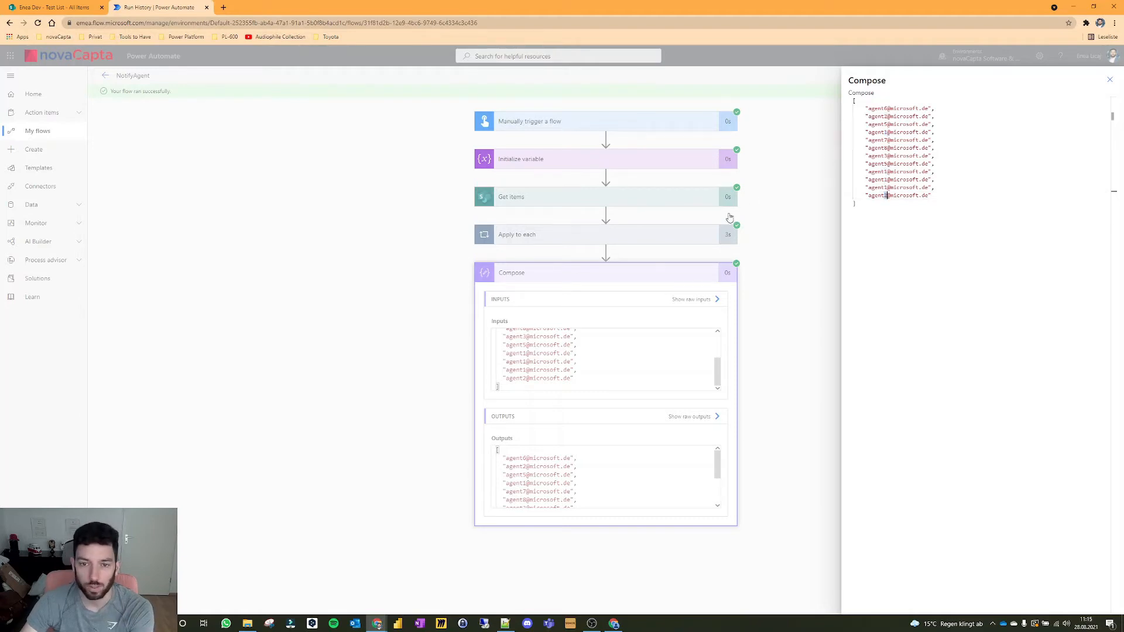
{"action": "left_click", "coordinate": [1109, 79]}
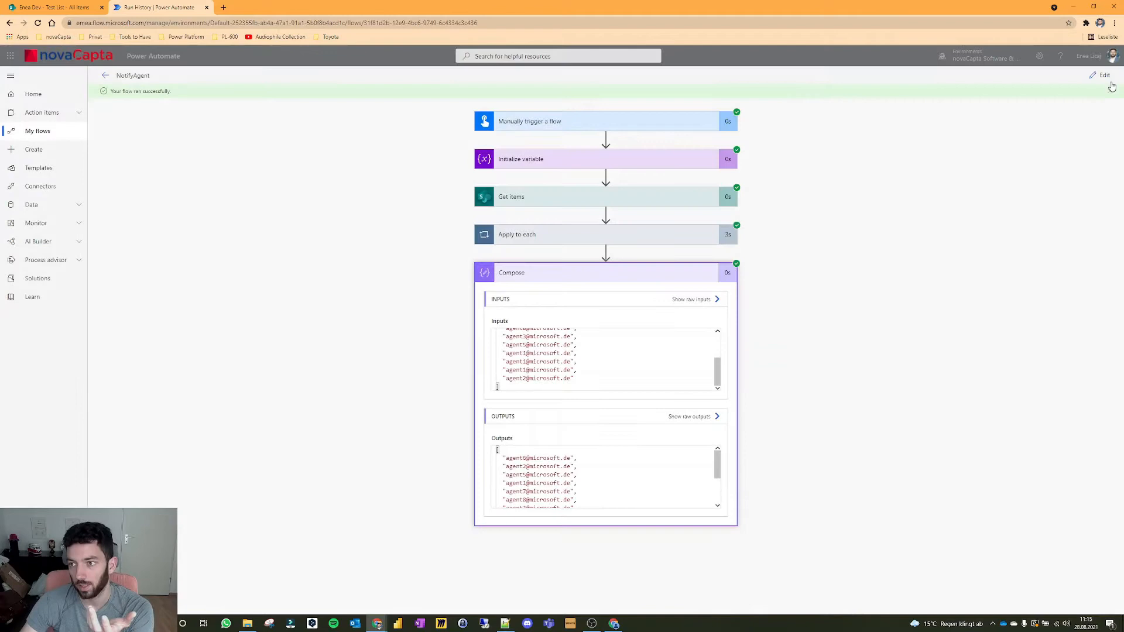
Step: Set Compose inputs to union(variables('Agents2Notify'),variables('Agents2Notify'))
{"action": "left_click", "coordinate": [1104, 74]}
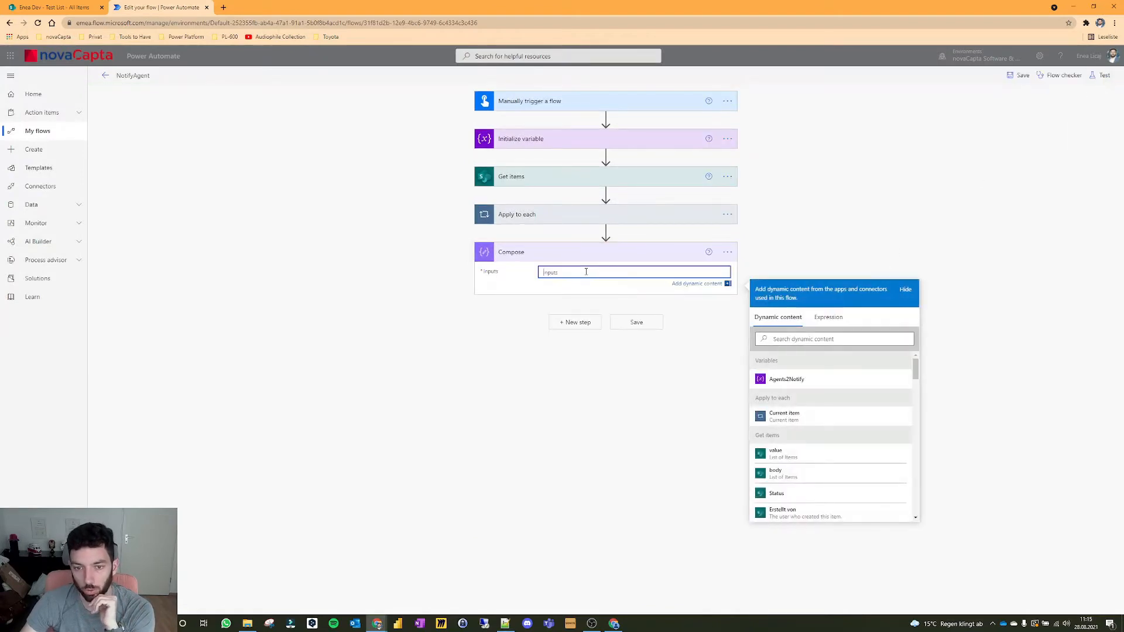
{"action": "left_click", "coordinate": [827, 324]}
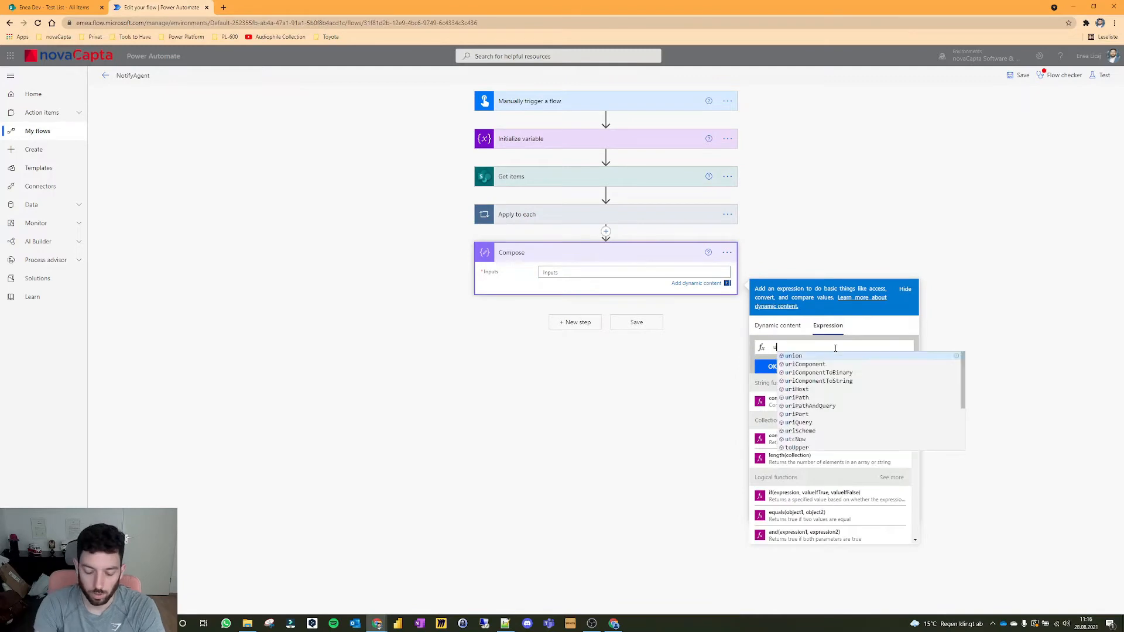
{"action": "type", "text": "union("}
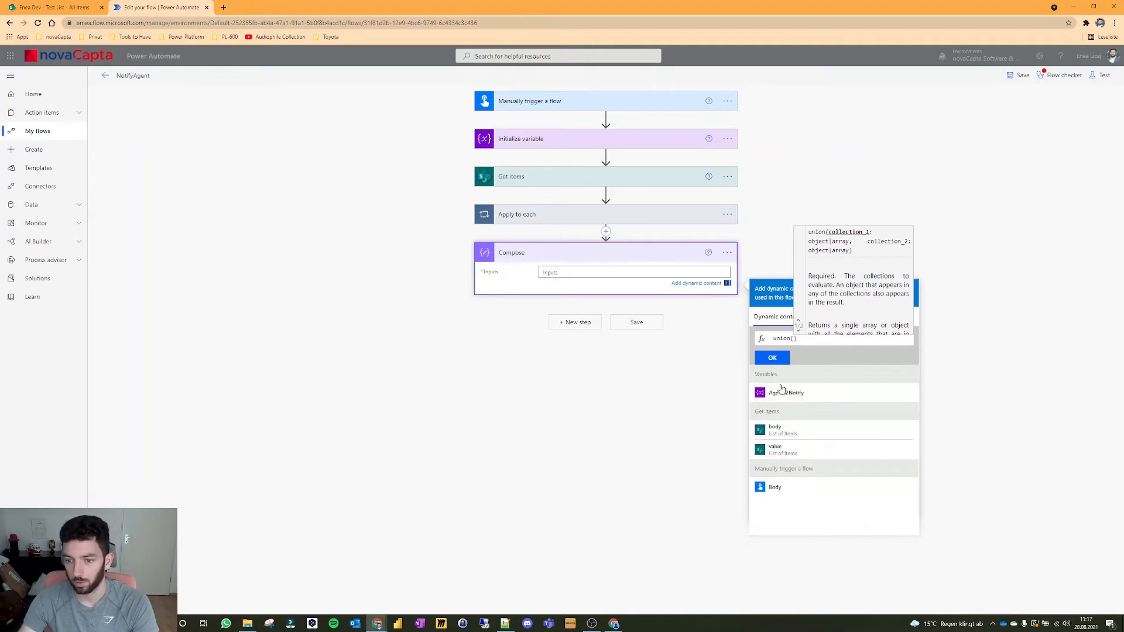
{"action": "left_click", "coordinate": [786, 392]}
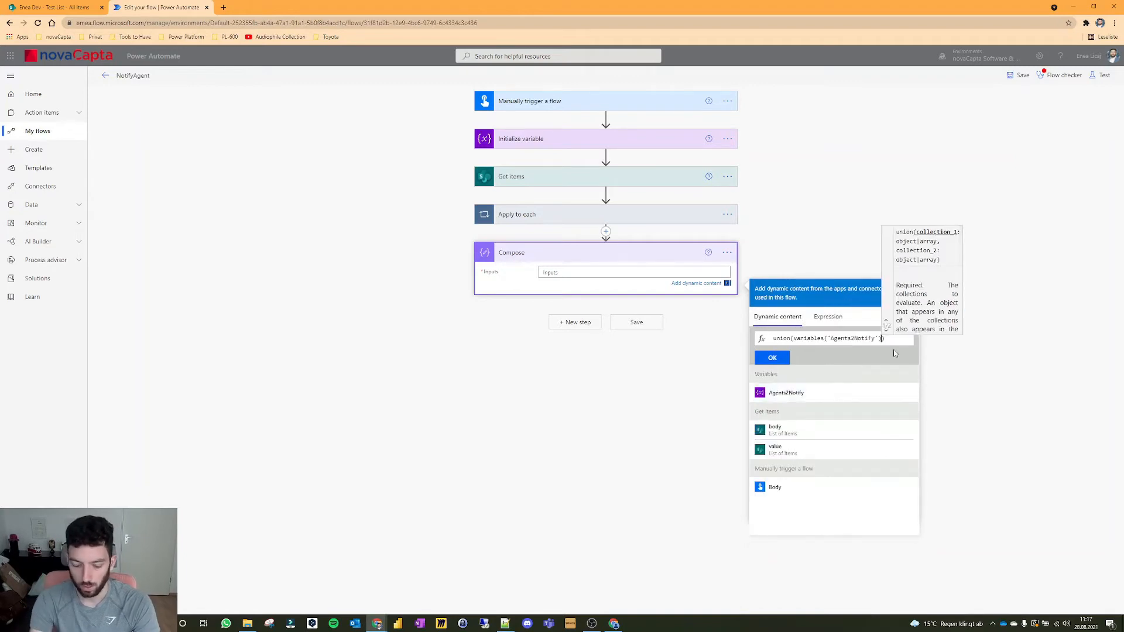
{"action": "type", "text": ",variables"}
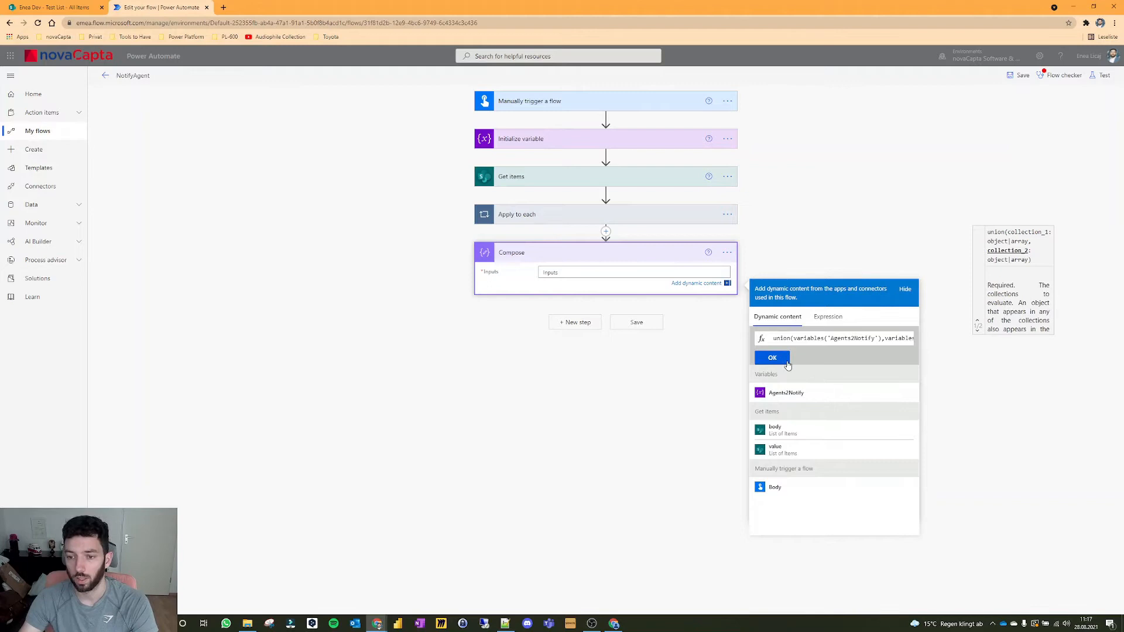
{"action": "left_click", "coordinate": [772, 357]}
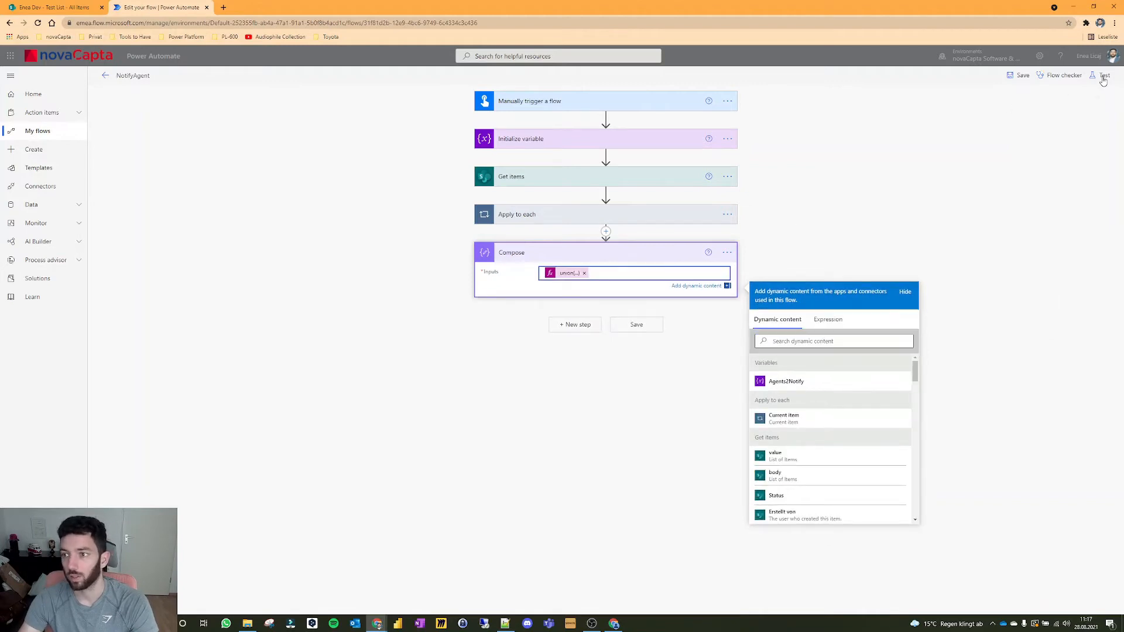
Step: Save and run a manual test of NotifyAgent, then check Compose's agent address list in the run
{"action": "left_click", "coordinate": [1103, 76]}
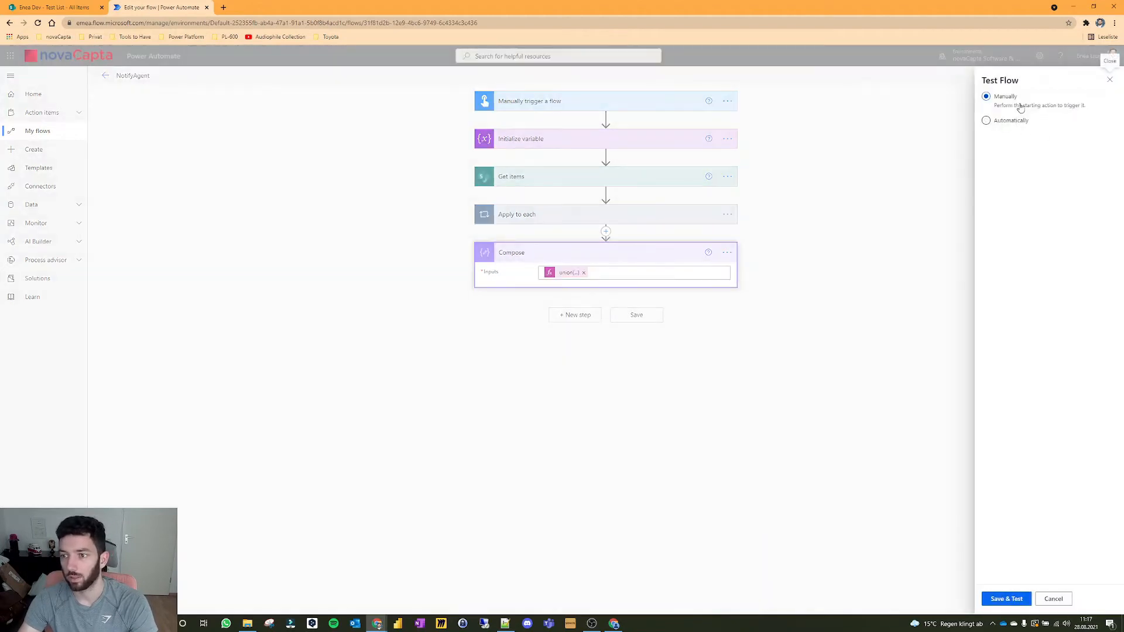
{"action": "left_click", "coordinate": [1005, 598]}
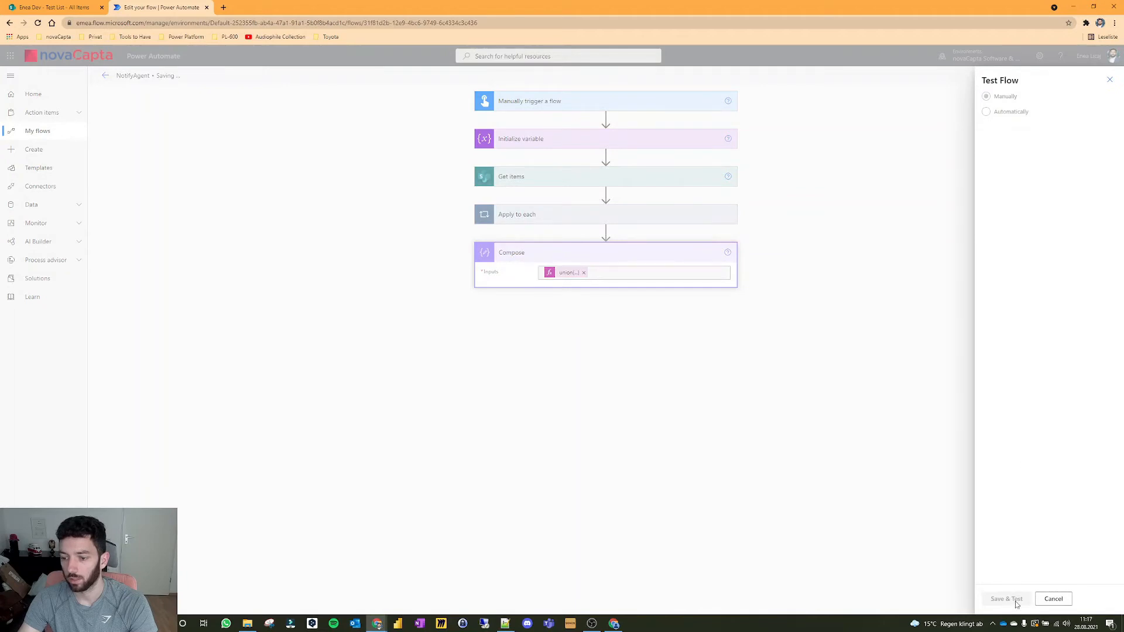
{"action": "left_click", "coordinate": [1006, 598]}
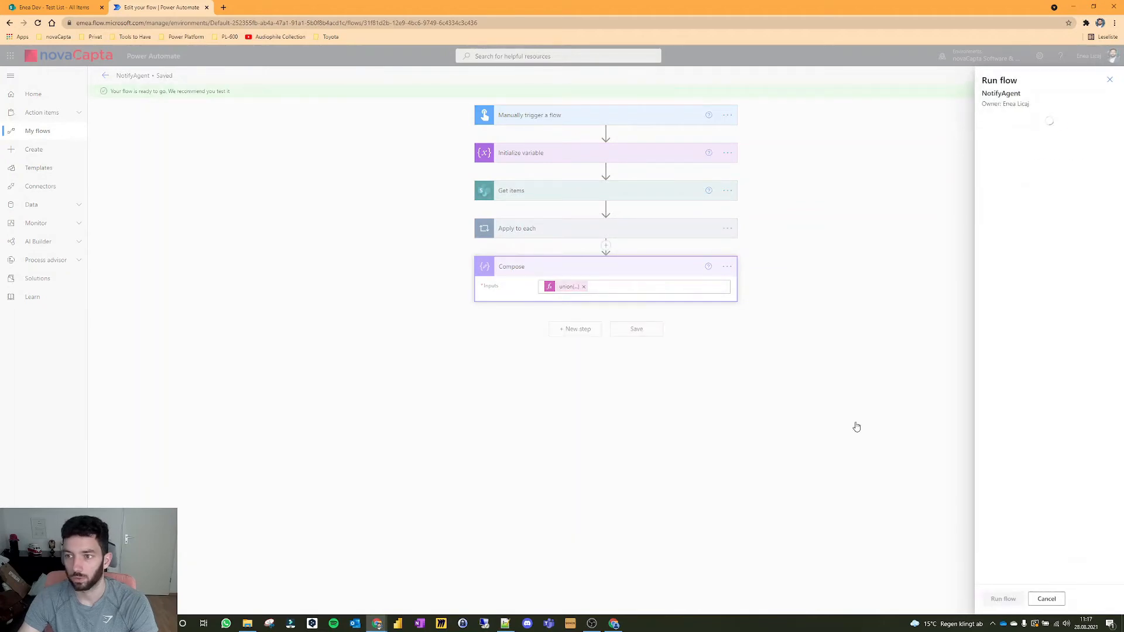
{"action": "left_click", "coordinate": [1003, 599]}
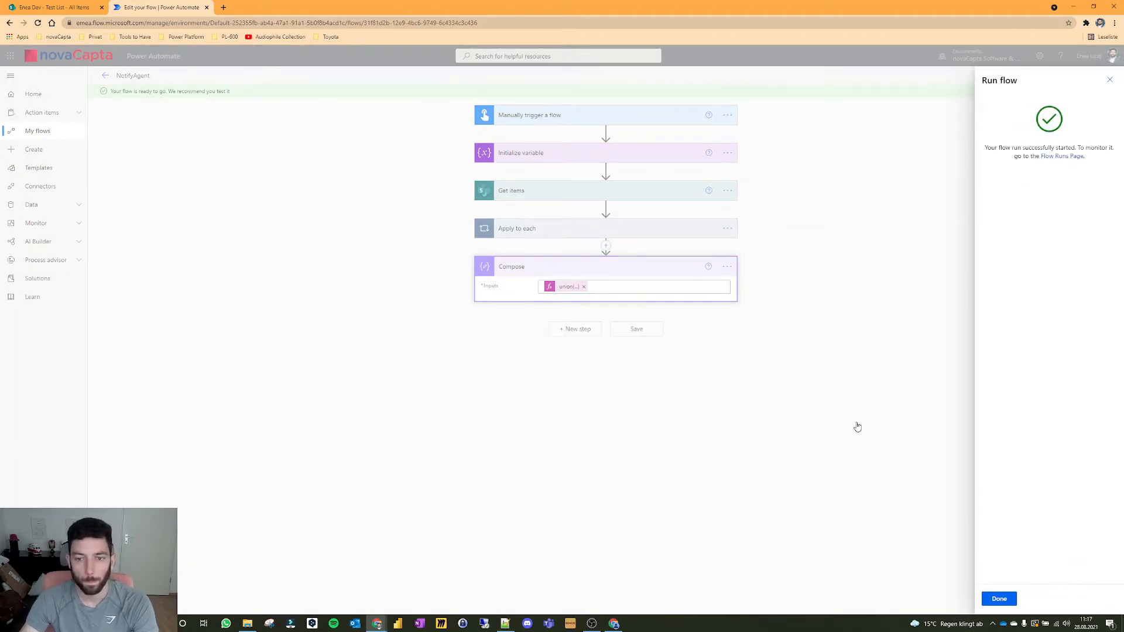
{"action": "left_click", "coordinate": [999, 598]}
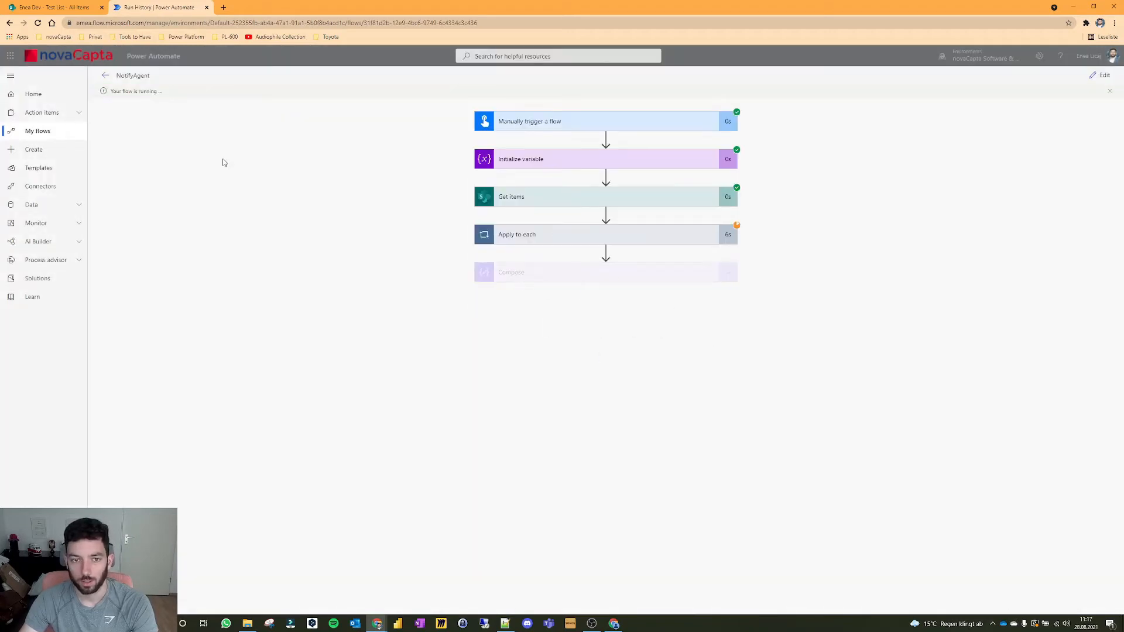
{"action": "left_click", "coordinate": [53, 7]}
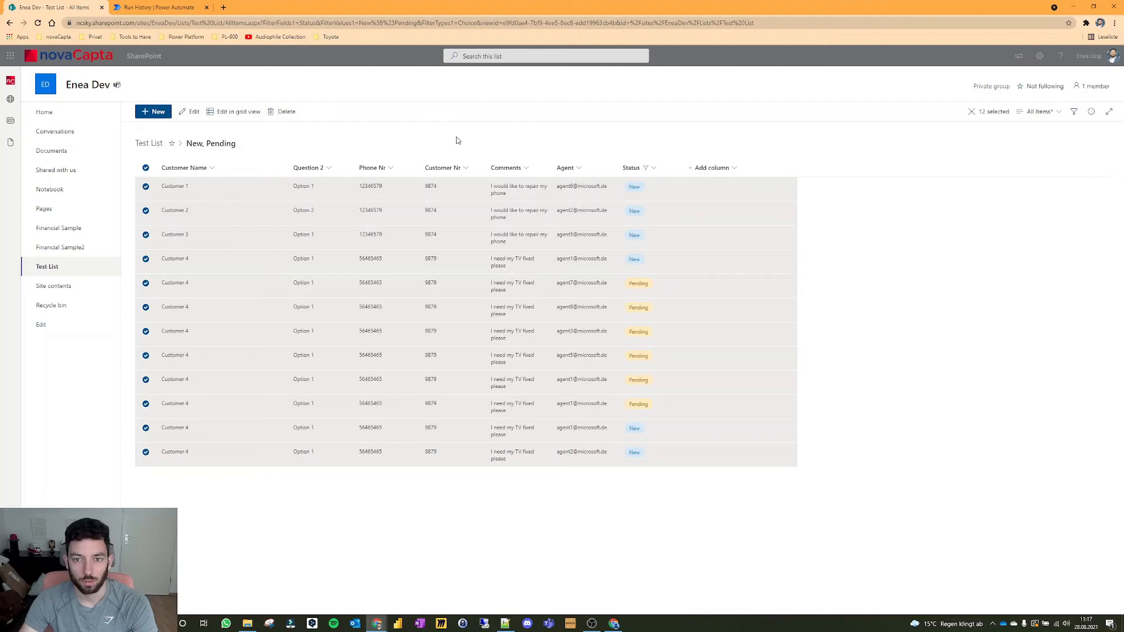
{"action": "left_click", "coordinate": [157, 7]}
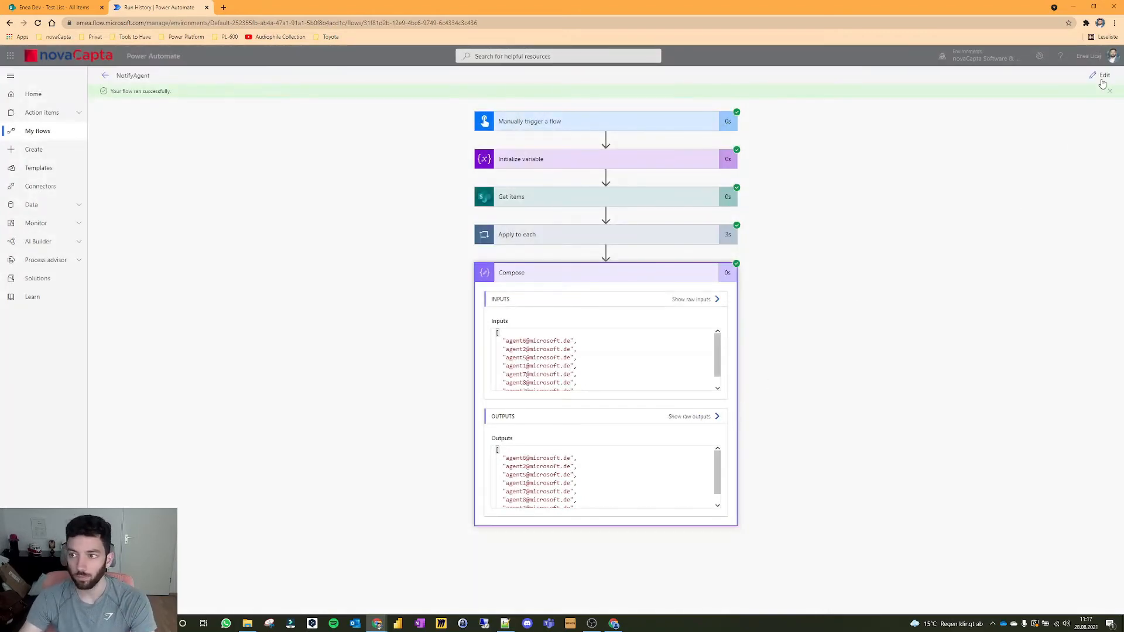
Step: Add a Send an email notification (V3) step to the Compose outputs, with subject and body 'test'
{"action": "left_click", "coordinate": [1103, 76]}
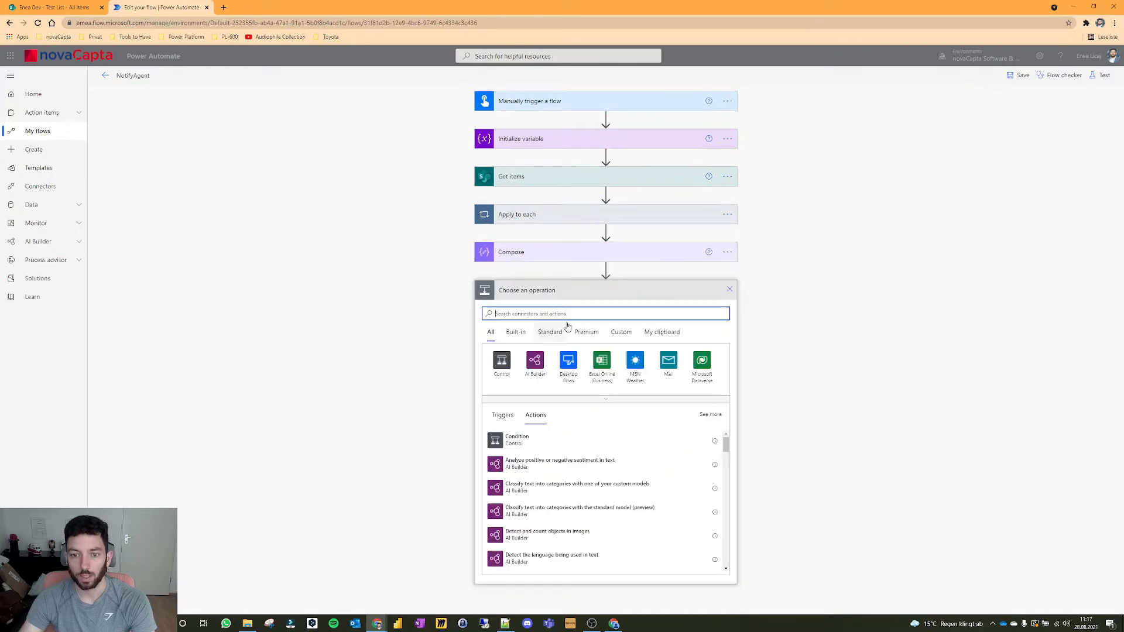
{"action": "mouse_move", "coordinate": [791, 345]}
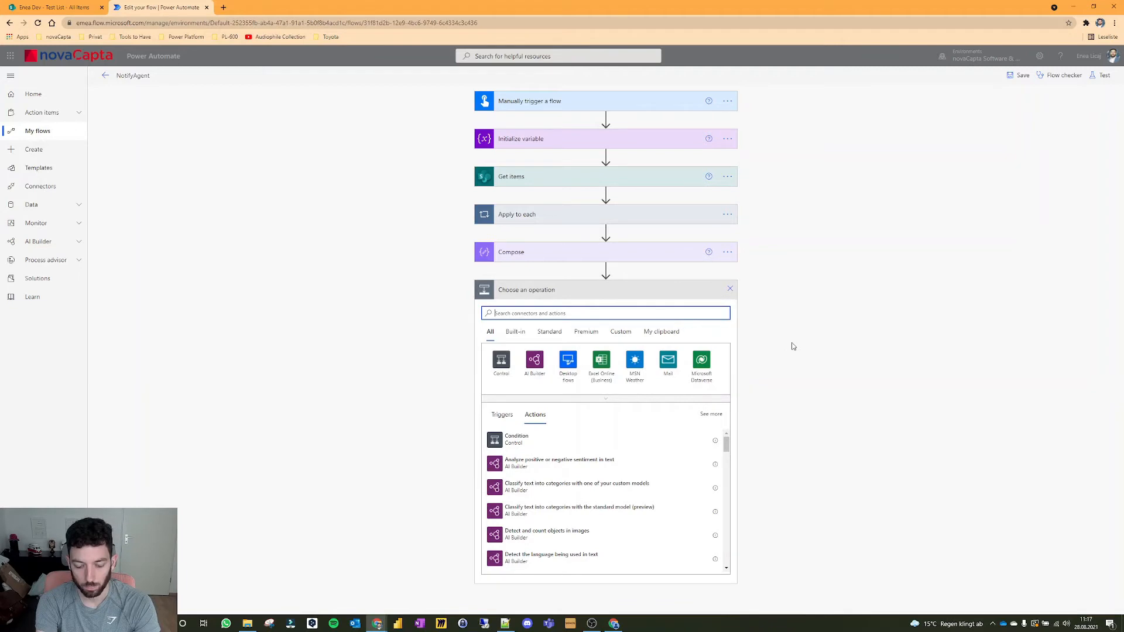
{"action": "type", "text": "send a"}
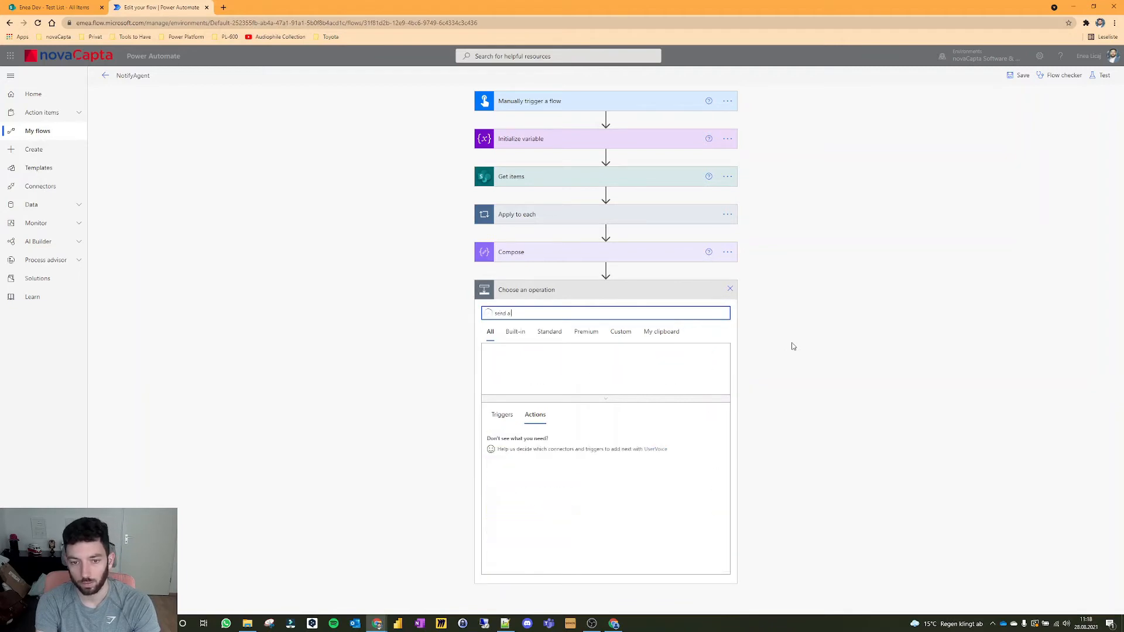
{"action": "type", "text": "notification"}
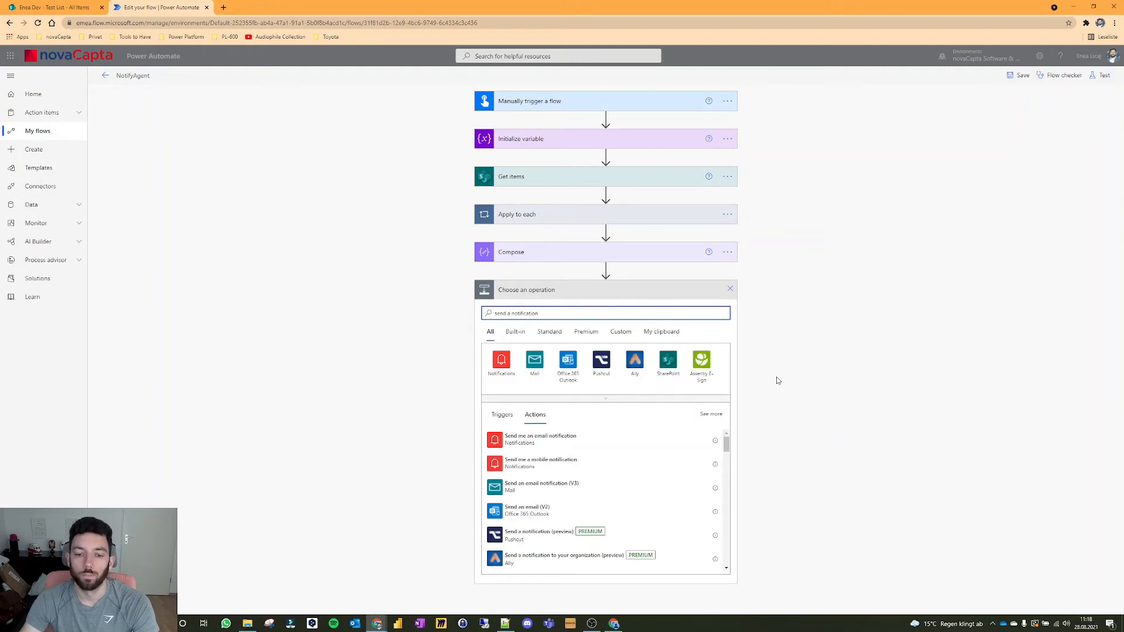
{"action": "left_click", "coordinate": [540, 486]}
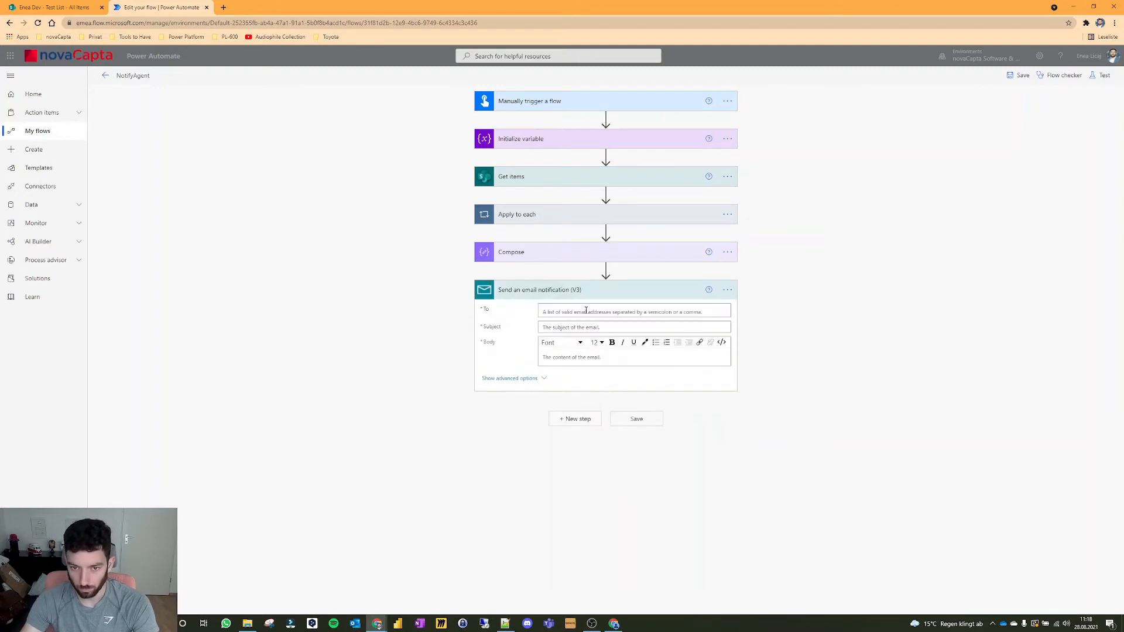
{"action": "left_click", "coordinate": [777, 418]}
{"action": "type", "text": "test"}
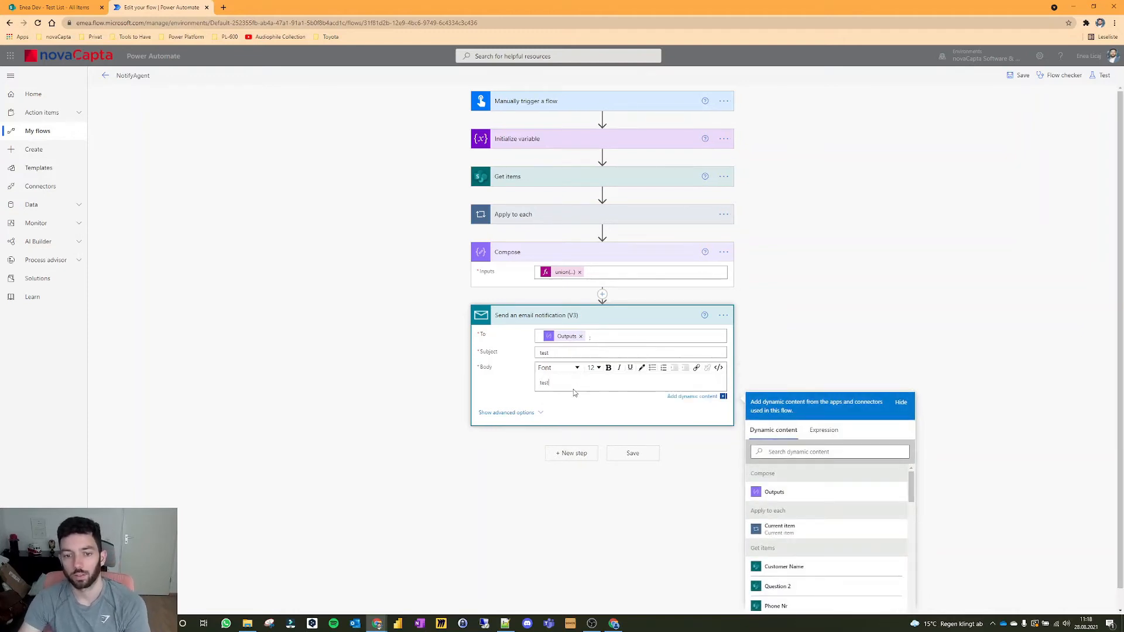
Step: Save and rerun the test, confirming the email step received three unique agent addresses
{"action": "left_click", "coordinate": [1102, 74]}
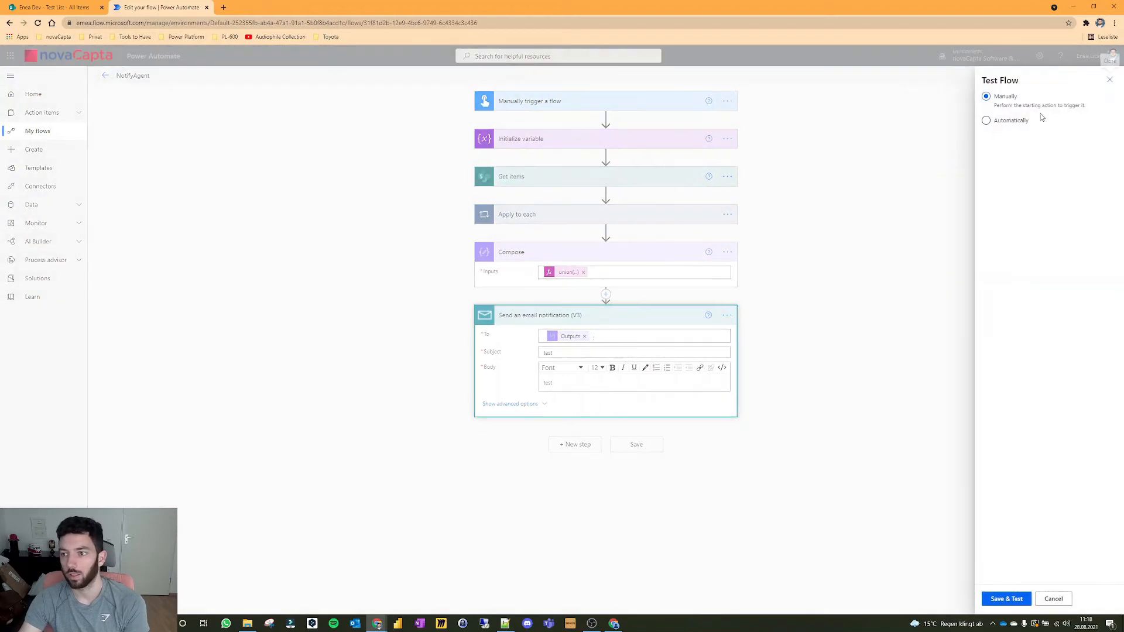
{"action": "left_click", "coordinate": [1005, 598]}
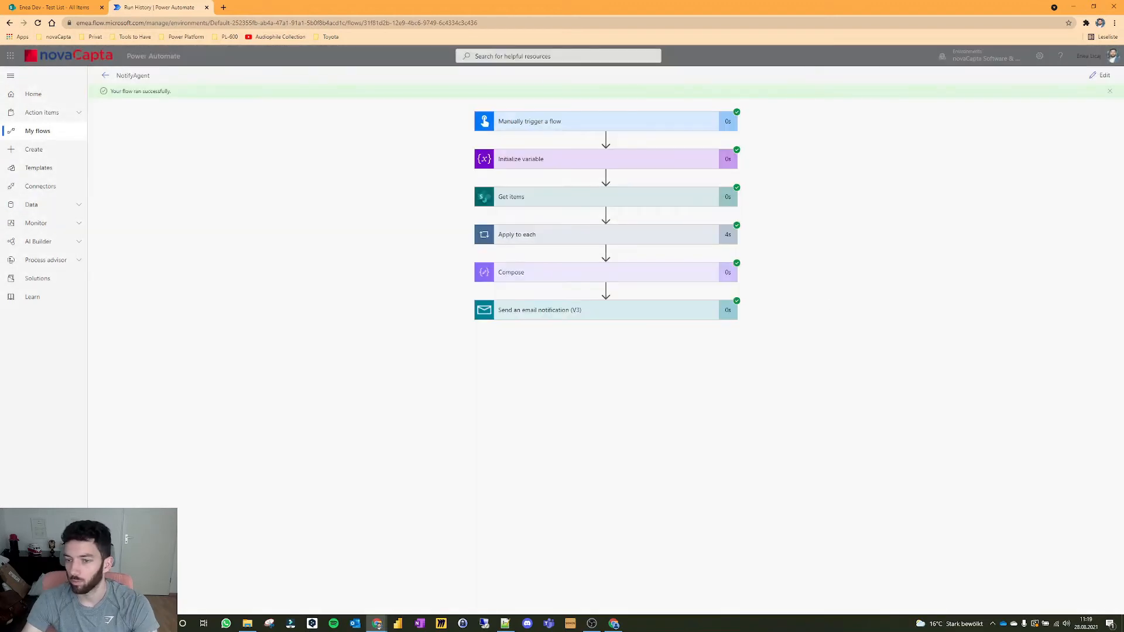
{"action": "left_click", "coordinate": [605, 310]}
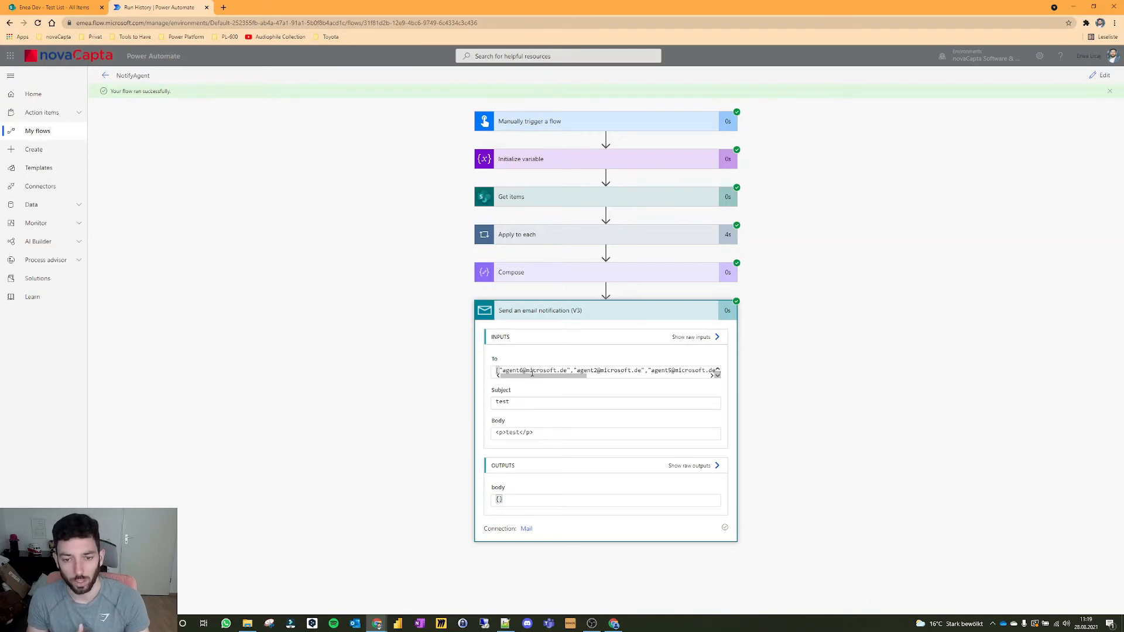
{"action": "mouse_move", "coordinate": [568, 310]}
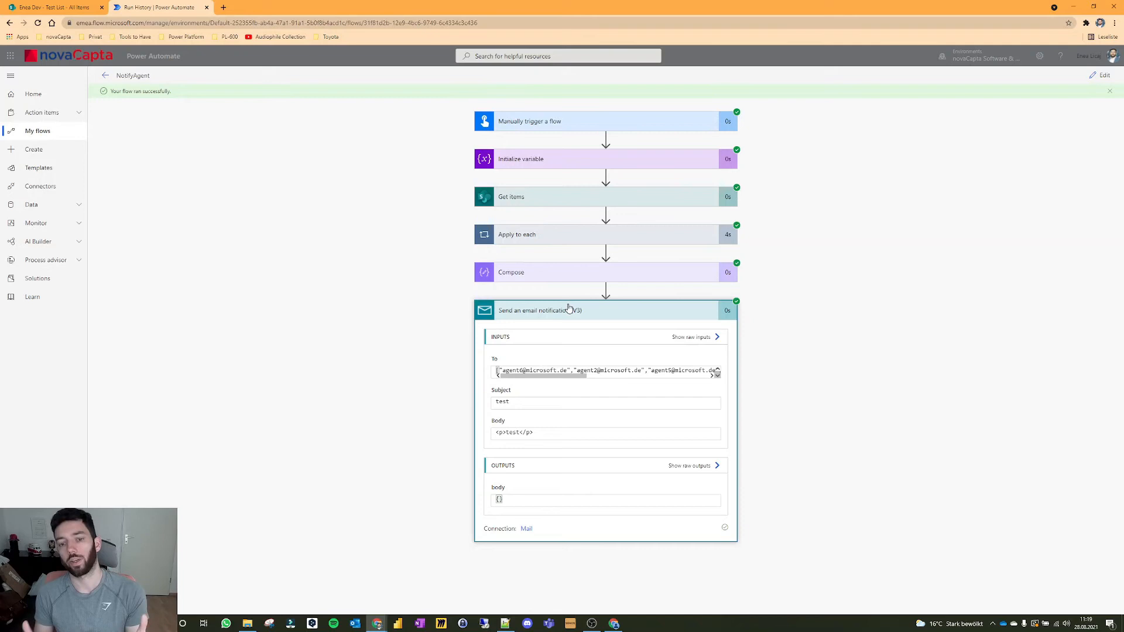
{"action": "left_click", "coordinate": [1102, 74]}
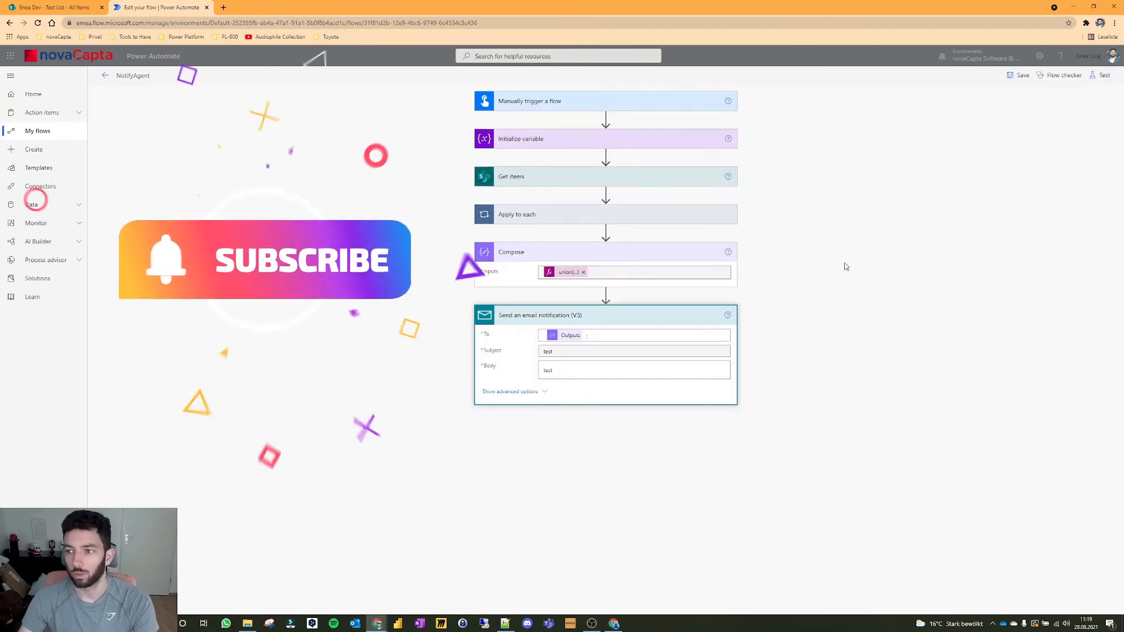
Step: Insert Parse JSON after Compose with Content set to Outputs and an array-of-strings schema
{"action": "left_click", "coordinate": [634, 382]}
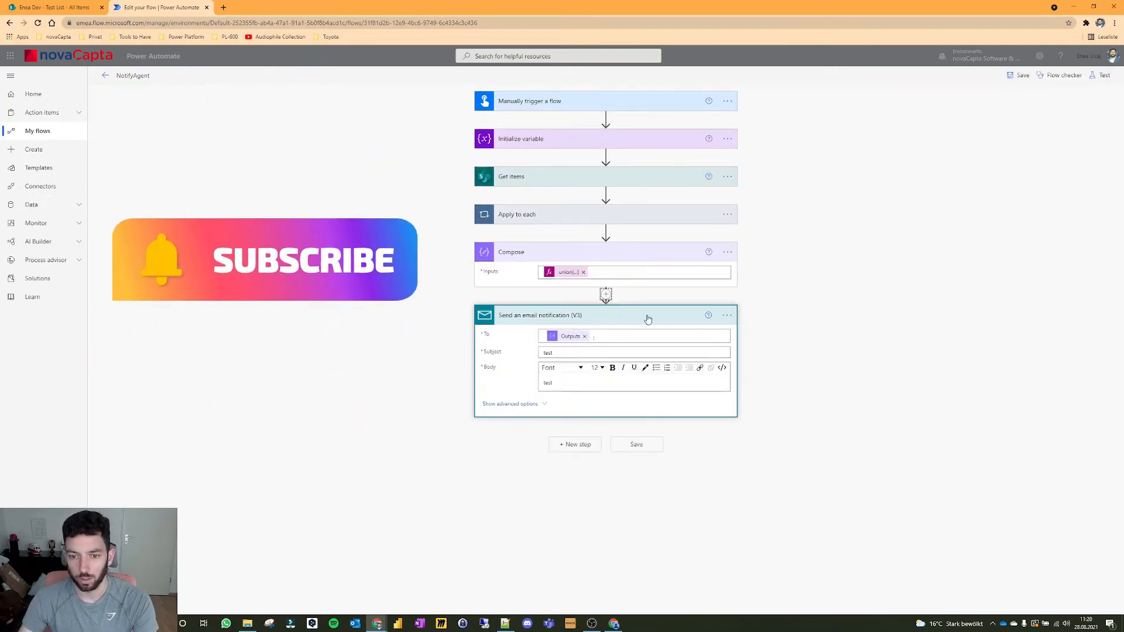
{"action": "left_click", "coordinate": [605, 294]}
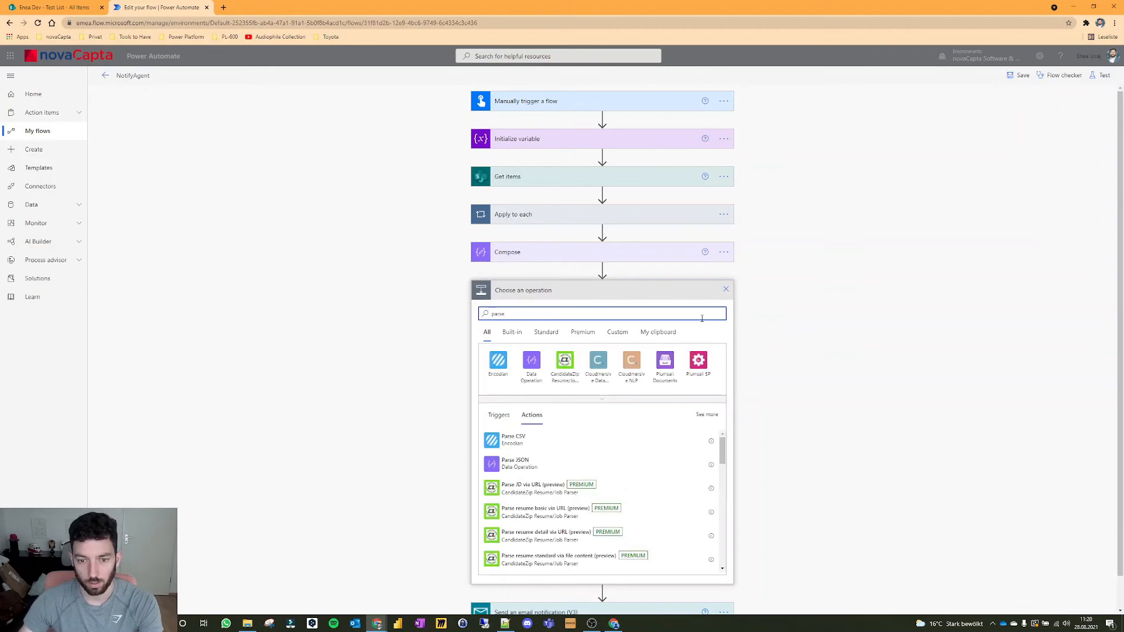
{"action": "left_click", "coordinate": [514, 463]}
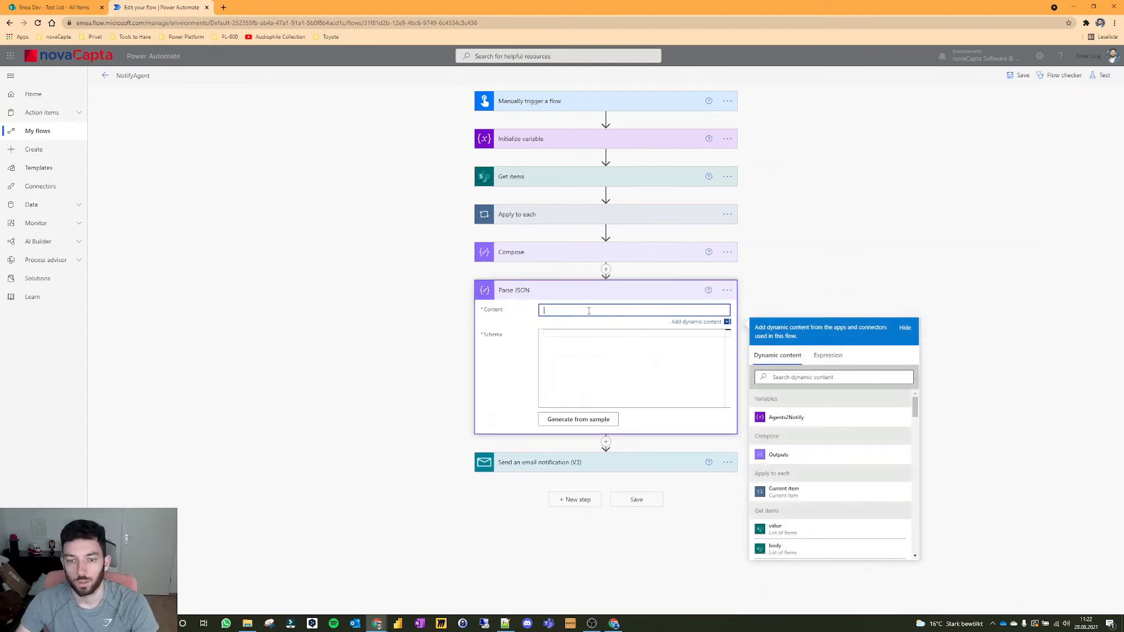
{"action": "left_click", "coordinate": [778, 454]}
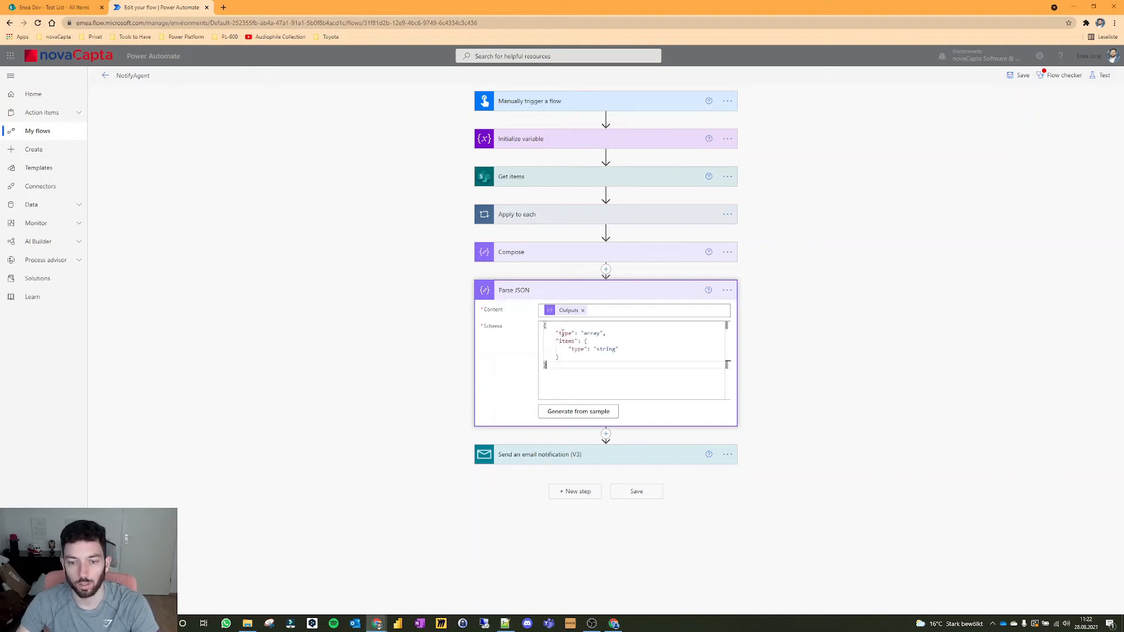
{"action": "double_click", "coordinate": [565, 341]}
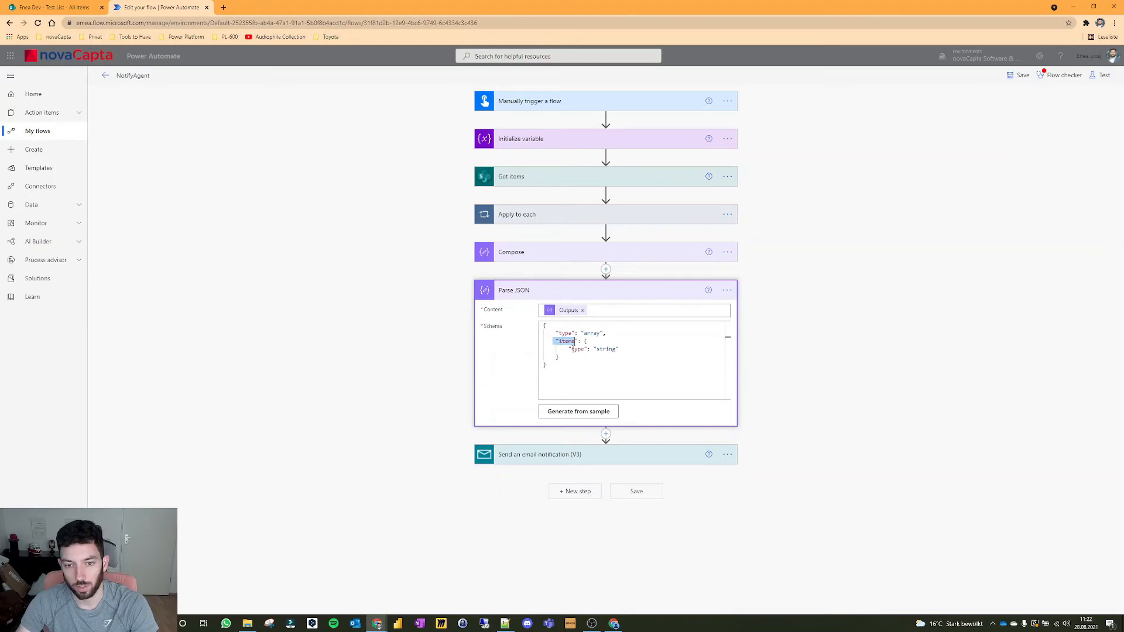
{"action": "double_click", "coordinate": [606, 349]}
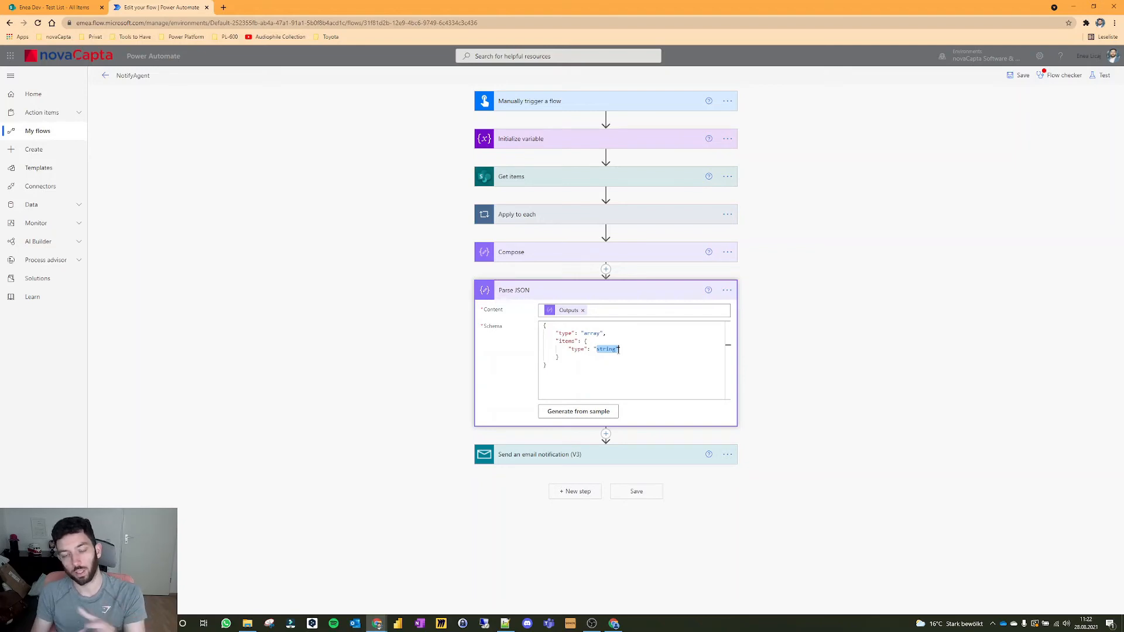
{"action": "mouse_move", "coordinate": [901, 217]}
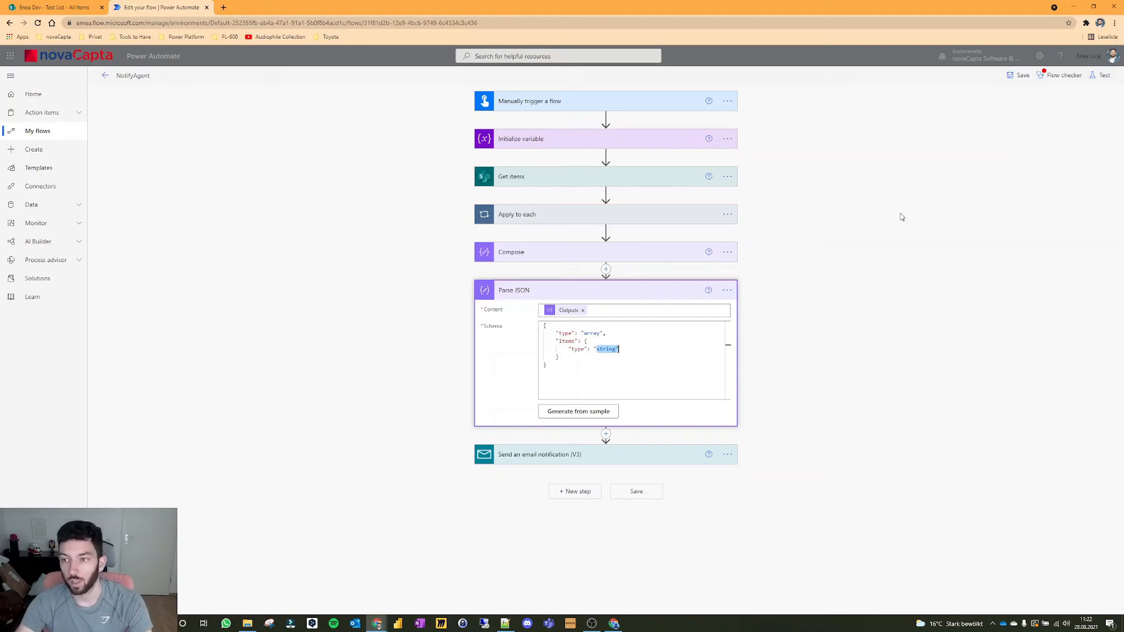
Step: Save and test the flow, reviewing the Parse JSON raw output of agent addresses
{"action": "left_click", "coordinate": [1104, 74]}
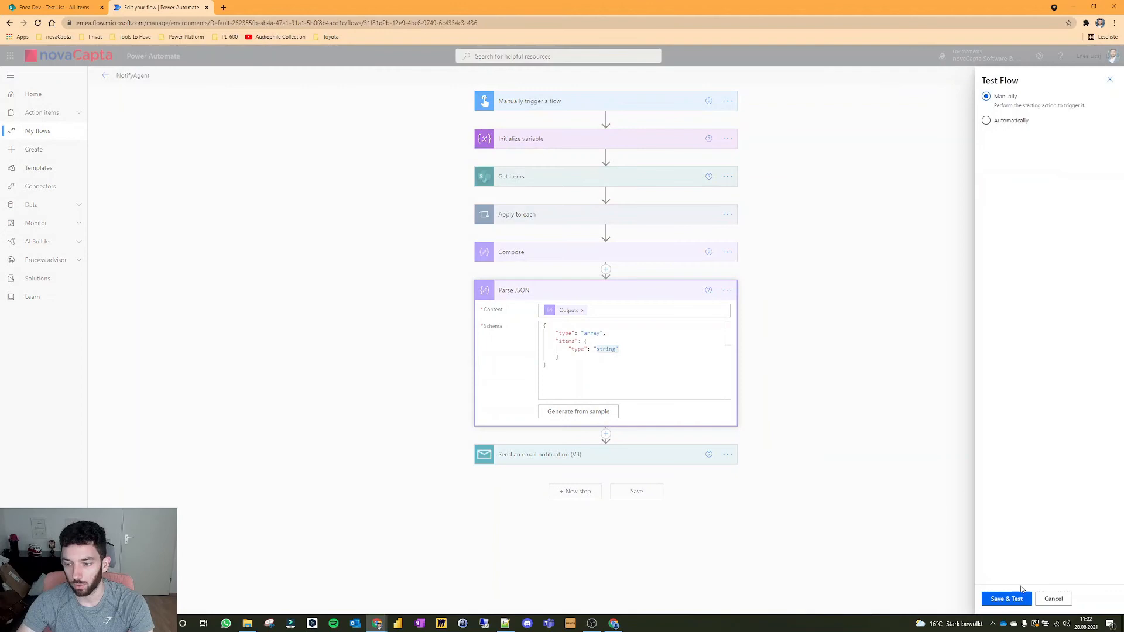
{"action": "left_click", "coordinate": [1005, 598]}
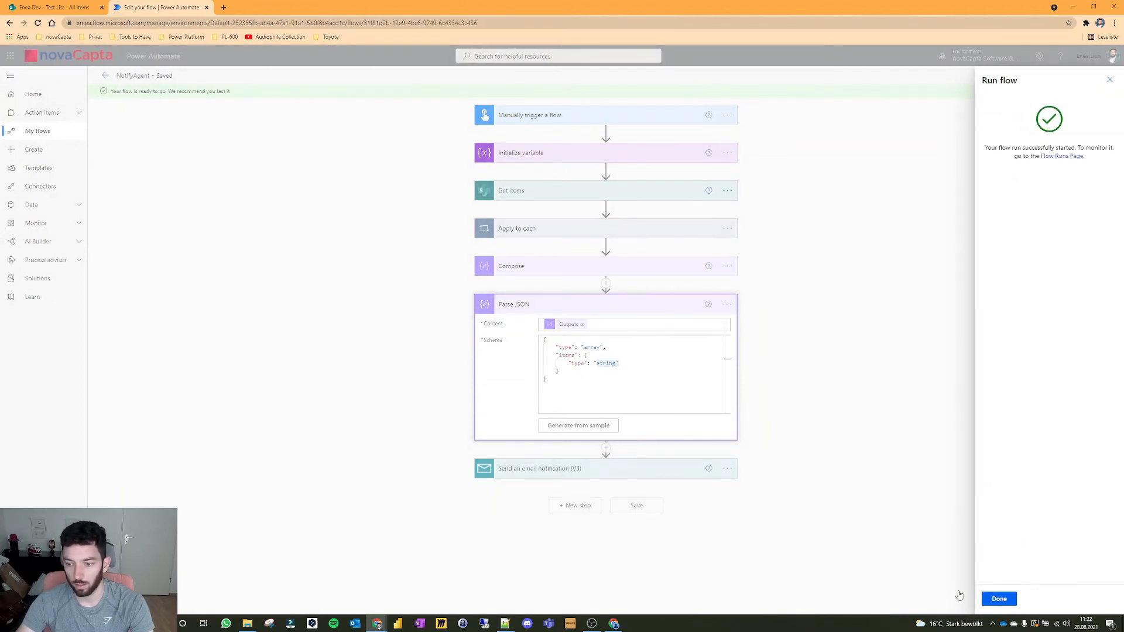
{"action": "left_click", "coordinate": [997, 598]}
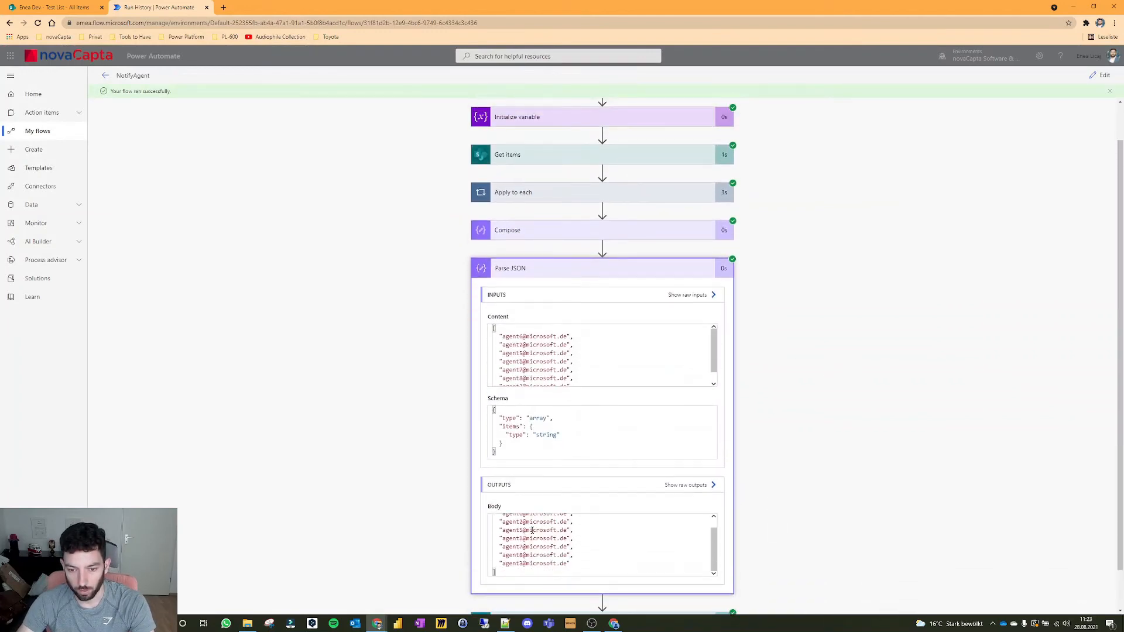
{"action": "scroll", "scroll_direction": "down", "scroll_amount": 3}
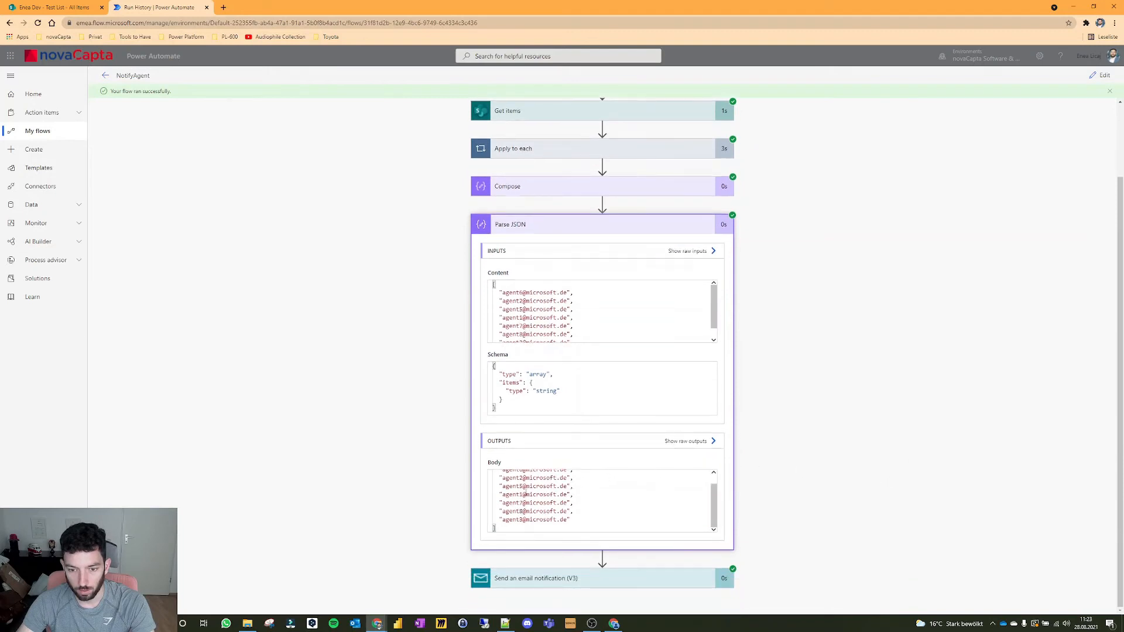
{"action": "scroll", "scroll_direction": "up", "scroll_amount": 3}
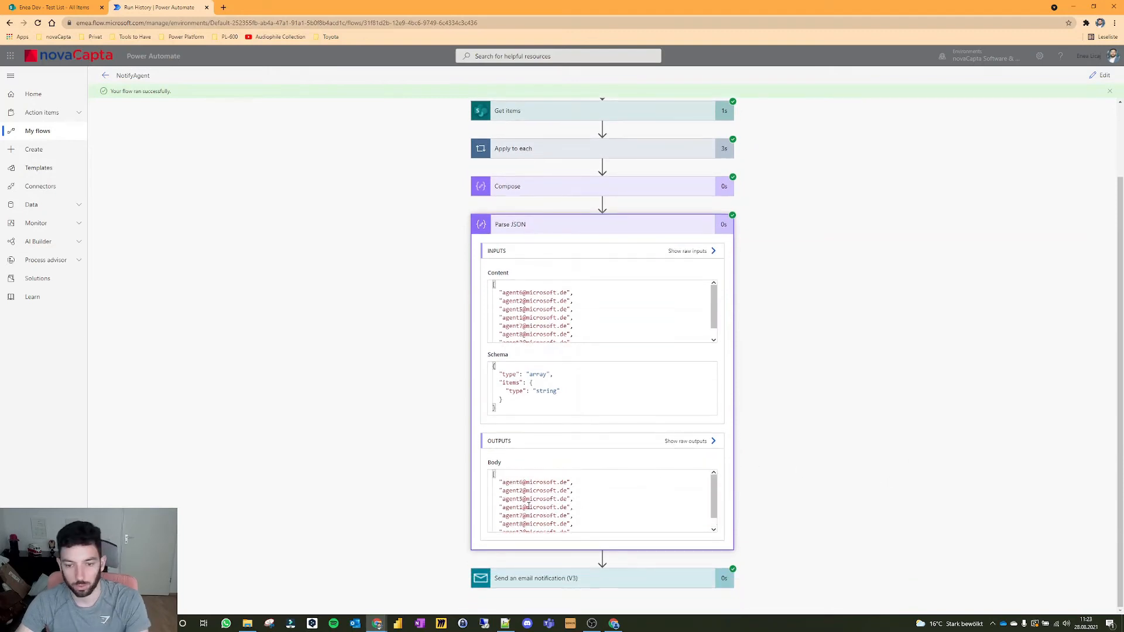
{"action": "left_click", "coordinate": [687, 441]}
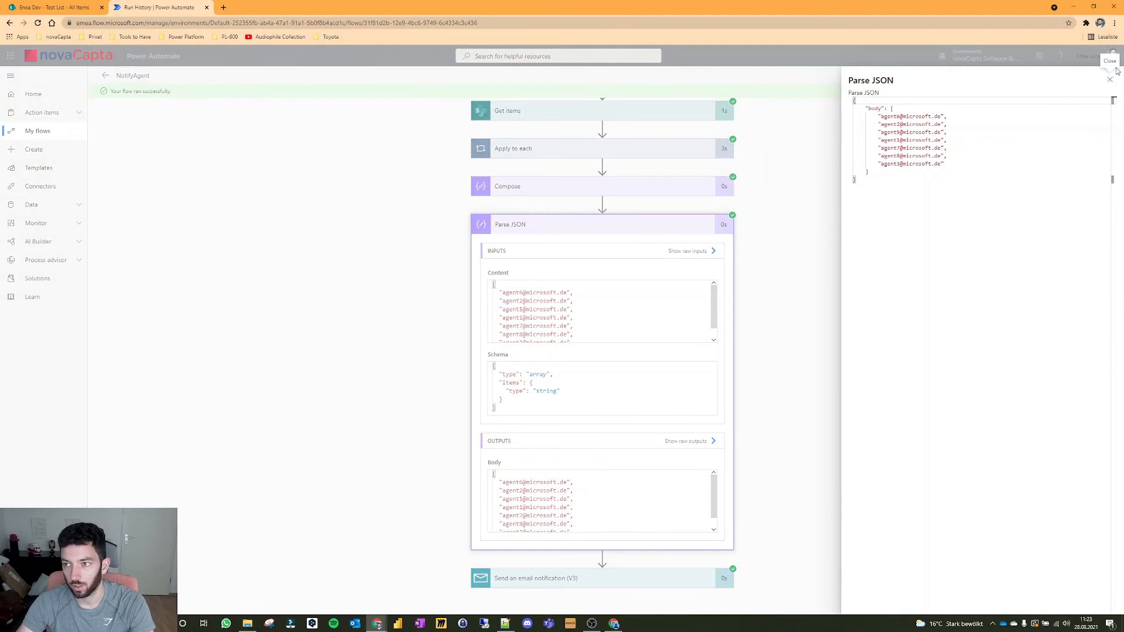
{"action": "left_click", "coordinate": [1110, 60]}
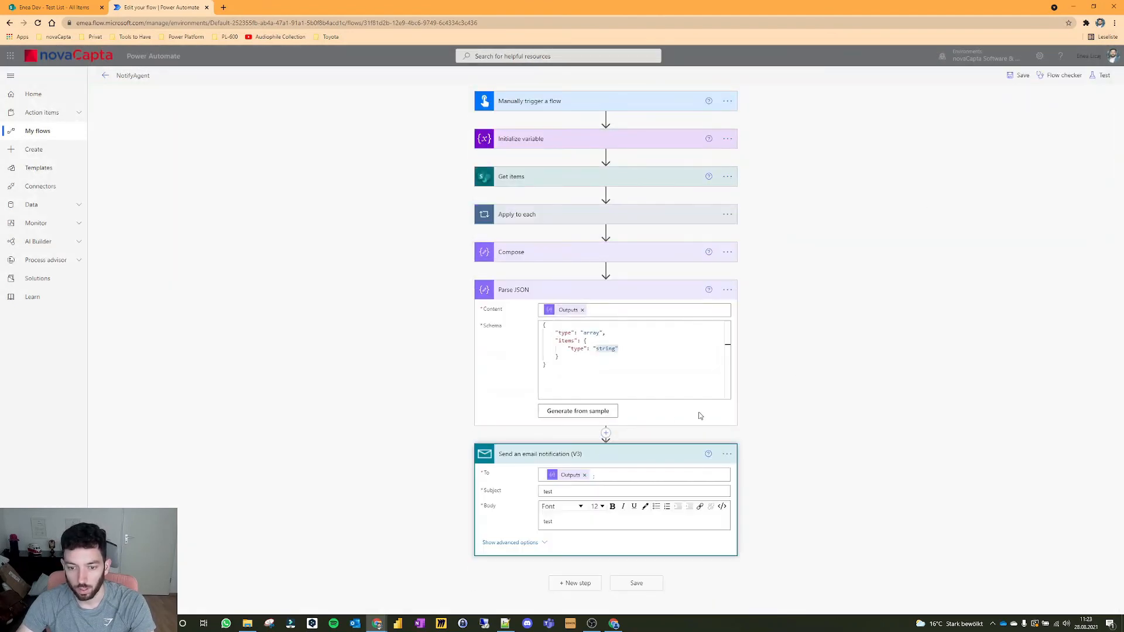
Step: Set the email To field to Parse JSON Item inside Apply to each 2, and start a saved test
{"action": "left_click", "coordinate": [631, 475]}
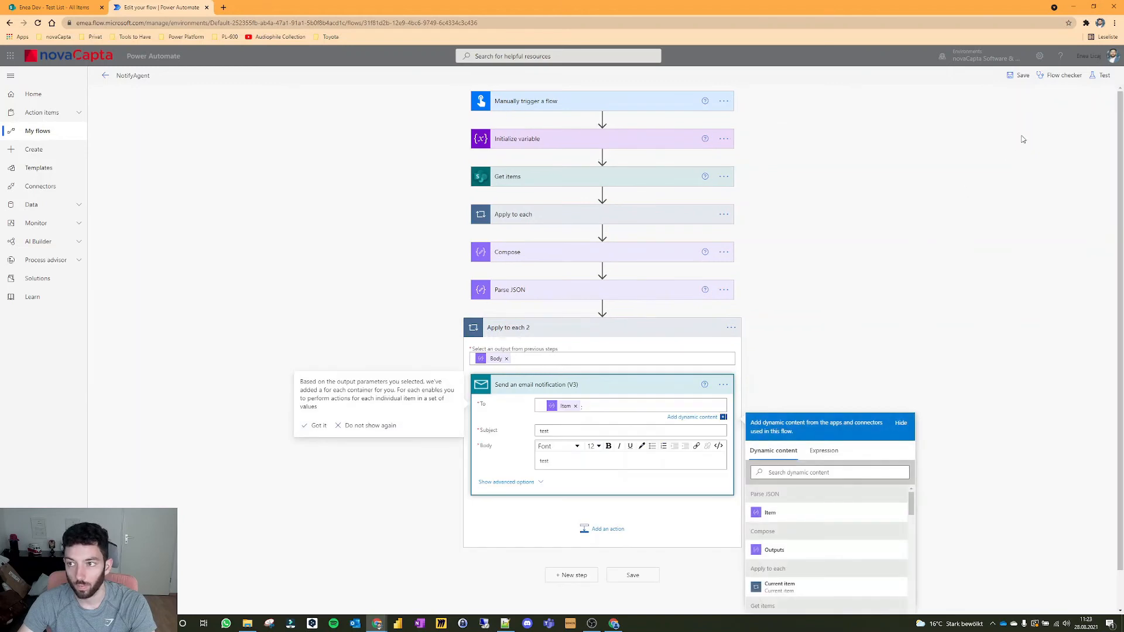
{"action": "left_click", "coordinate": [1103, 75]}
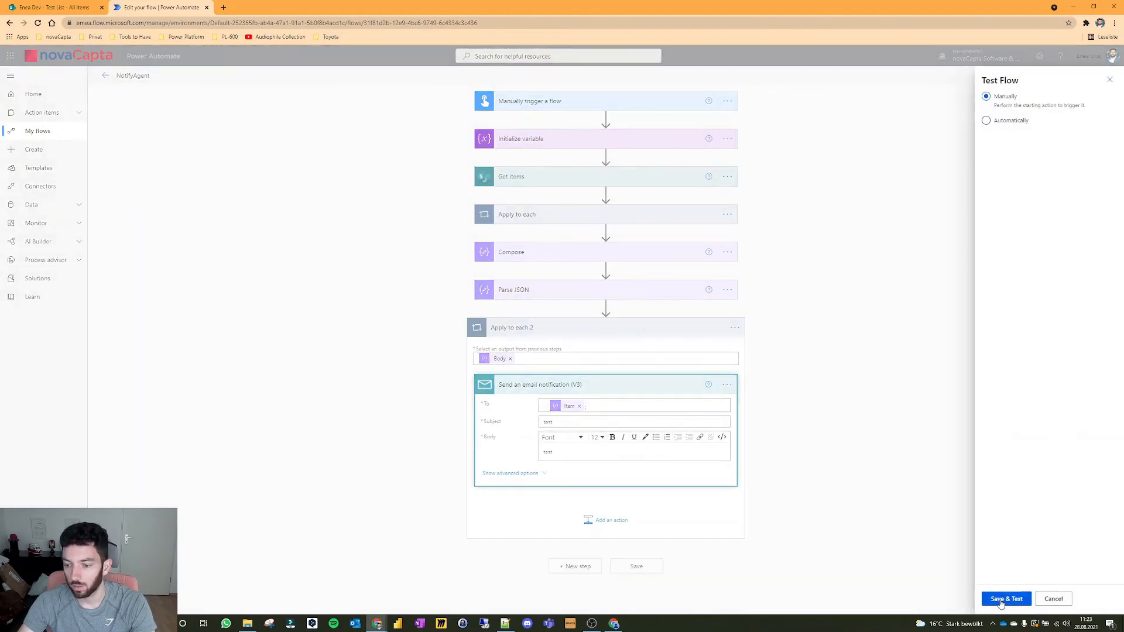
{"action": "left_click", "coordinate": [1005, 598]}
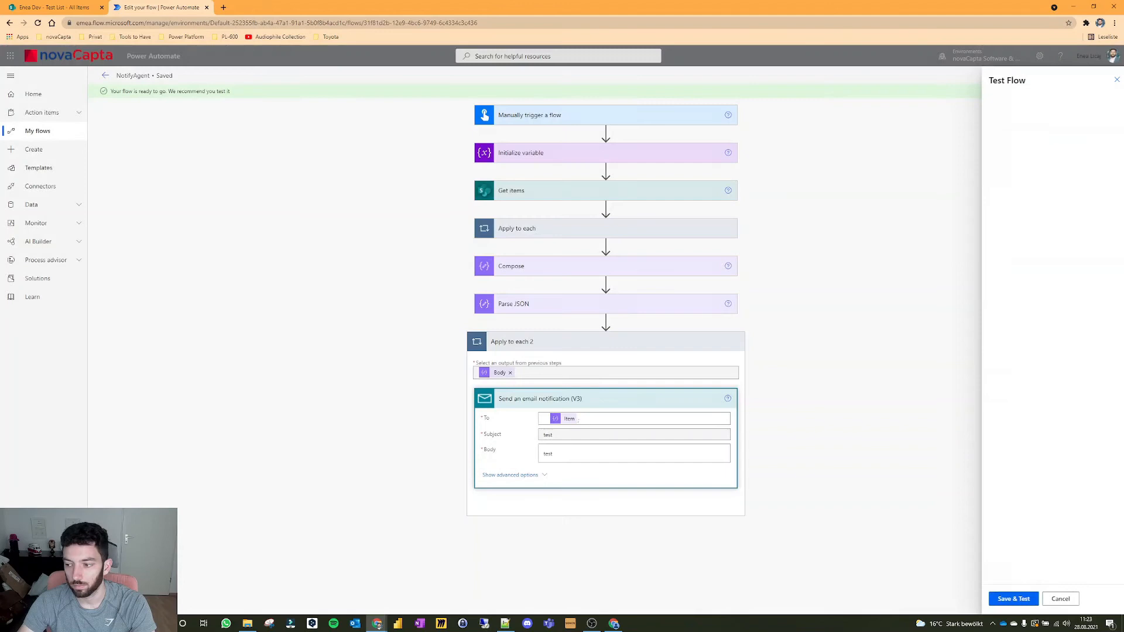
{"action": "left_click", "coordinate": [1012, 598]}
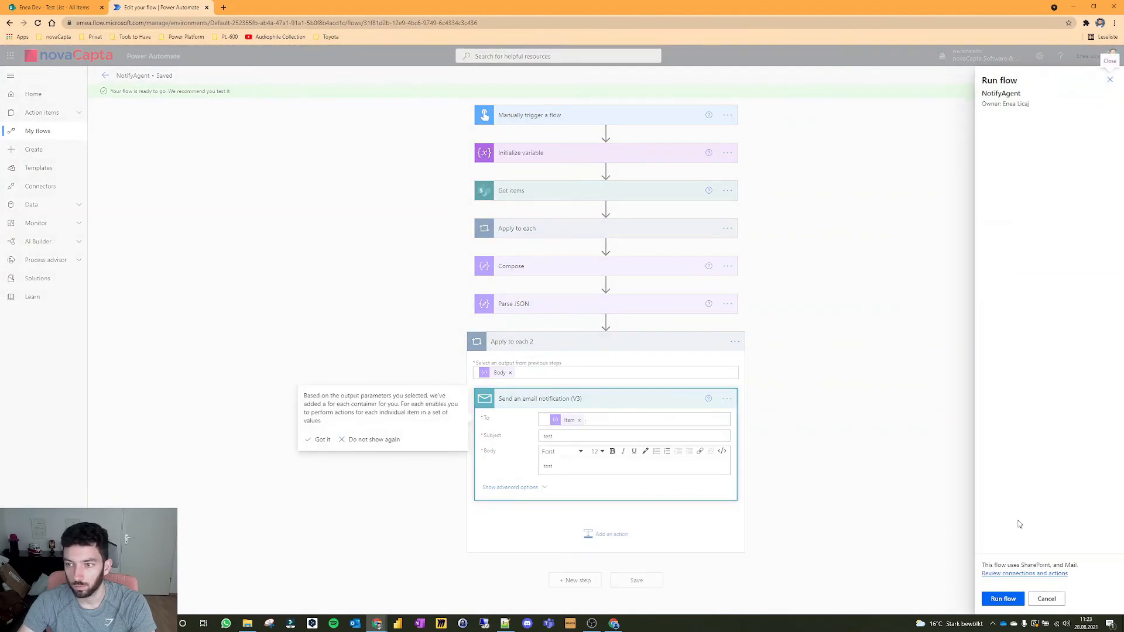
{"action": "left_click", "coordinate": [1002, 598]}
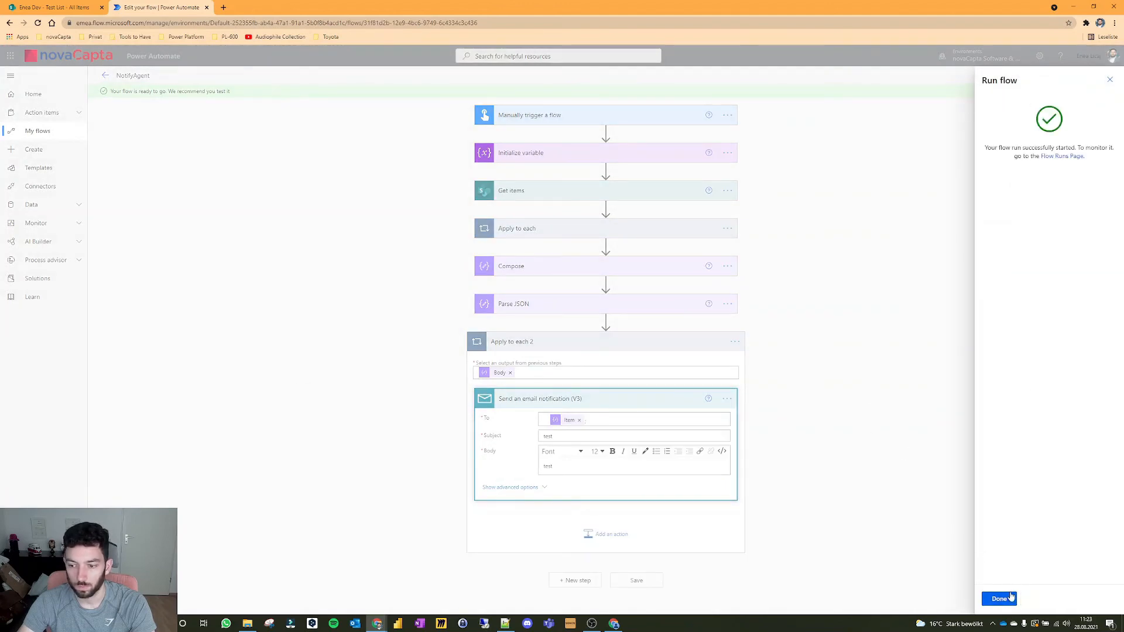
{"action": "left_click", "coordinate": [998, 598]}
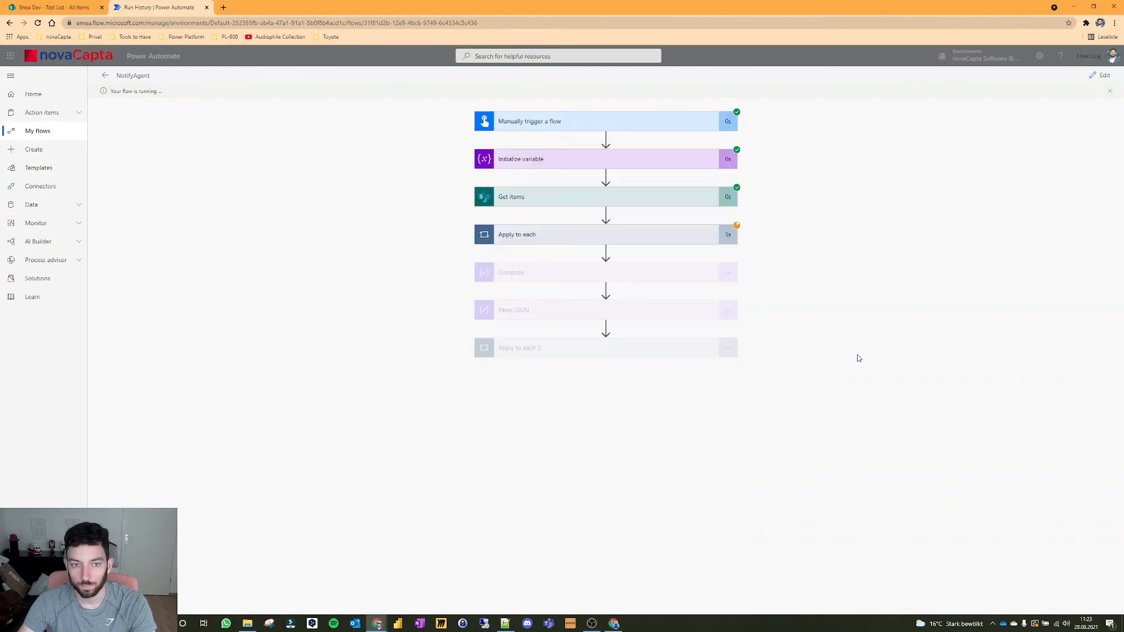
{"action": "mouse_move", "coordinate": [191, 77]}
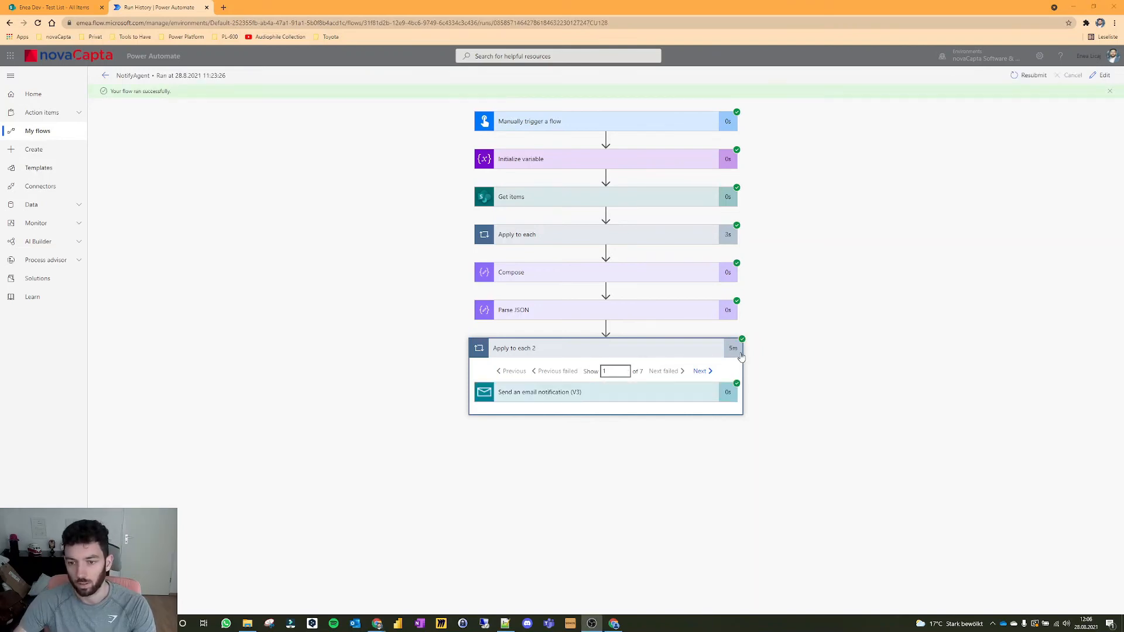
{"action": "mouse_move", "coordinate": [637, 405]}
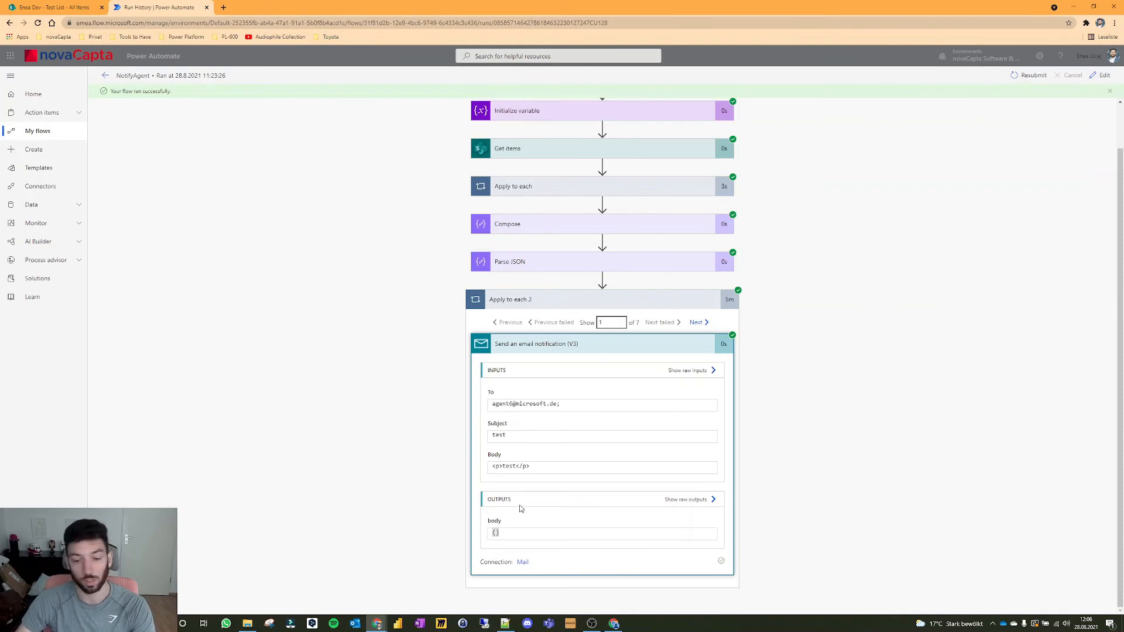
Step: Verify in the run history that each loop email goes to a single agent address
{"action": "double_click", "coordinate": [502, 404]}
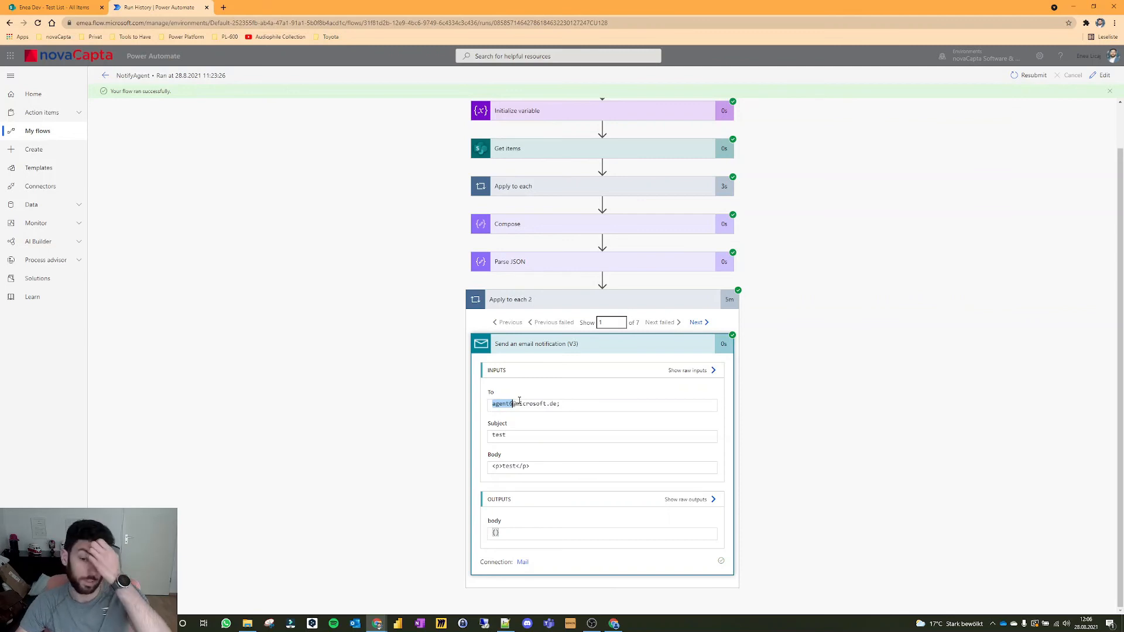
{"action": "mouse_move", "coordinate": [569, 309]}
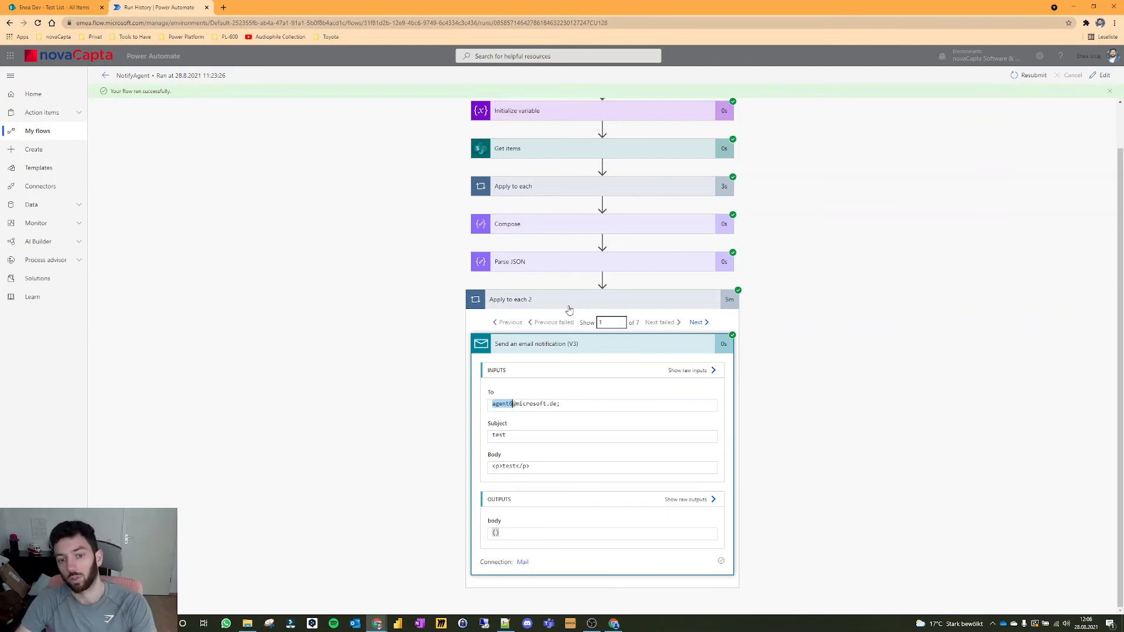
{"action": "mouse_move", "coordinate": [549, 284]}
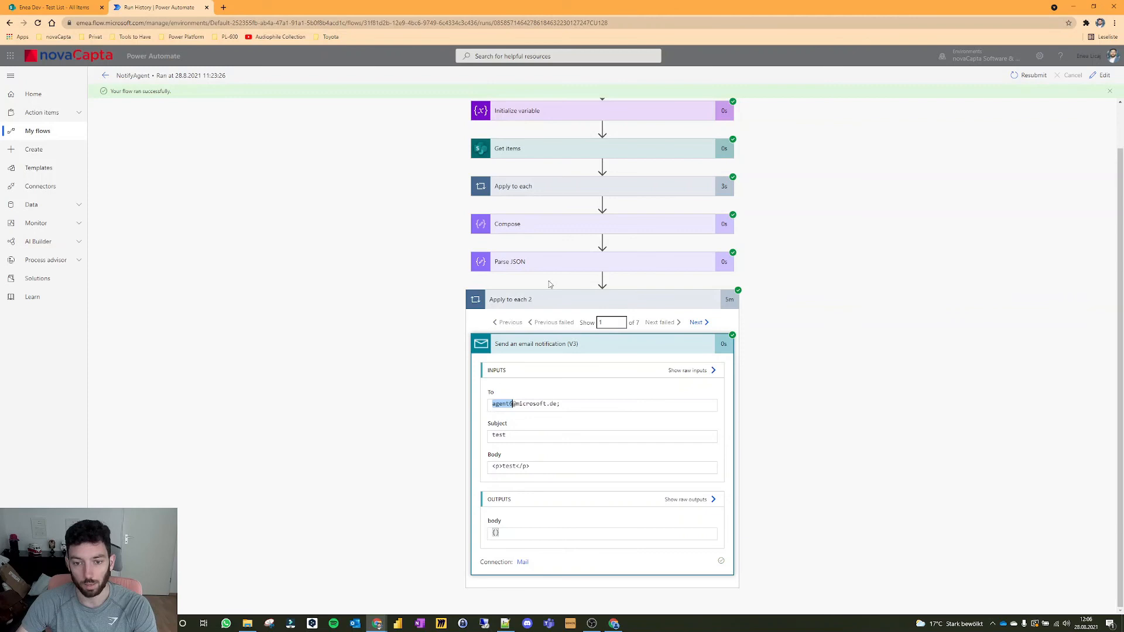
{"action": "scroll", "scroll_direction": "up", "scroll_amount": 3}
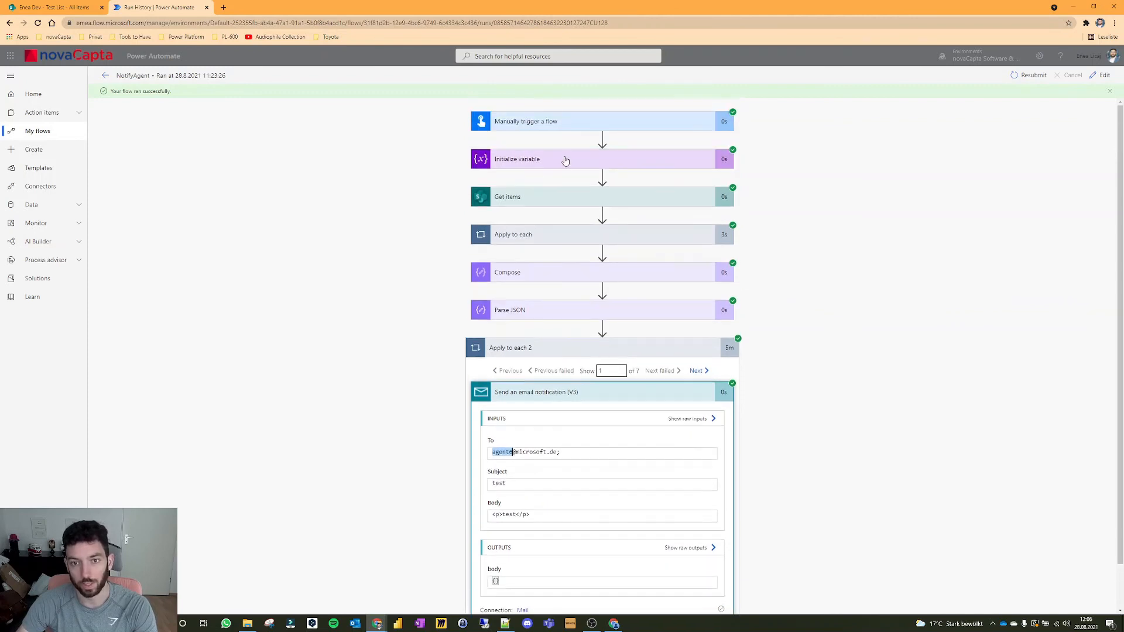
{"action": "left_click", "coordinate": [54, 7]}
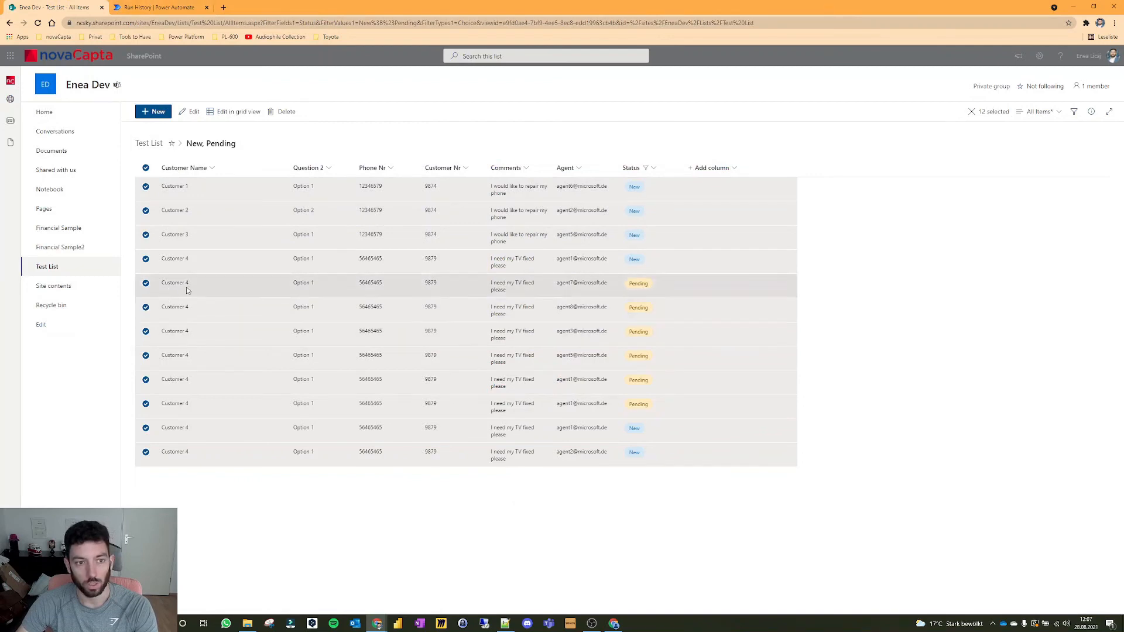
Step: Compare the email recipient in the run details with the SharePoint Test List Agent column
{"action": "left_click", "coordinate": [157, 7]}
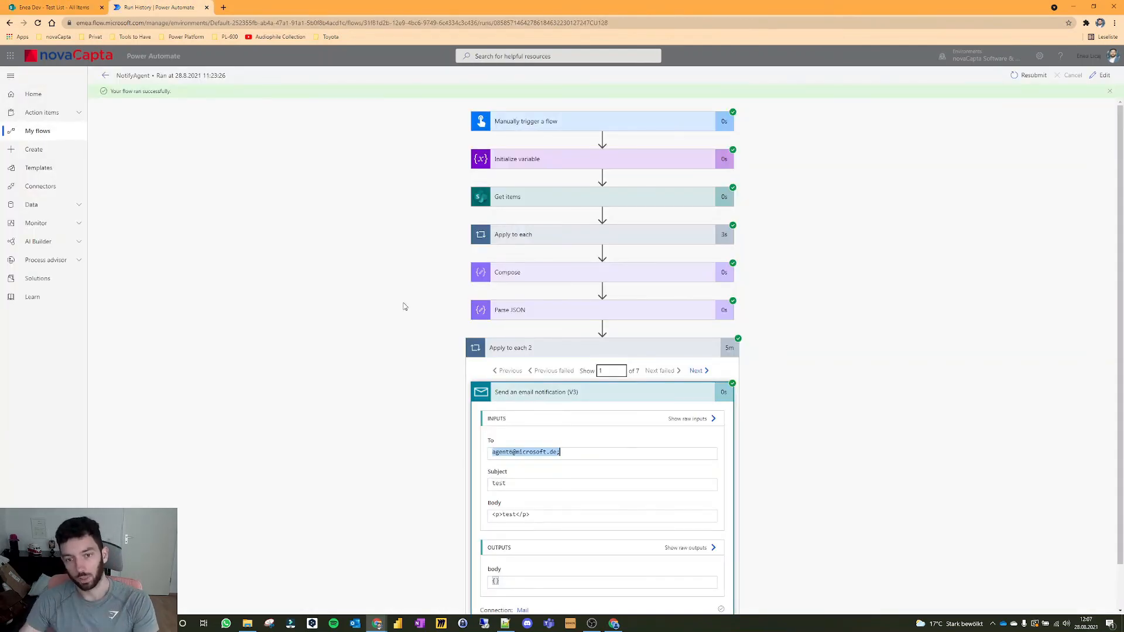
{"action": "left_click", "coordinate": [54, 7]}
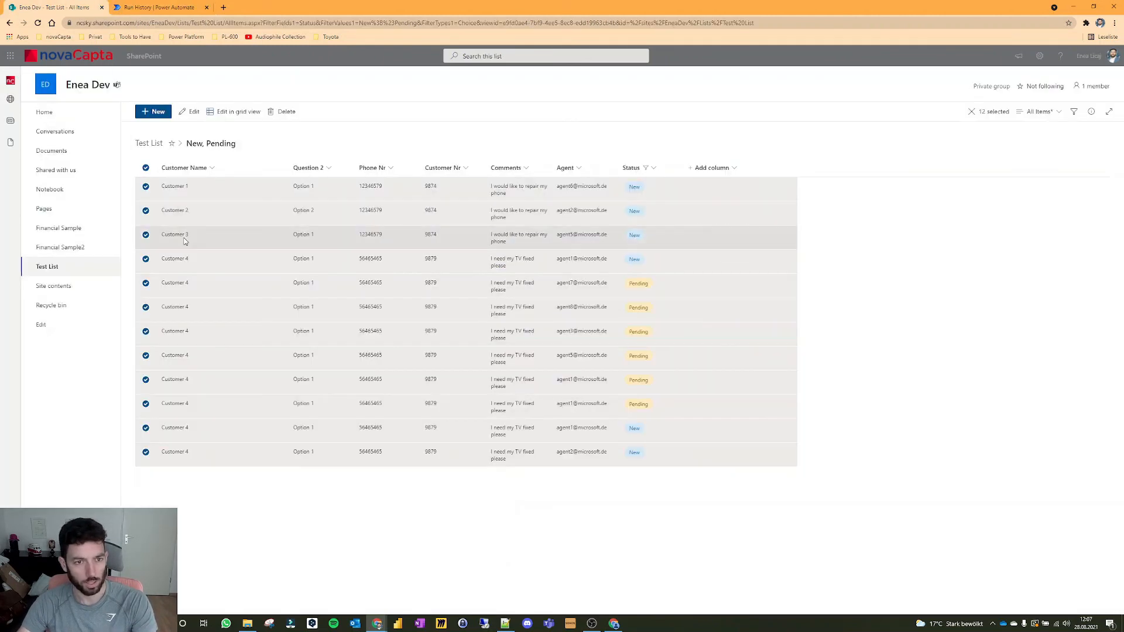
{"action": "mouse_move", "coordinate": [185, 317]}
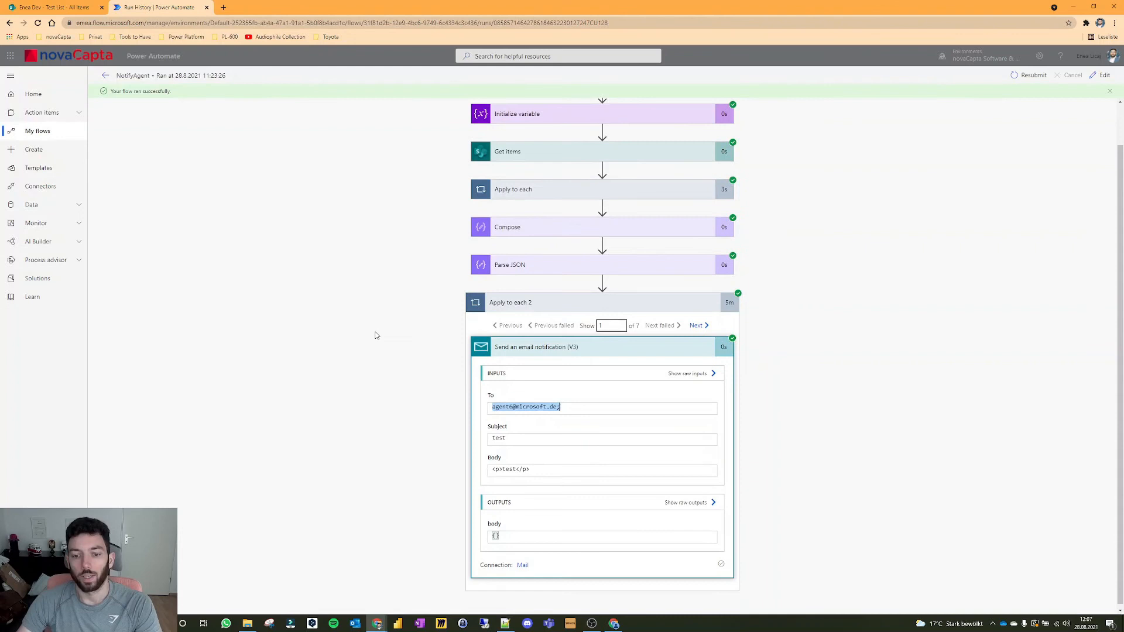
{"action": "scroll", "scroll_direction": "up", "scroll_amount": 3}
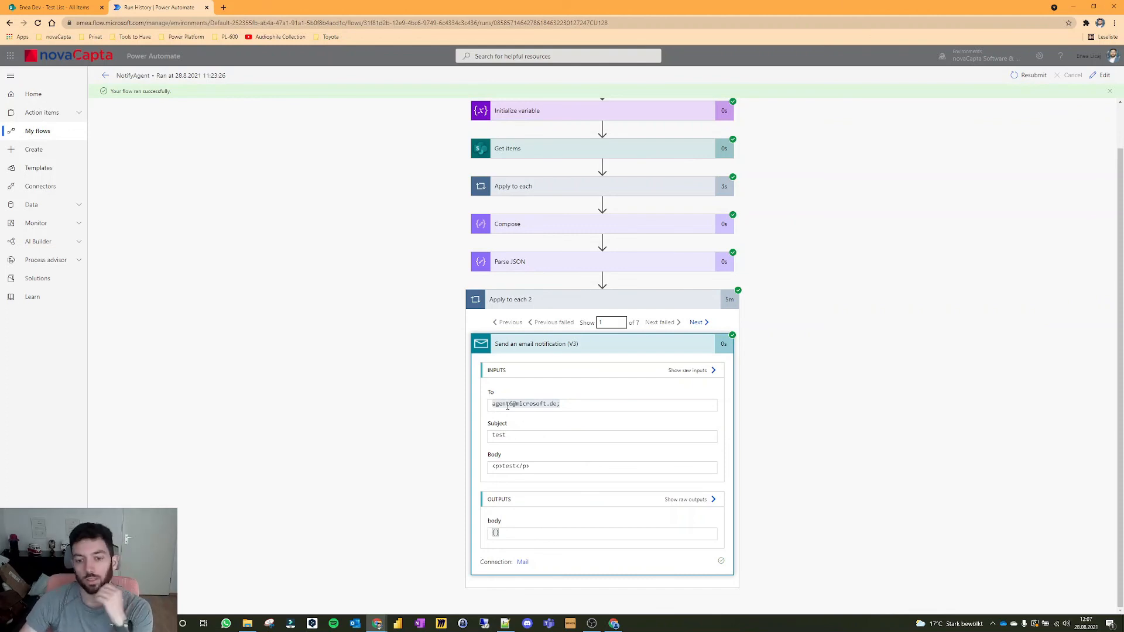
{"action": "mouse_move", "coordinate": [428, 416]}
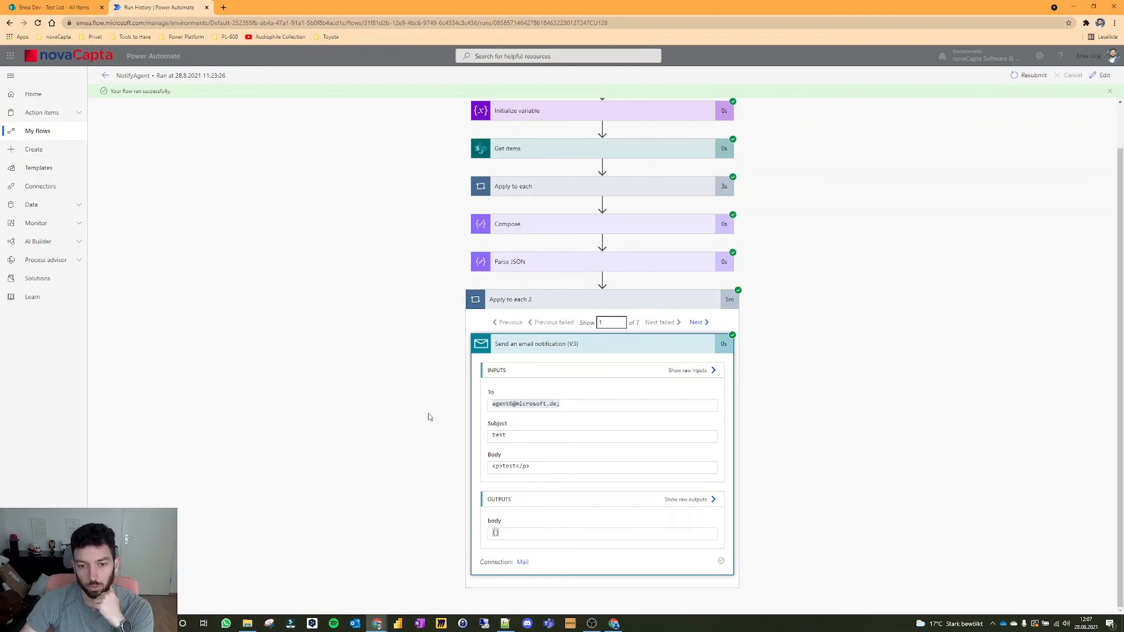
{"action": "mouse_move", "coordinate": [431, 416]}
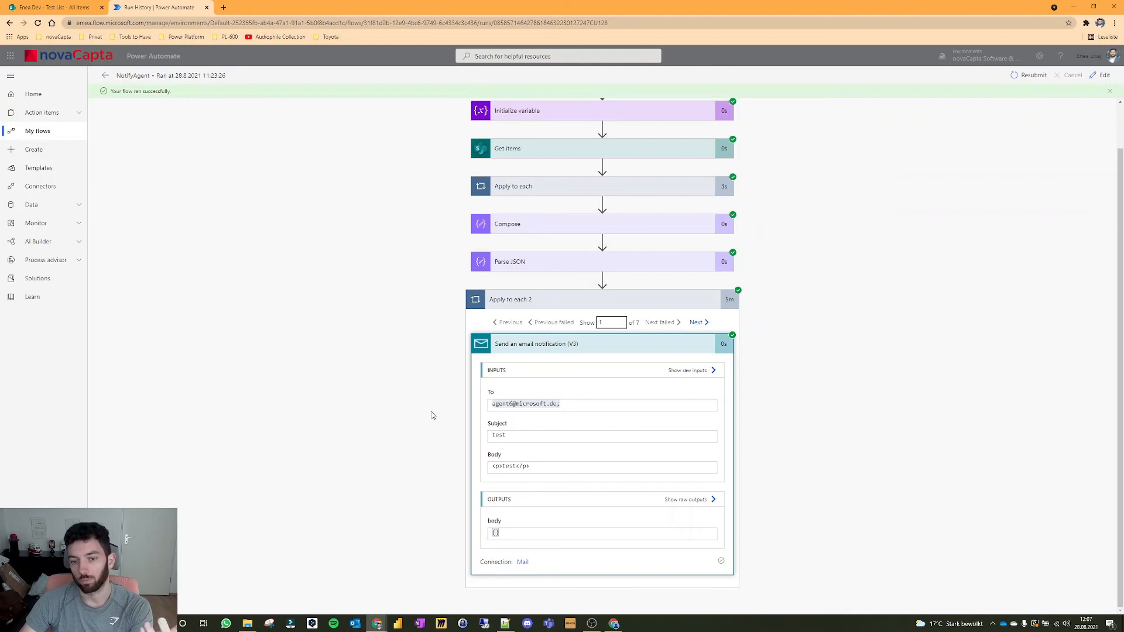
{"action": "left_click", "coordinate": [509, 261]}
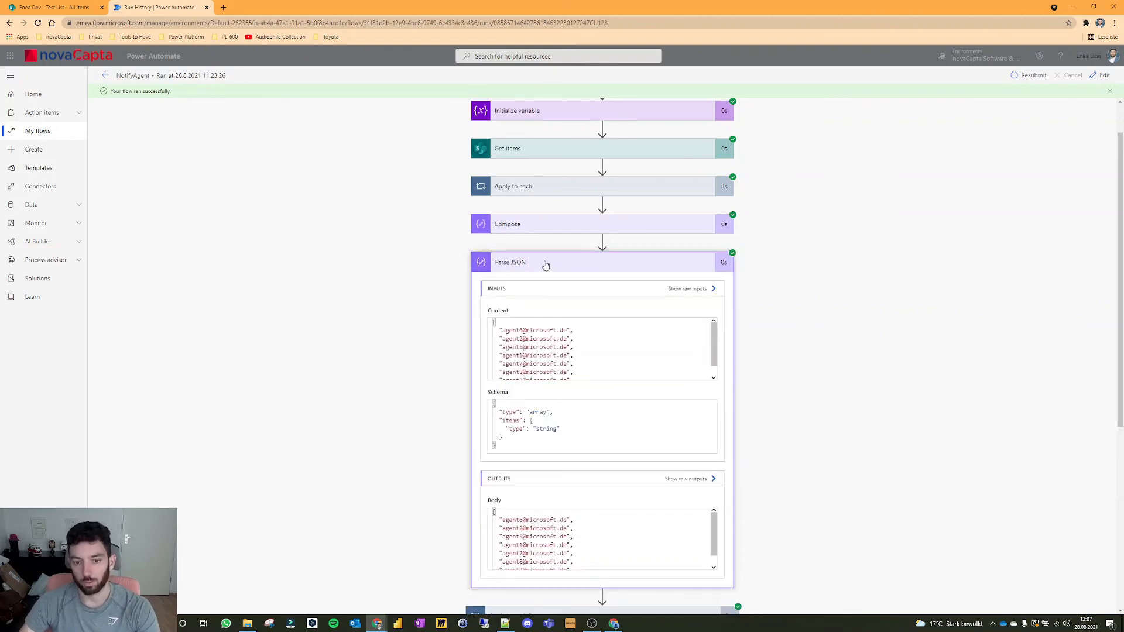
{"action": "scroll", "scroll_direction": "down", "scroll_amount": 3}
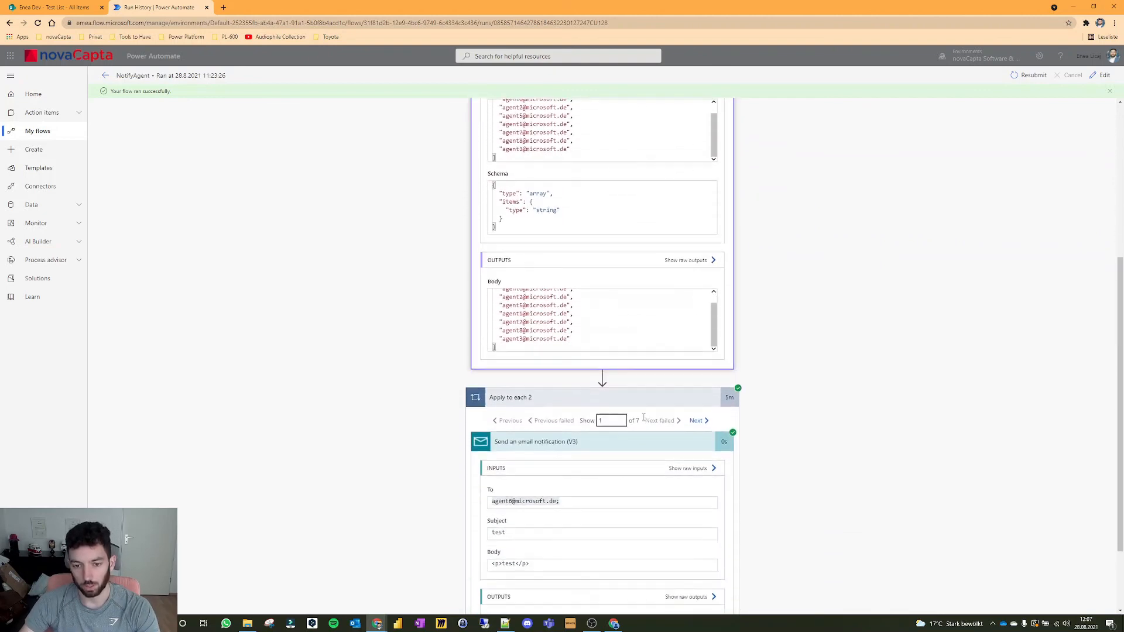
{"action": "scroll", "scroll_direction": "up", "scroll_amount": 3}
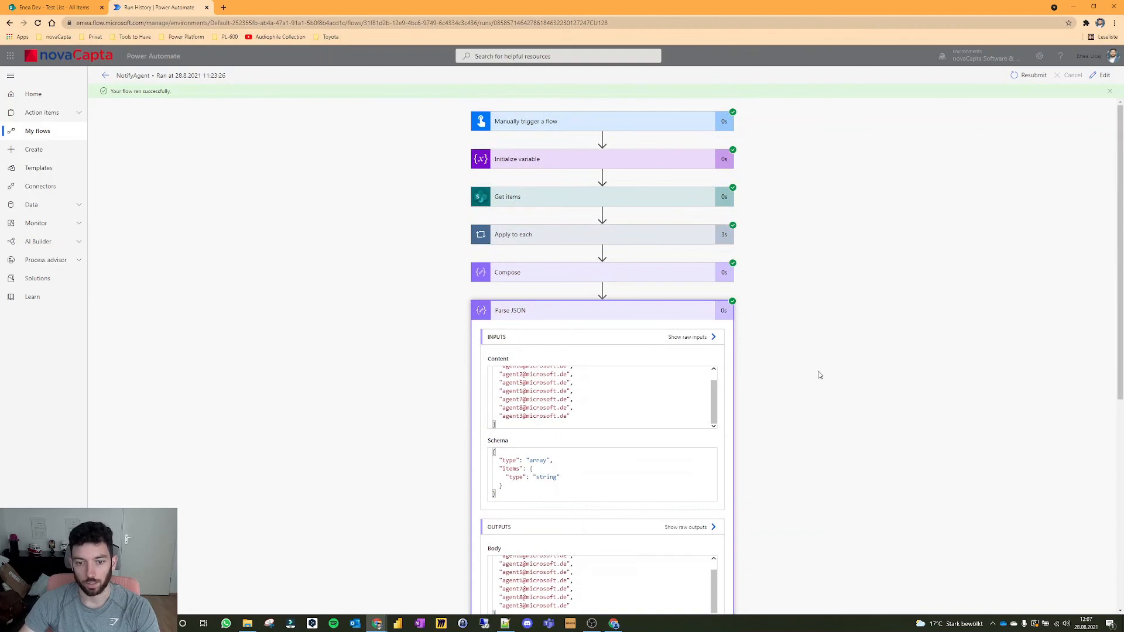
{"action": "scroll", "scroll_direction": "down", "scroll_amount": 3}
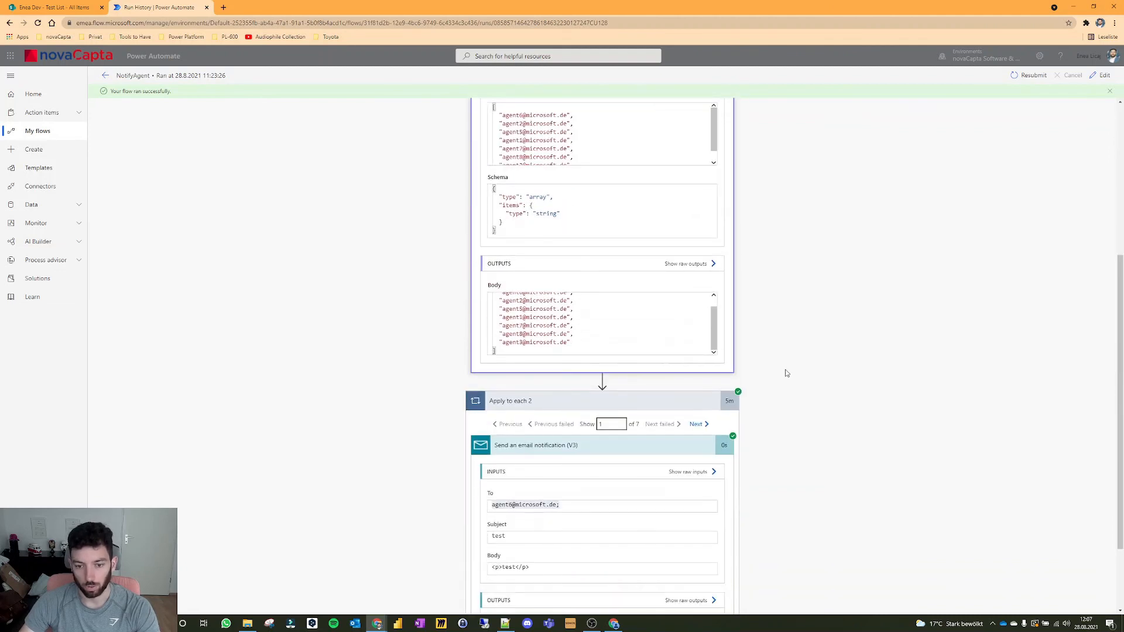